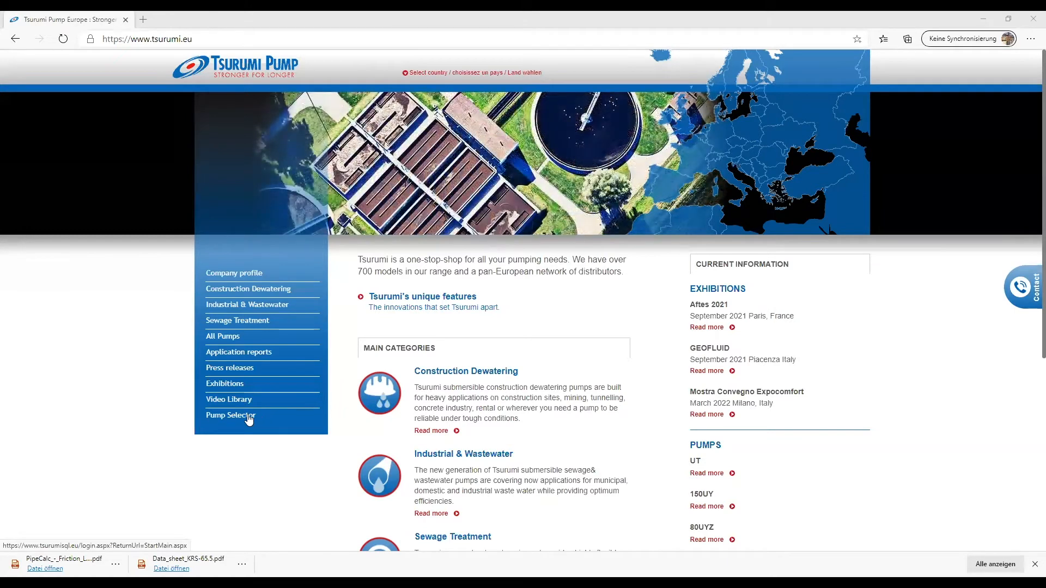
# Log on to SPAIX 5 via the Tsurumi Pump Selector and start a Hydraulic selection
pyautogui.click(229, 415)
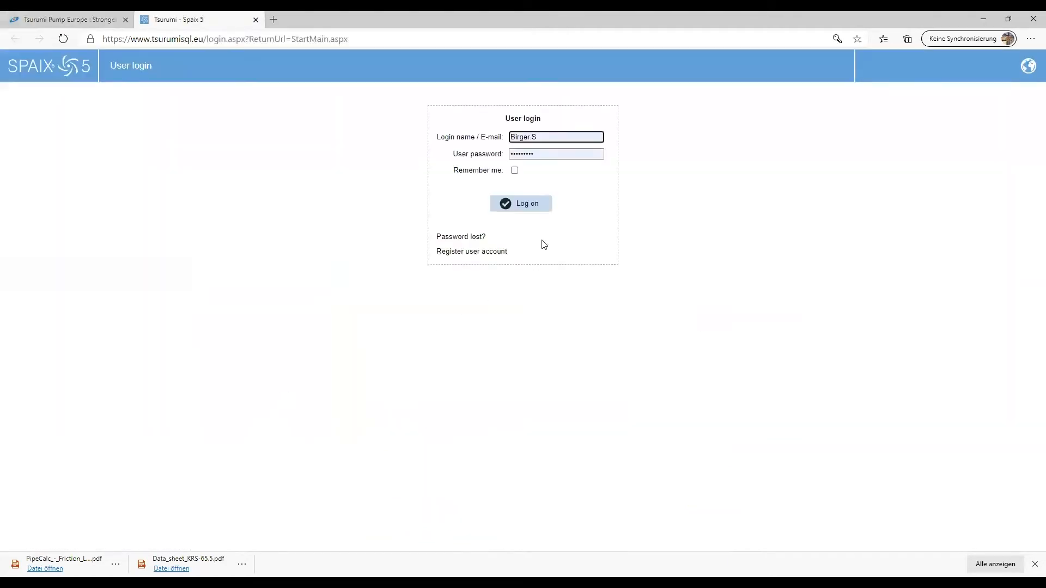
pyautogui.click(520, 204)
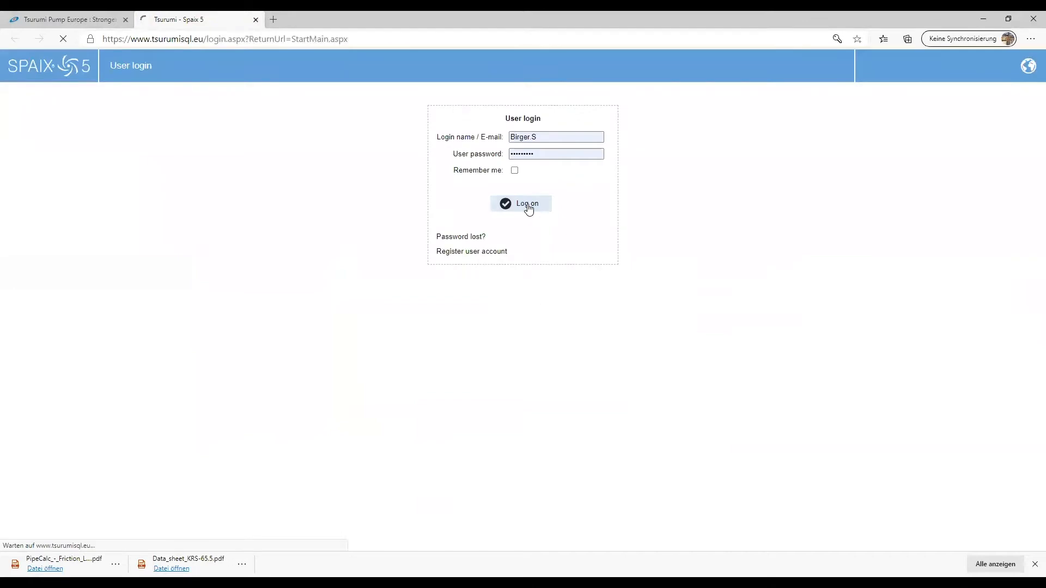
pyautogui.click(522, 204)
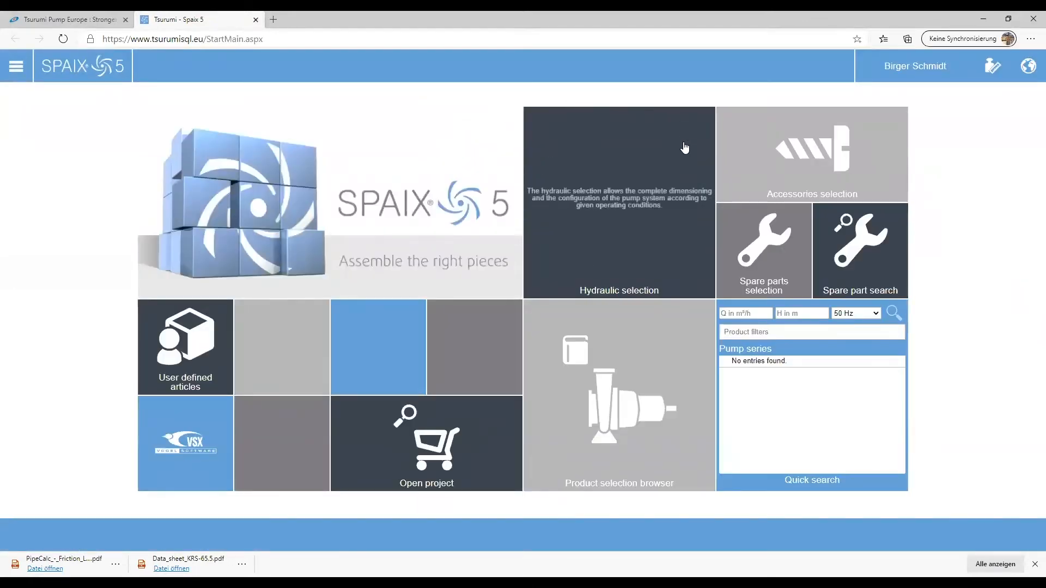
pyautogui.click(619, 201)
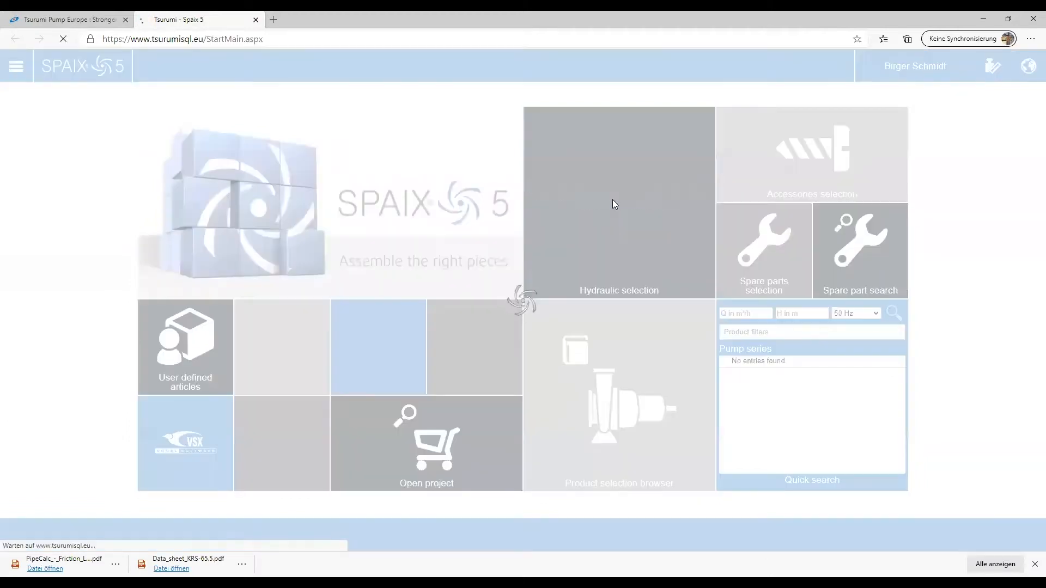
# Choose contractors' pumps as the application, leaving the KRS with agitator series ticked
pyautogui.click(619, 202)
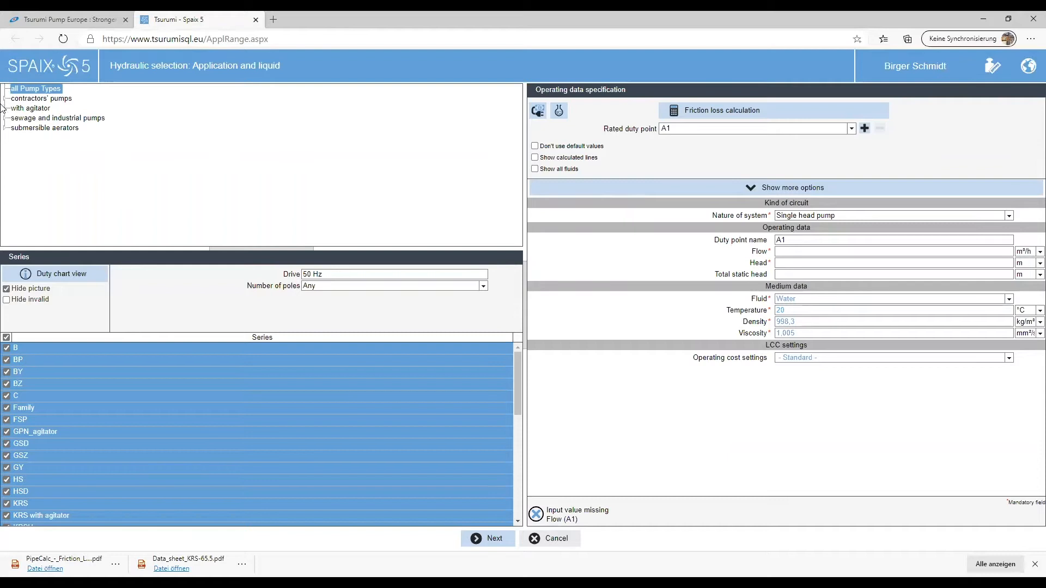
pyautogui.moveTo(131, 156)
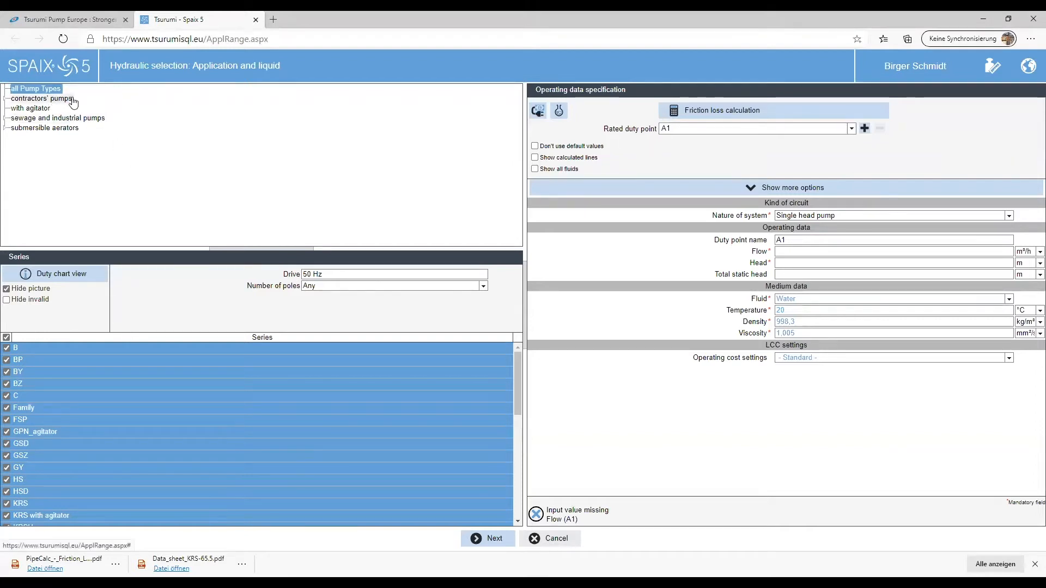
pyautogui.moveTo(50, 113)
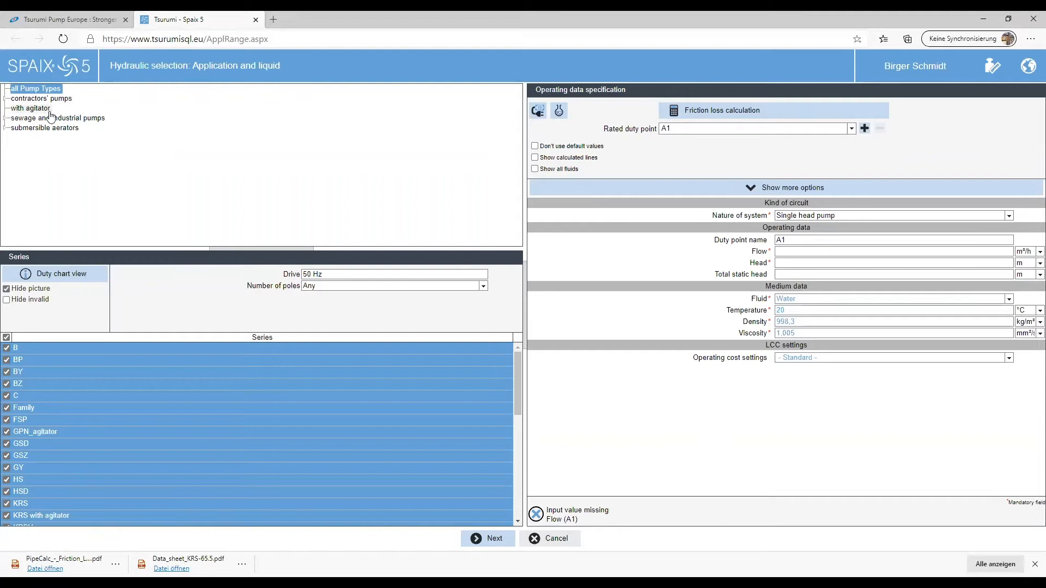
pyautogui.moveTo(93, 110)
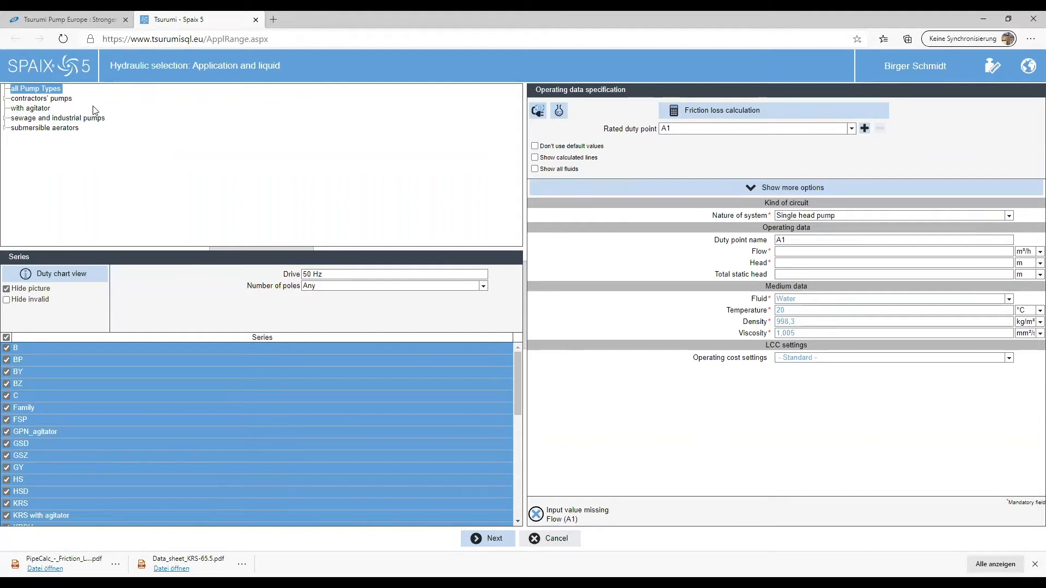
pyautogui.click(42, 98)
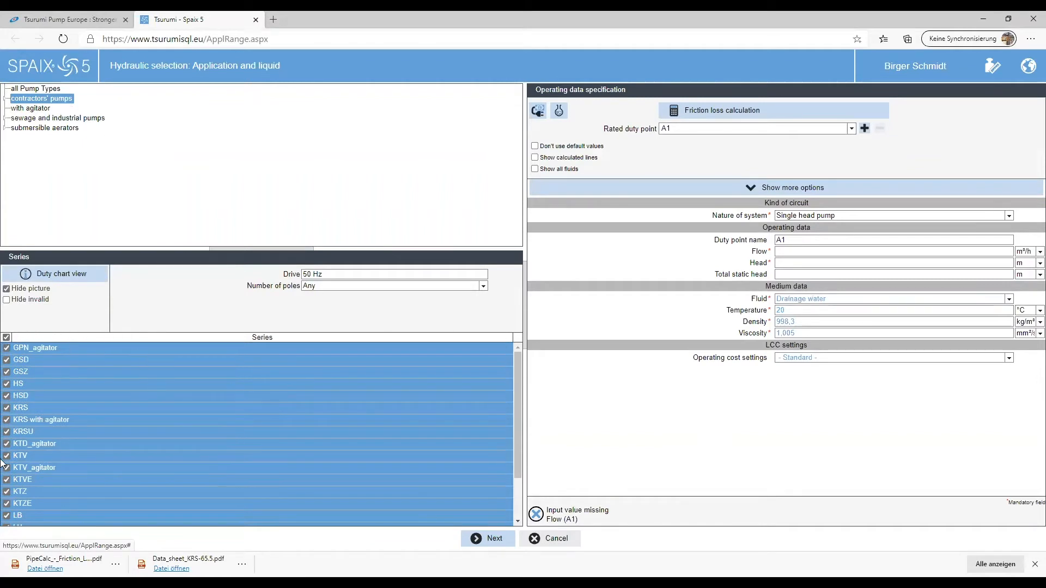
pyautogui.moveTo(161, 394)
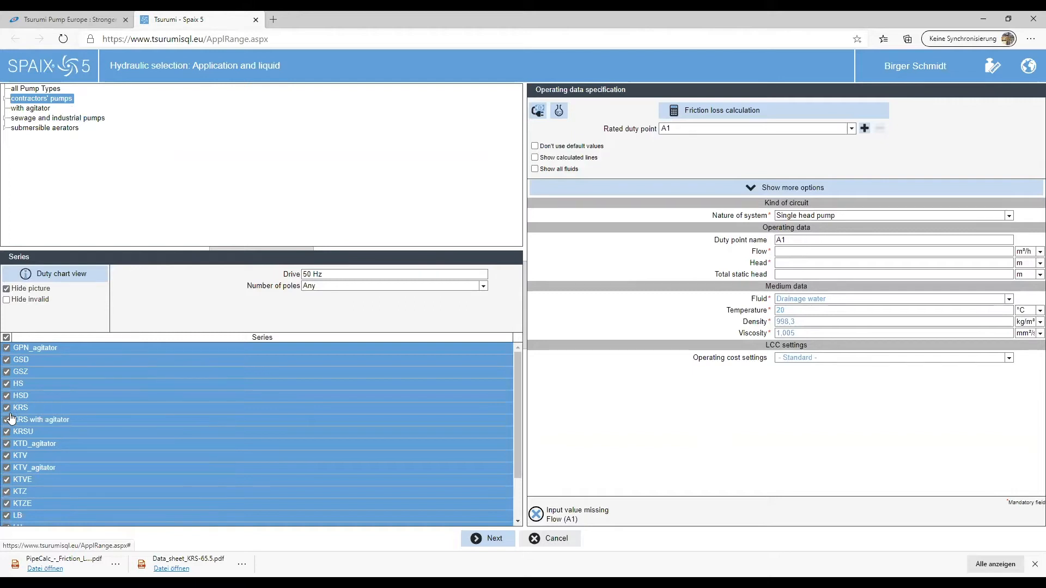
pyautogui.moveTo(100, 399)
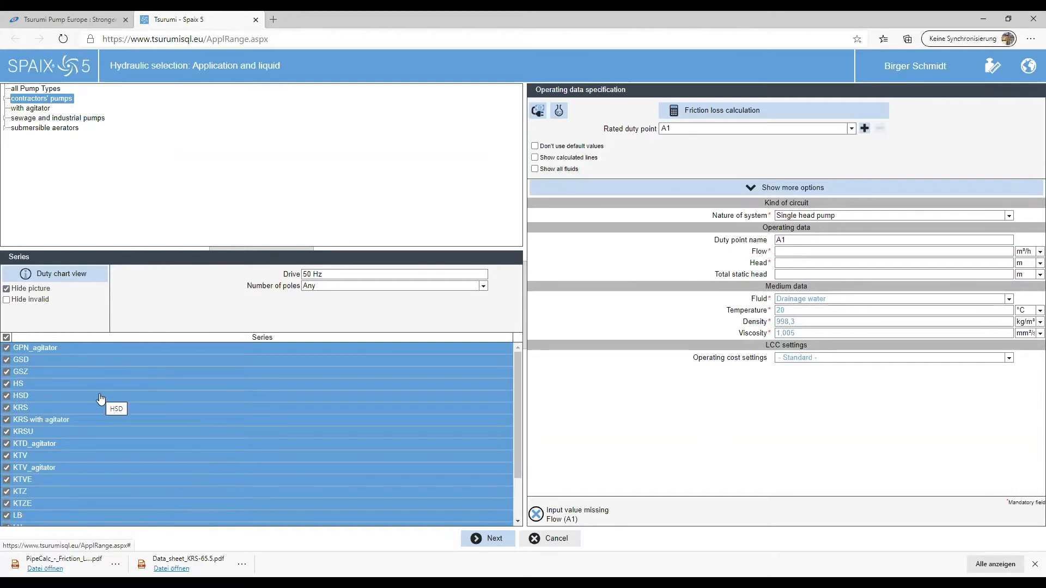
pyautogui.click(6, 424)
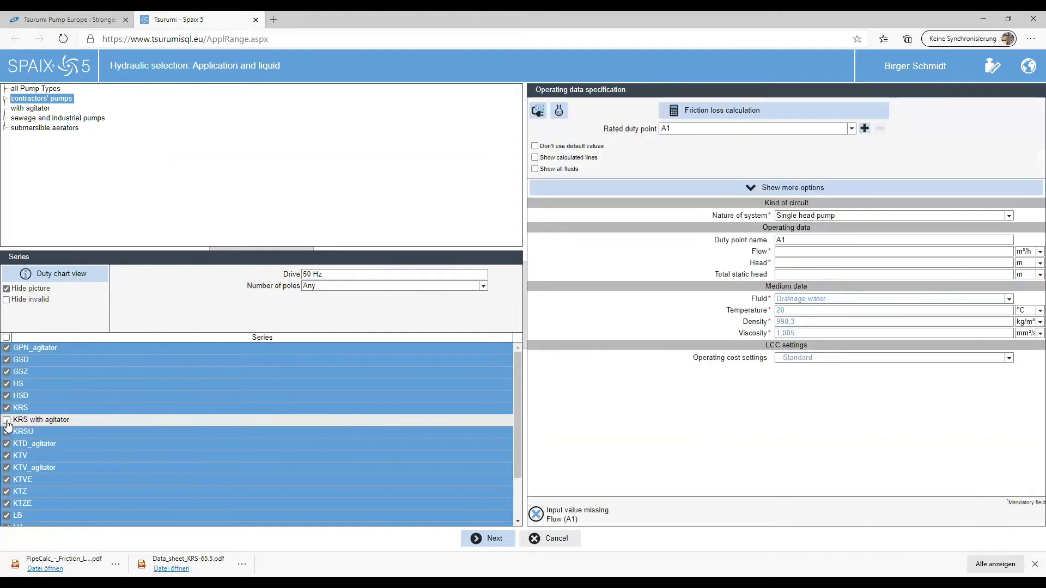
pyautogui.click(7, 420)
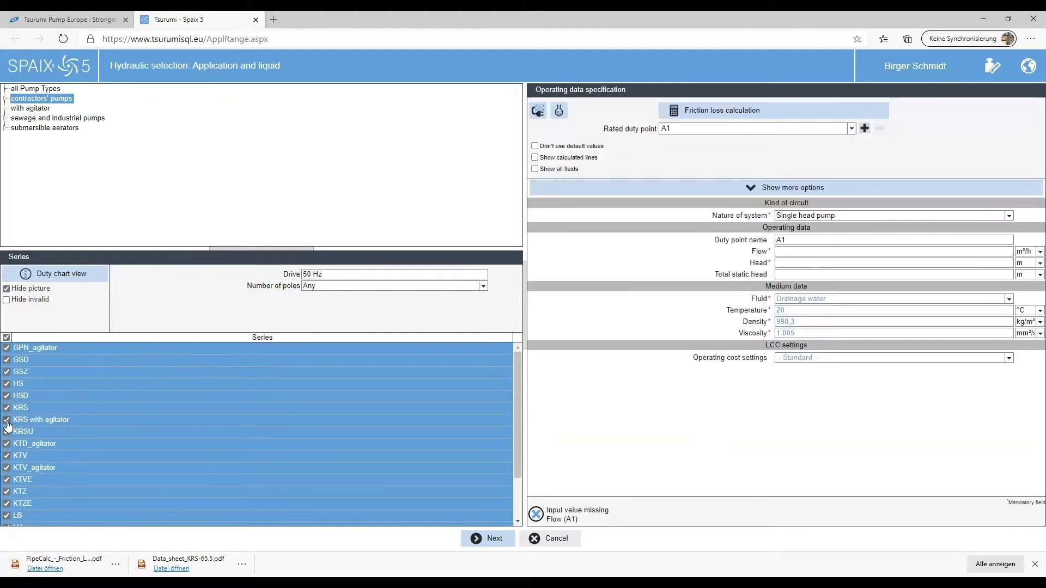
pyautogui.moveTo(75, 346)
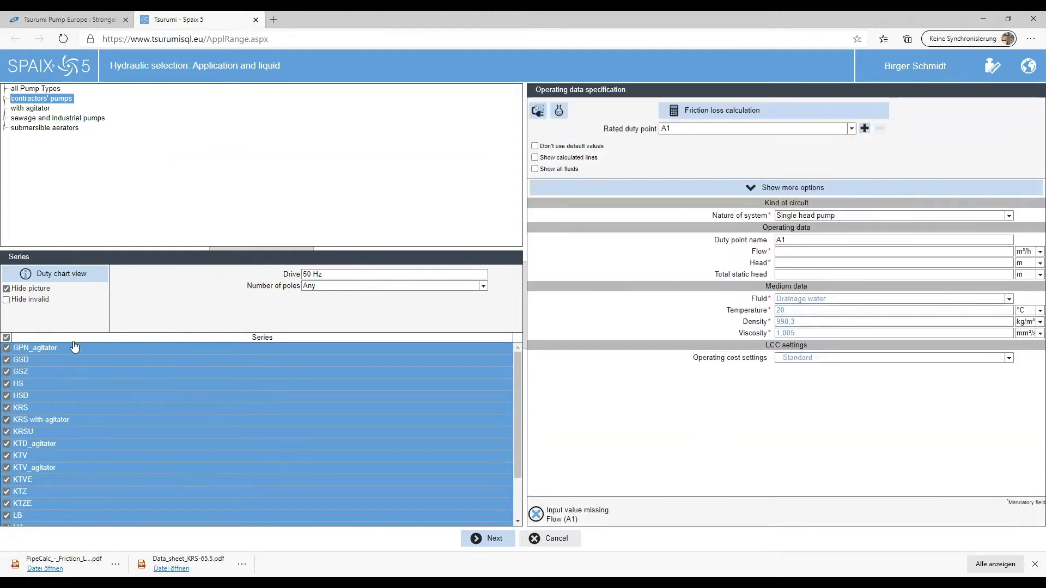
pyautogui.moveTo(617, 309)
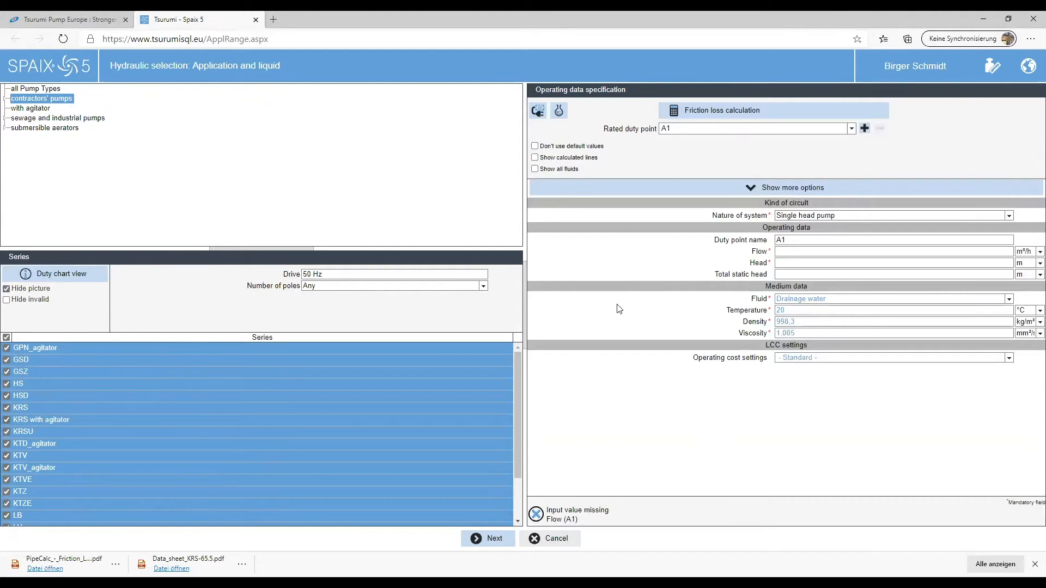
pyautogui.moveTo(572, 254)
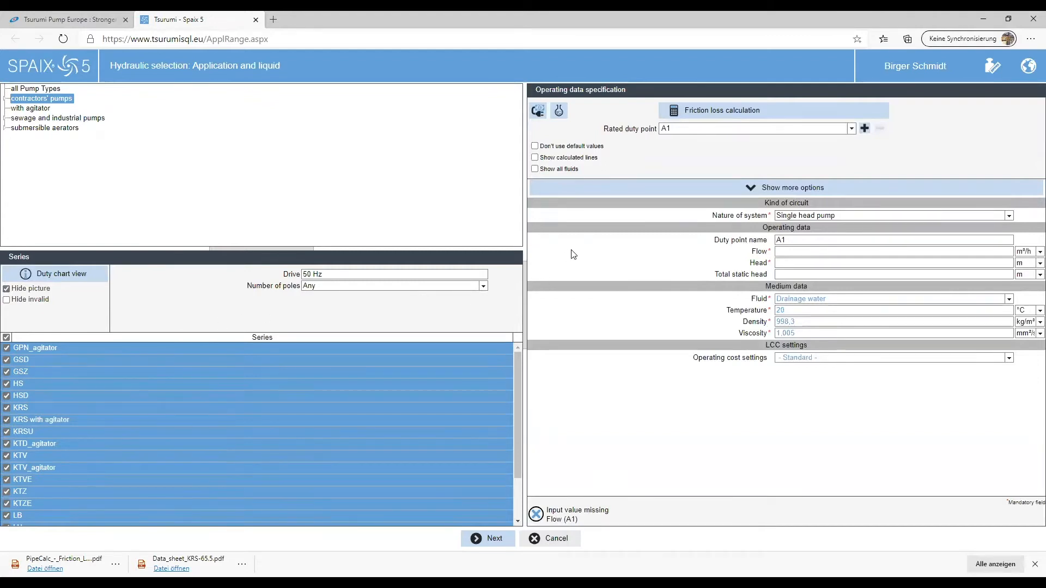
pyautogui.moveTo(622, 214)
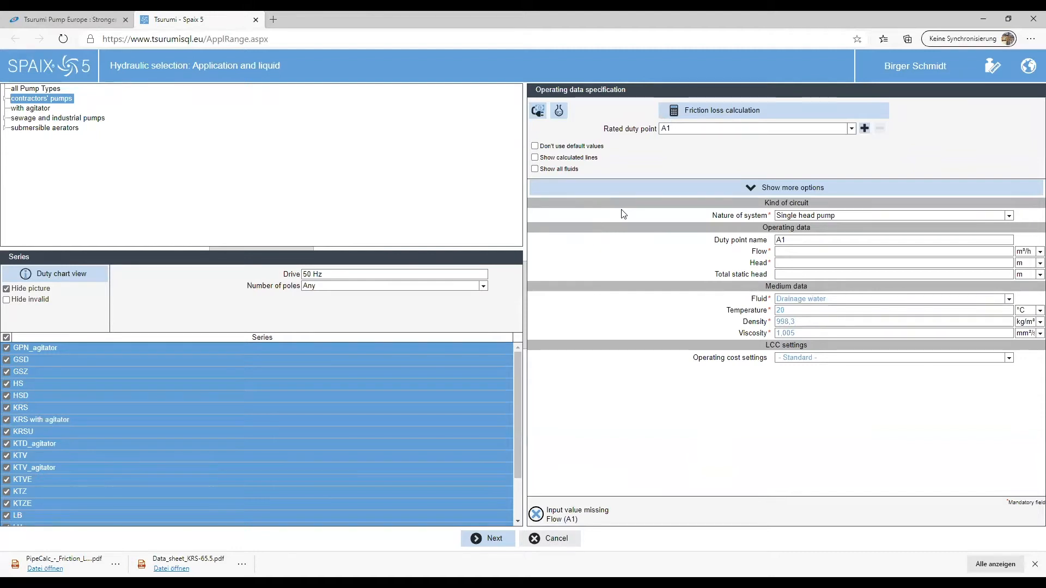
pyautogui.moveTo(775, 187)
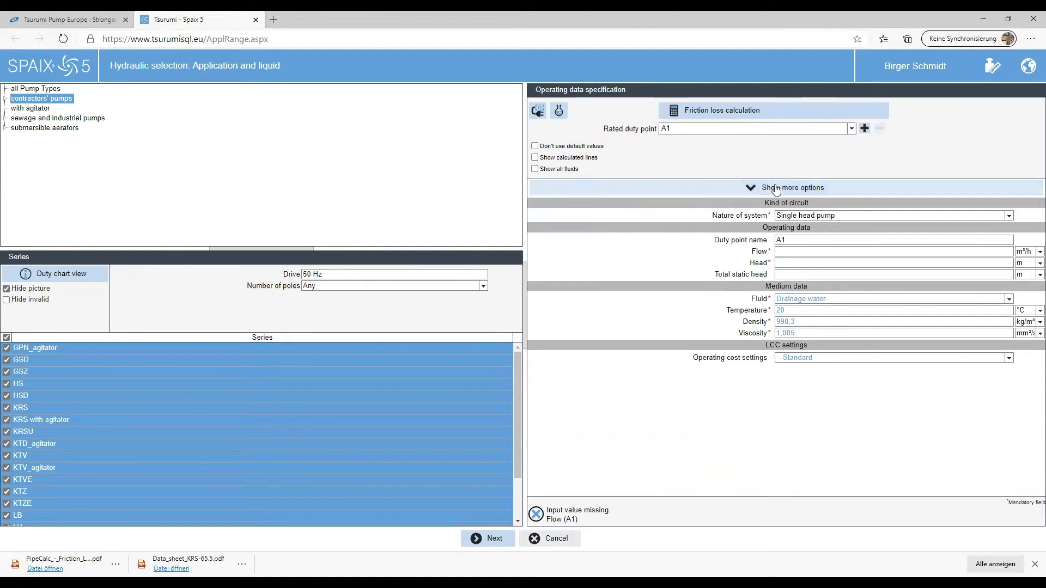
pyautogui.moveTo(808, 187)
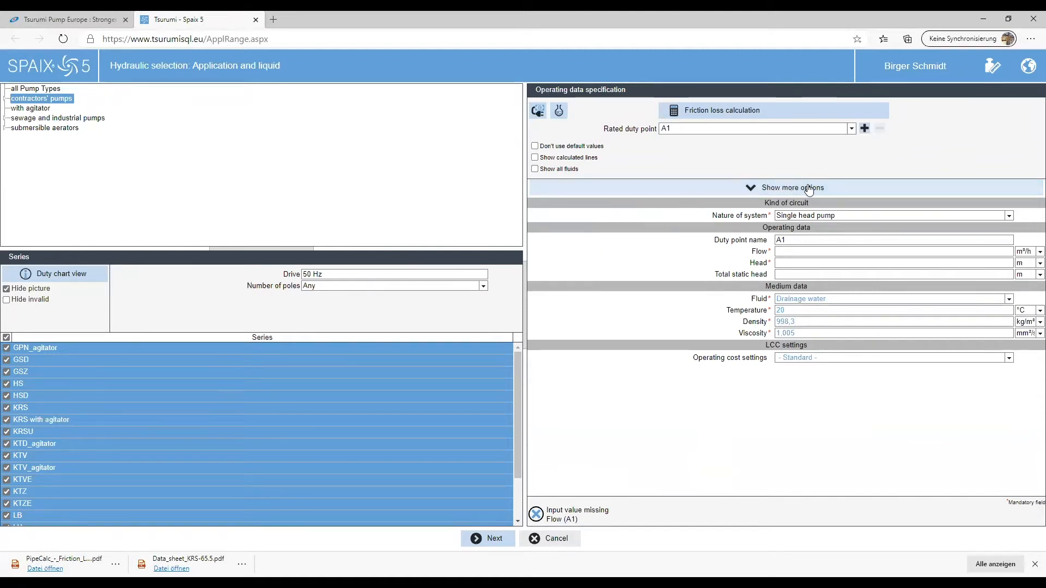
pyautogui.click(792, 187)
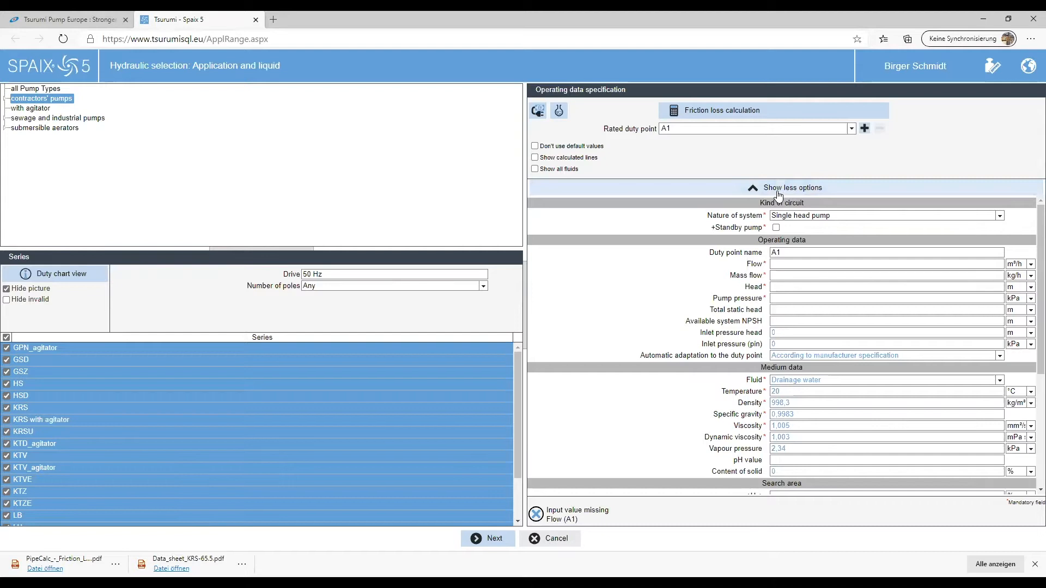
pyautogui.click(792, 187)
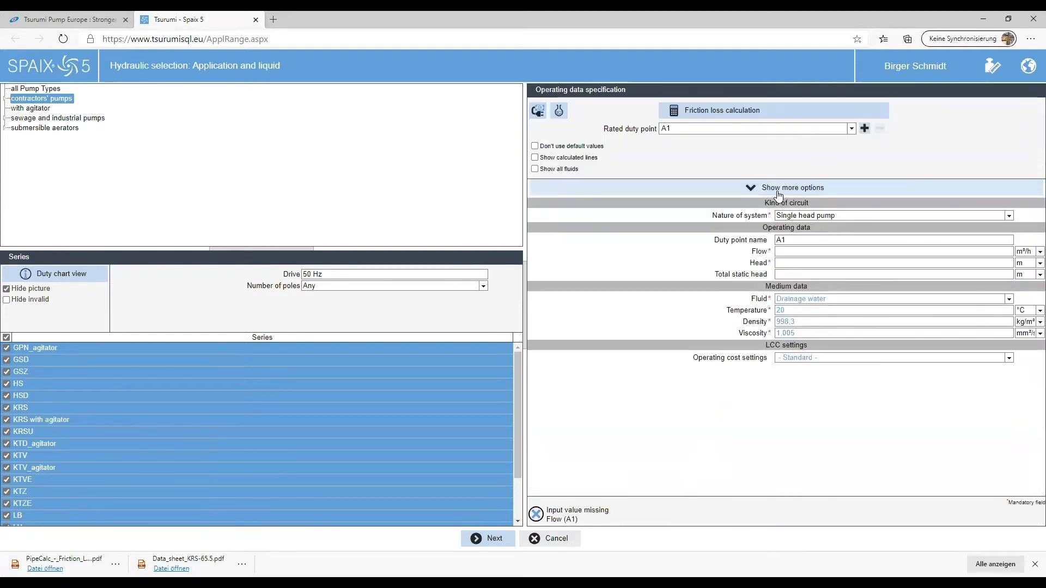
pyautogui.moveTo(831, 379)
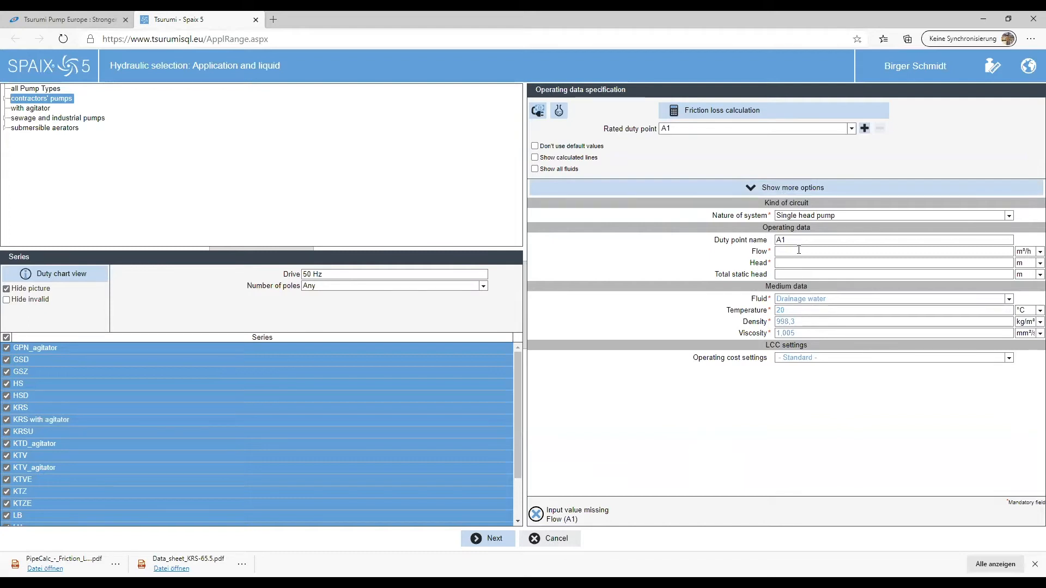
pyautogui.click(894, 252)
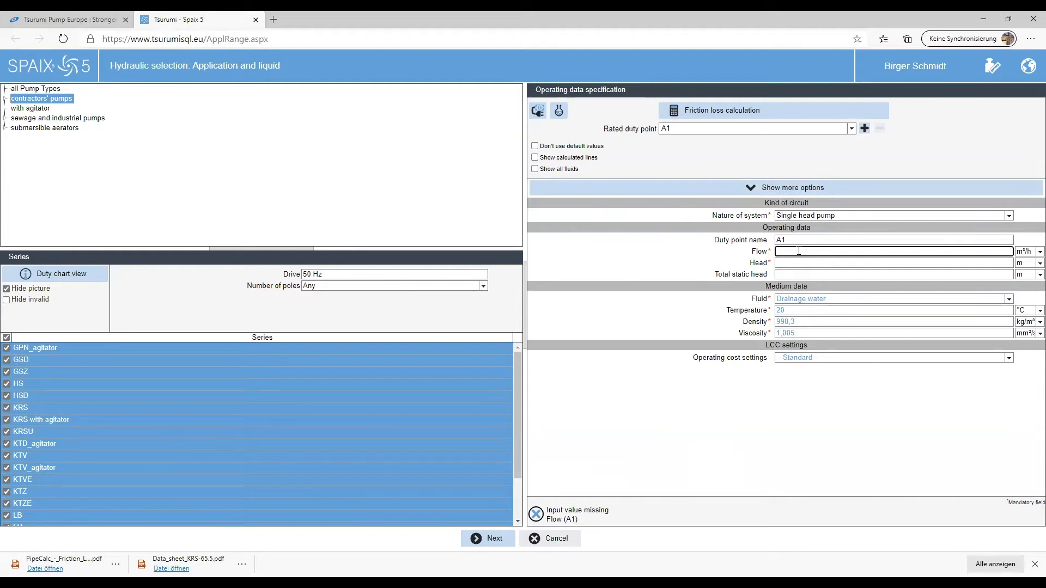
pyautogui.write('250')
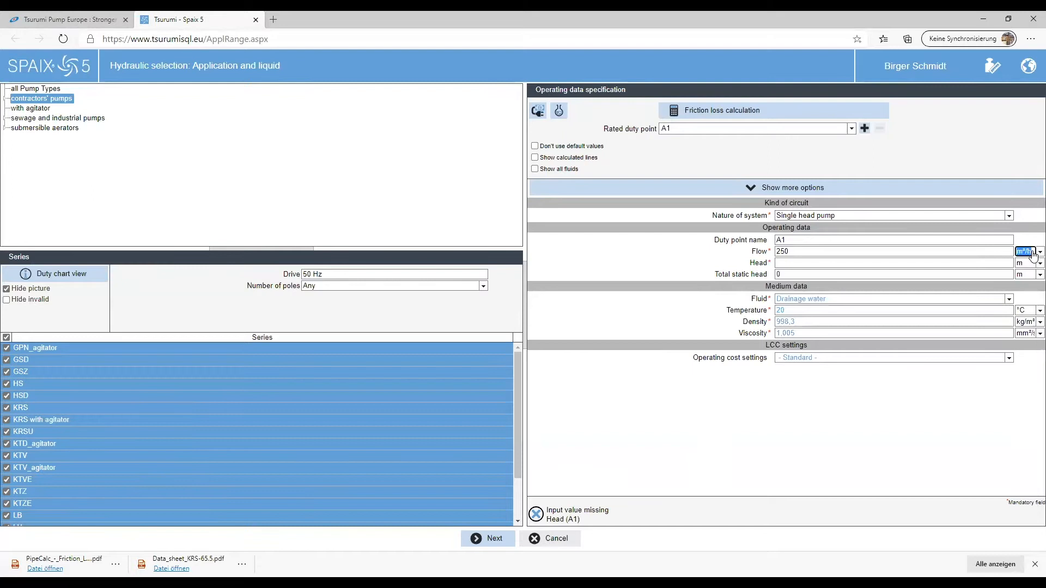
pyautogui.click(1038, 252)
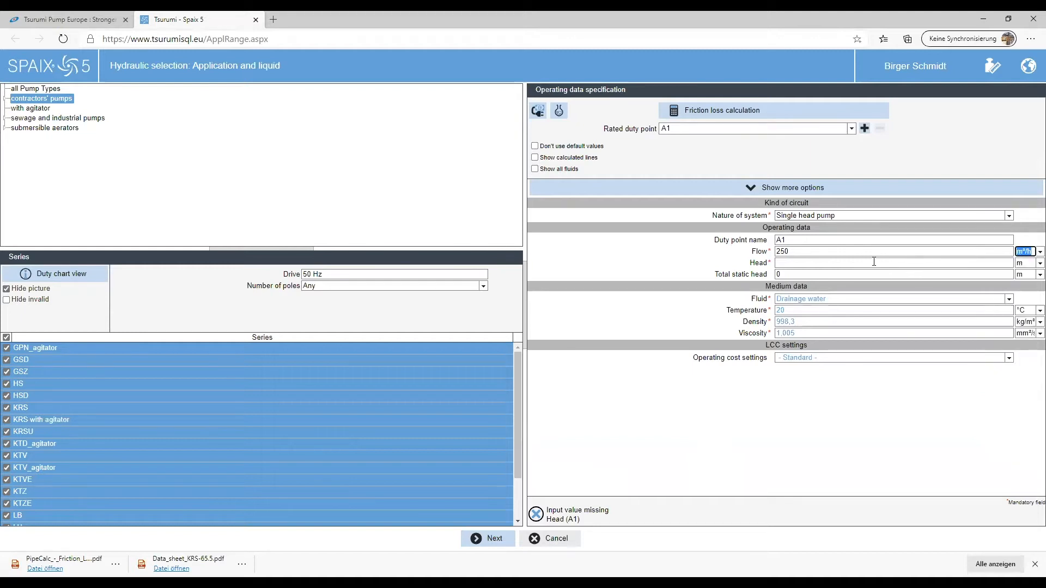
pyautogui.click(890, 262)
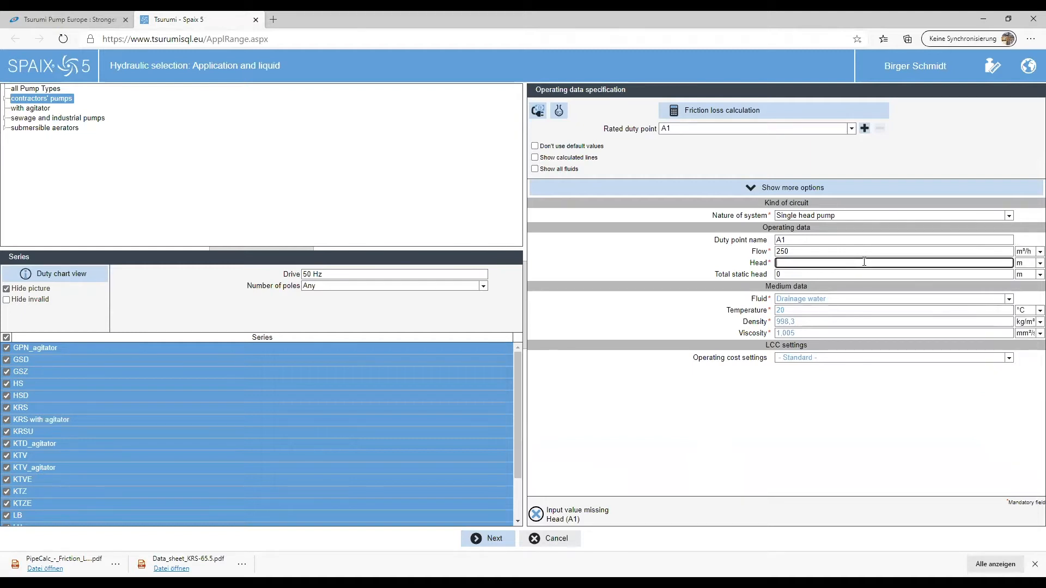
pyautogui.write('6')
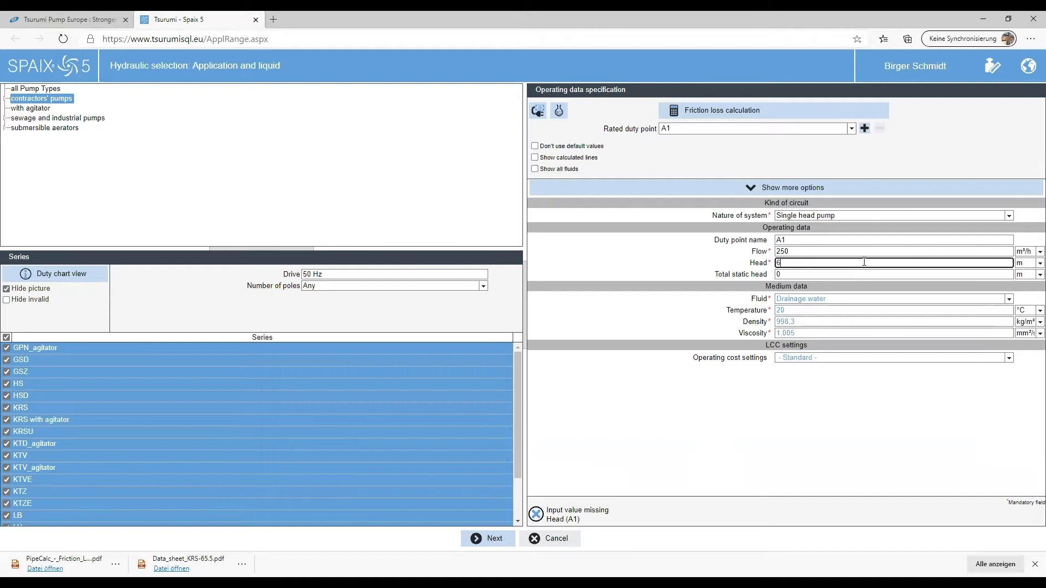
pyautogui.write('50')
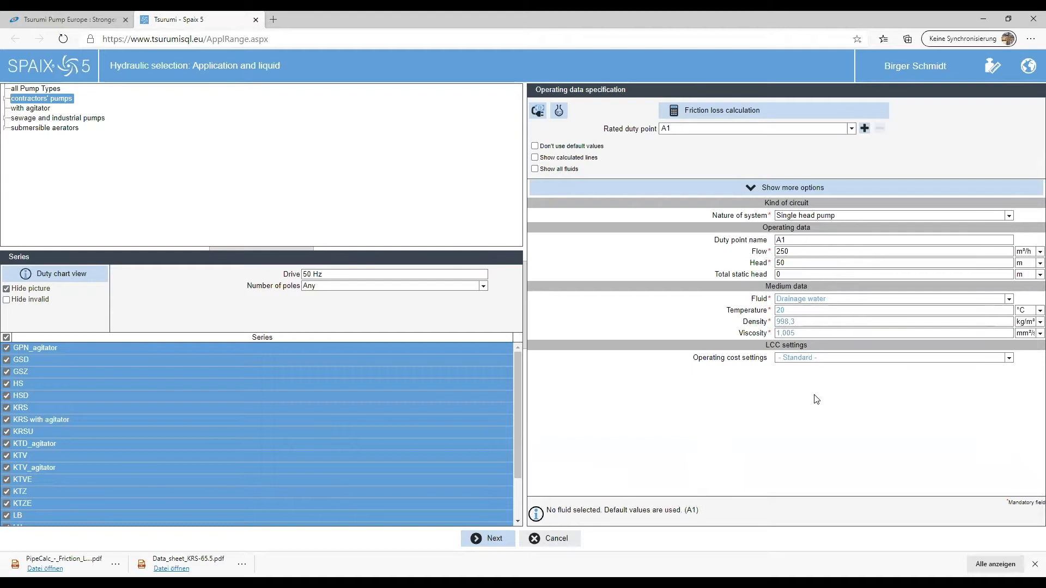
pyautogui.moveTo(621, 342)
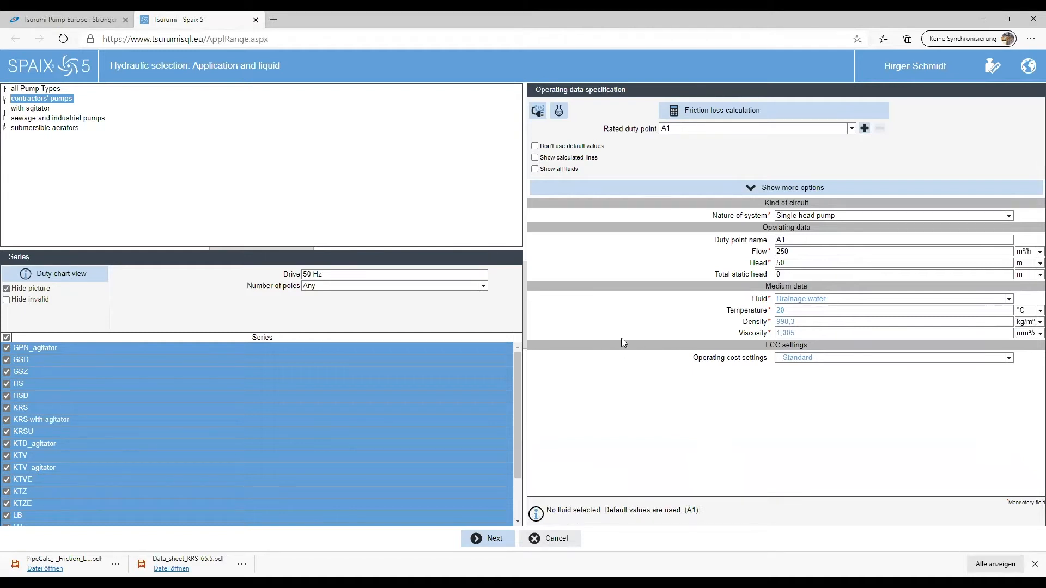
pyautogui.moveTo(687, 301)
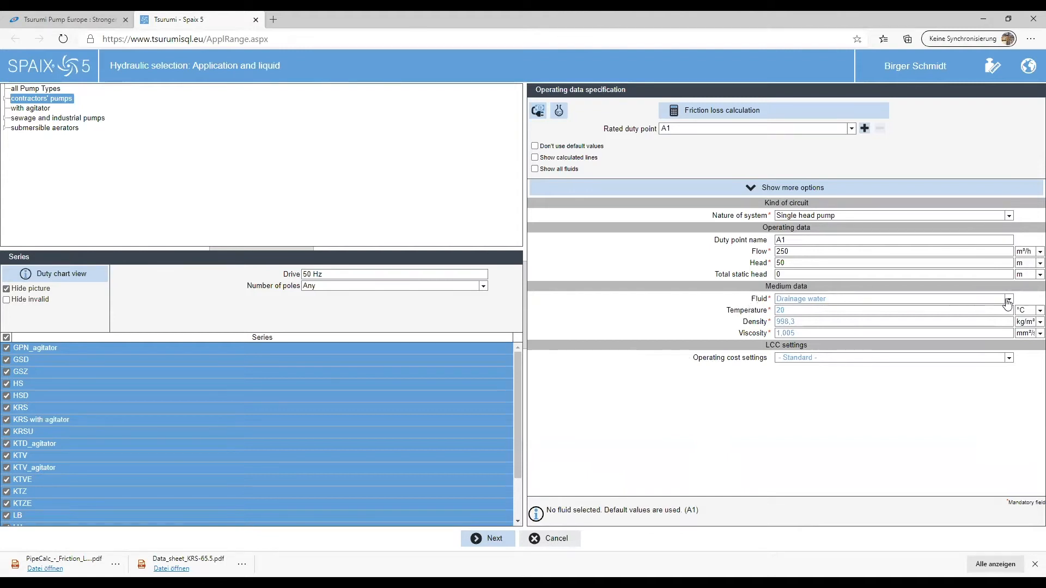
pyautogui.click(1008, 298)
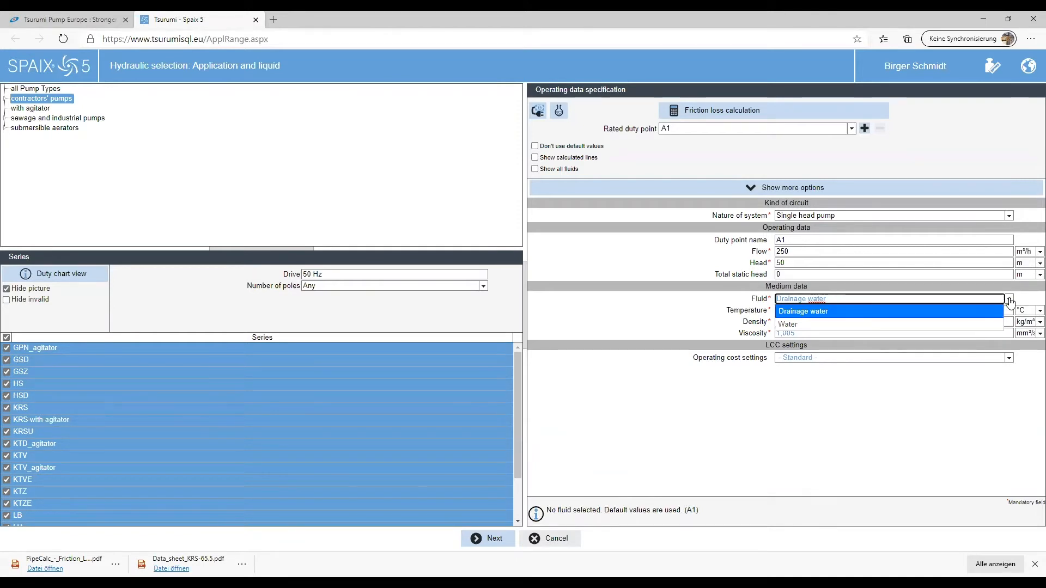
pyautogui.click(803, 311)
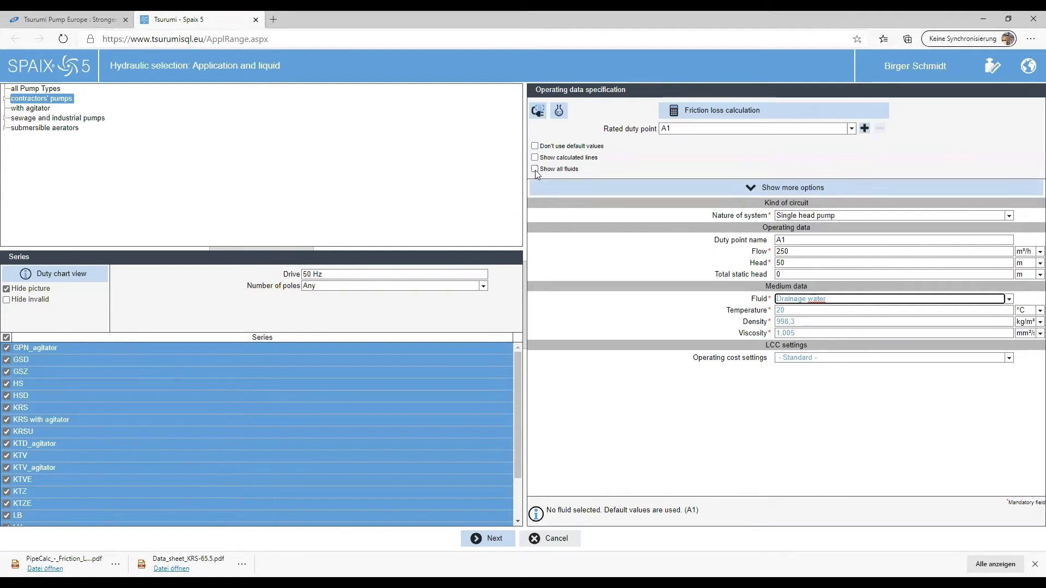
pyautogui.moveTo(533, 169)
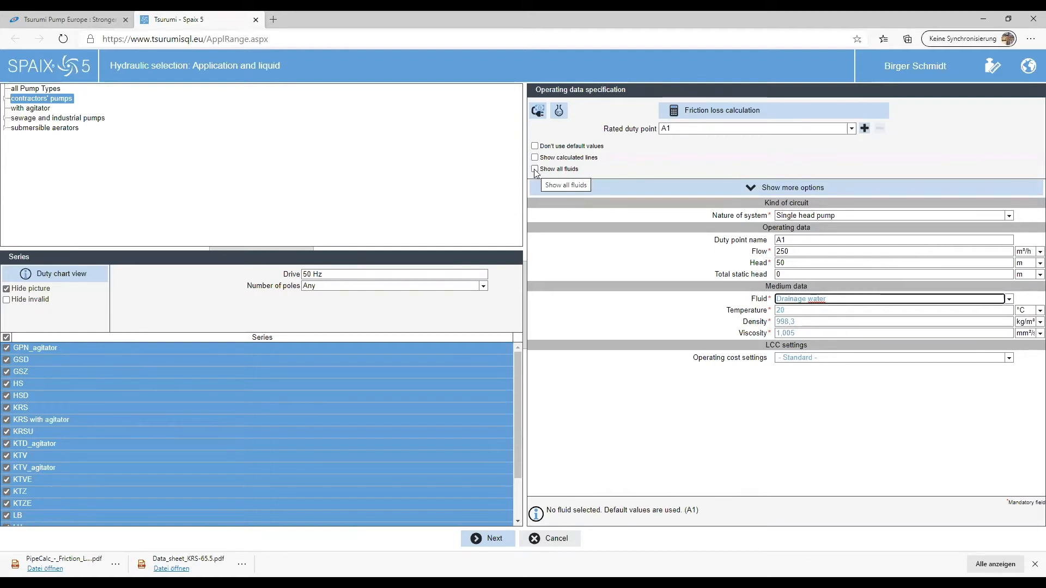
# Enable 'Show all fluids' and select Drainage water 1.1 as the pumped fluid
pyautogui.click(534, 169)
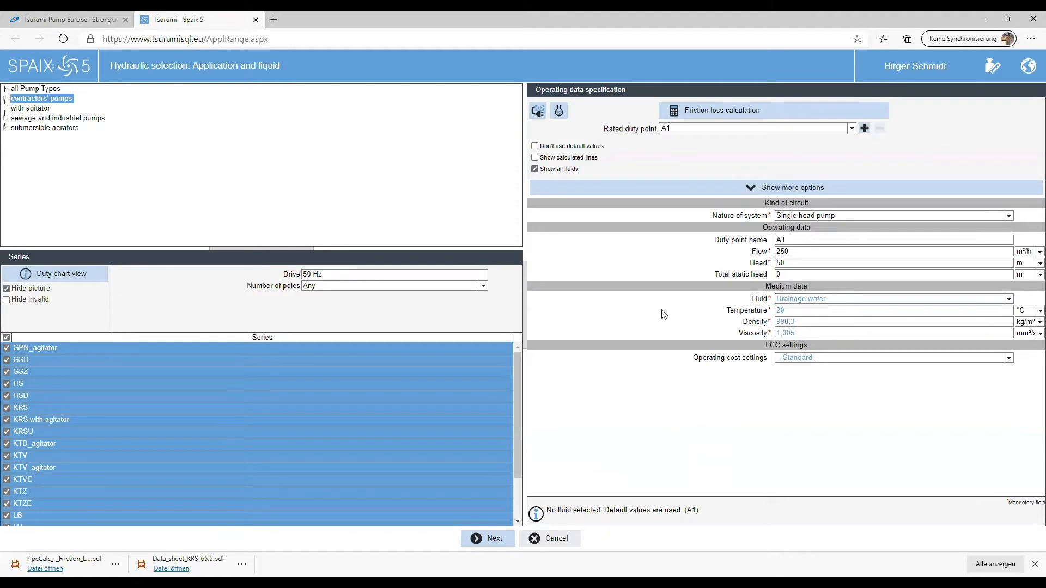
pyautogui.click(1009, 298)
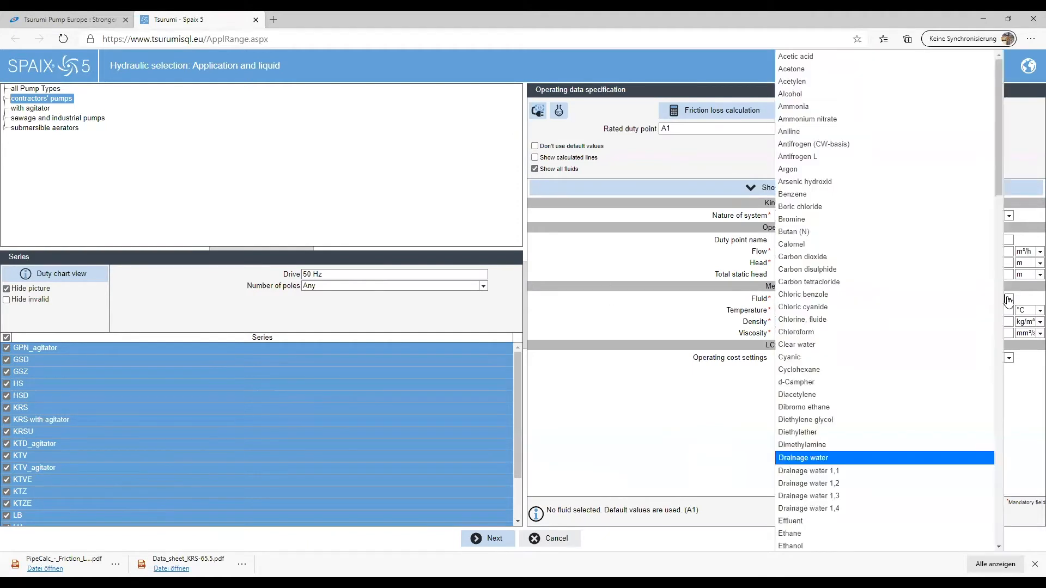
pyautogui.moveTo(962, 461)
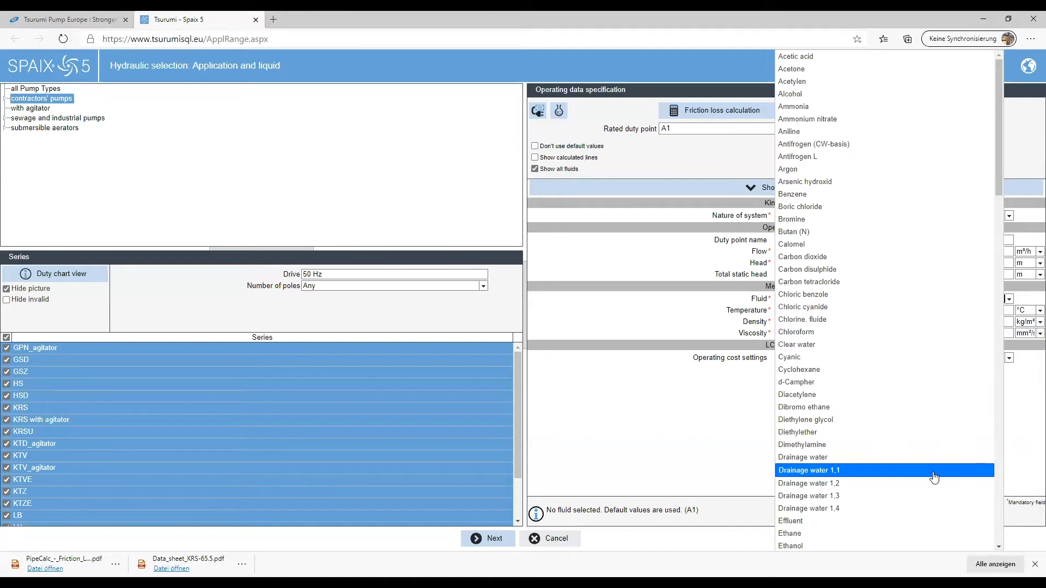
pyautogui.moveTo(852, 478)
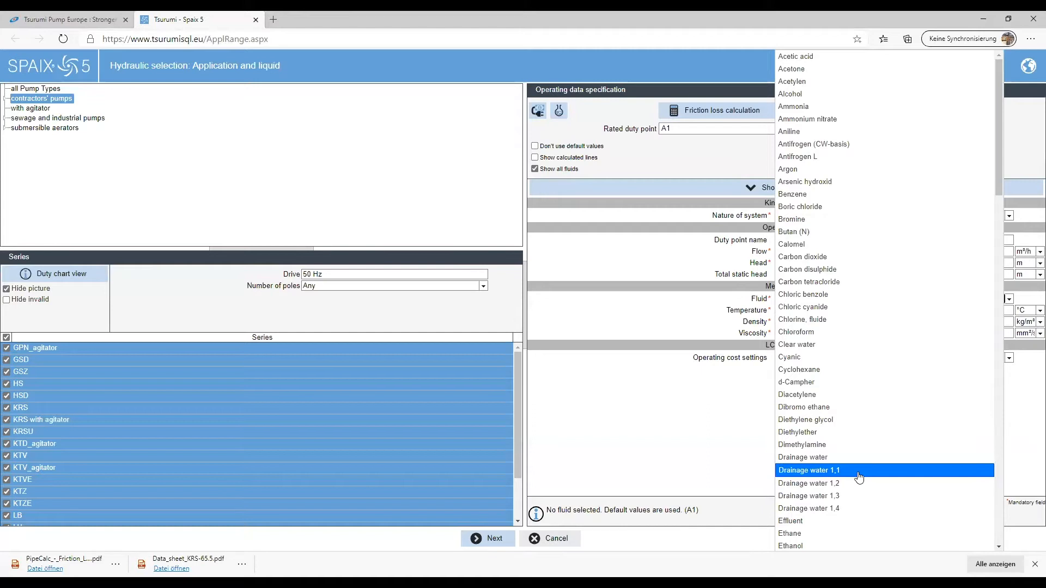
pyautogui.moveTo(844, 486)
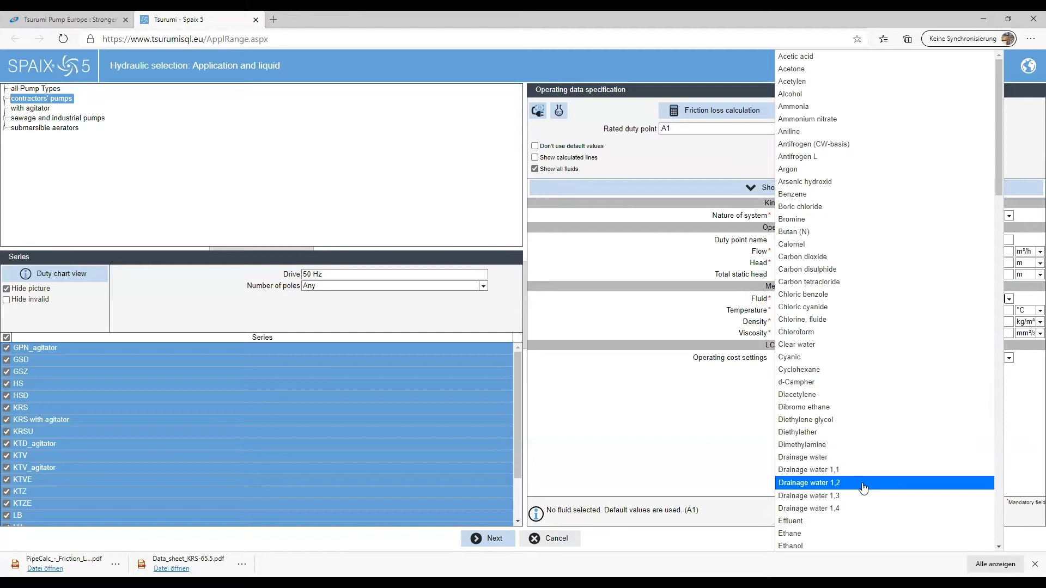
pyautogui.moveTo(832, 507)
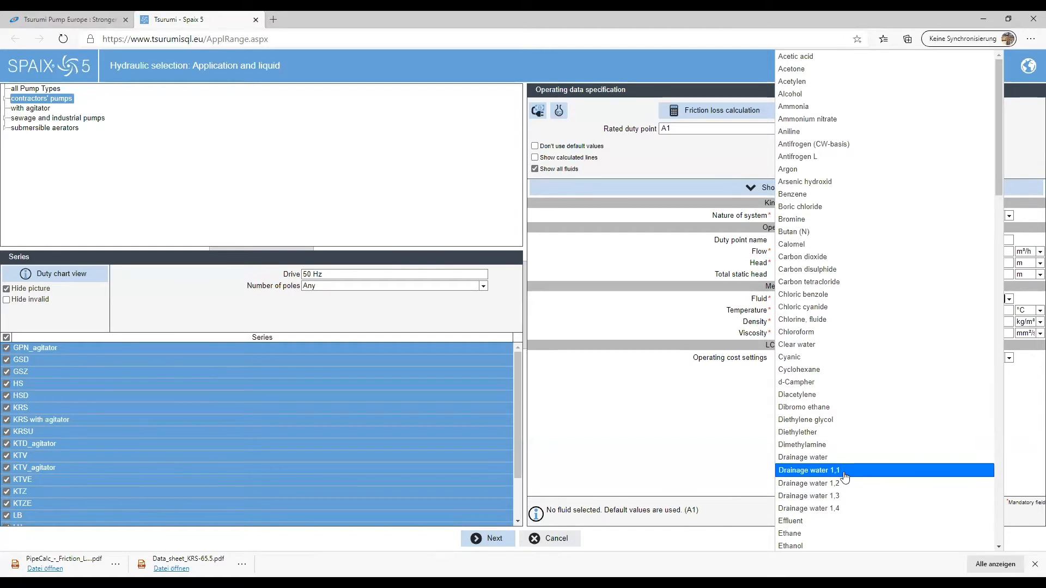
pyautogui.moveTo(846, 483)
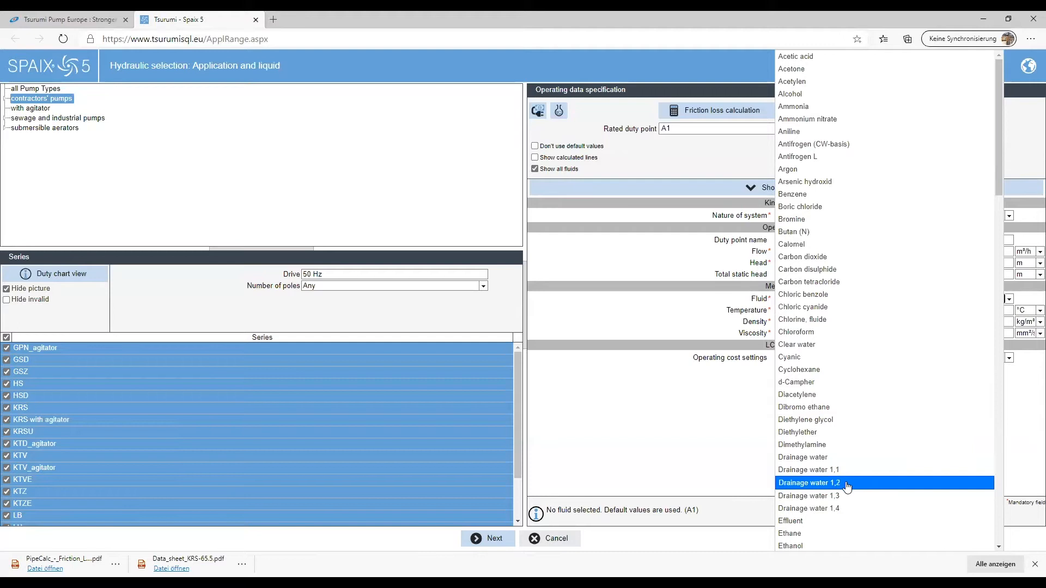
pyautogui.moveTo(852, 485)
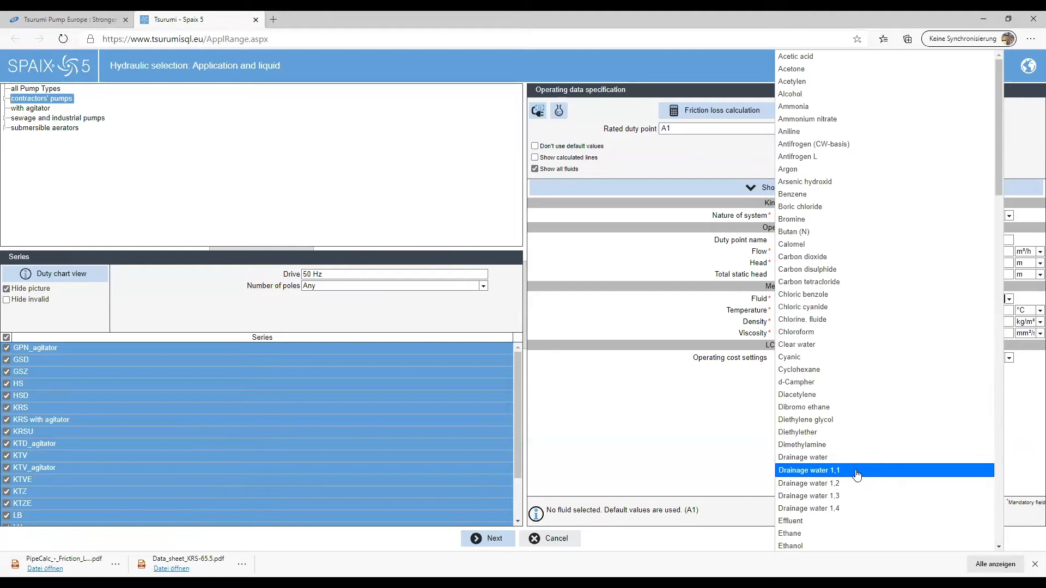
pyautogui.click(809, 471)
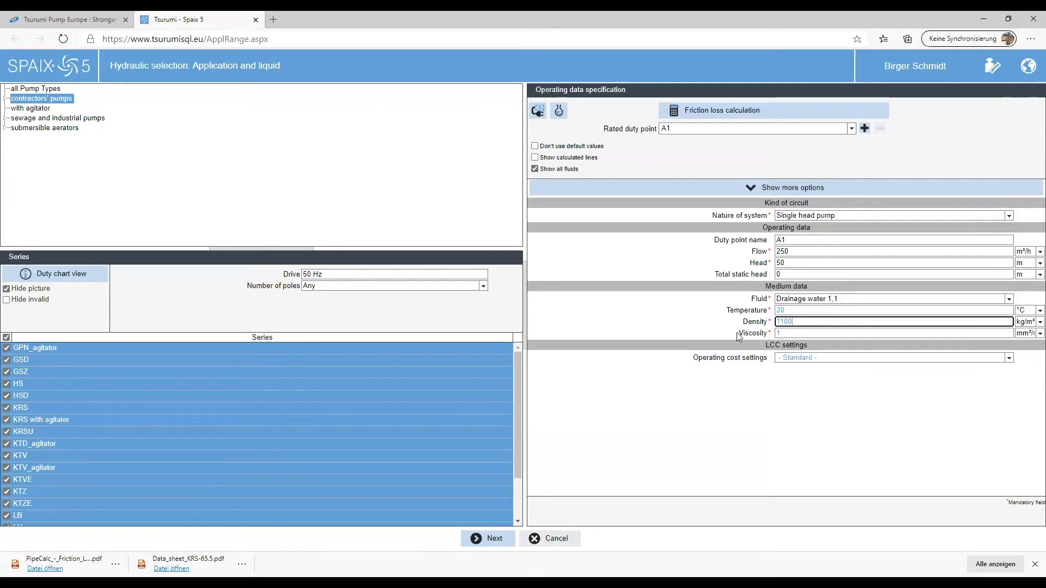
pyautogui.moveTo(734, 337)
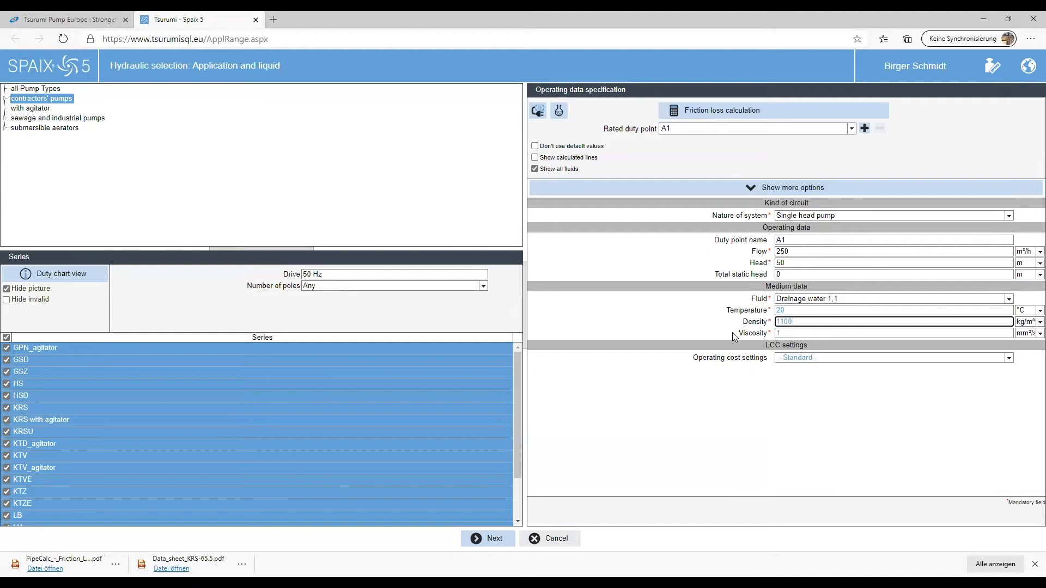
pyautogui.click(867, 322)
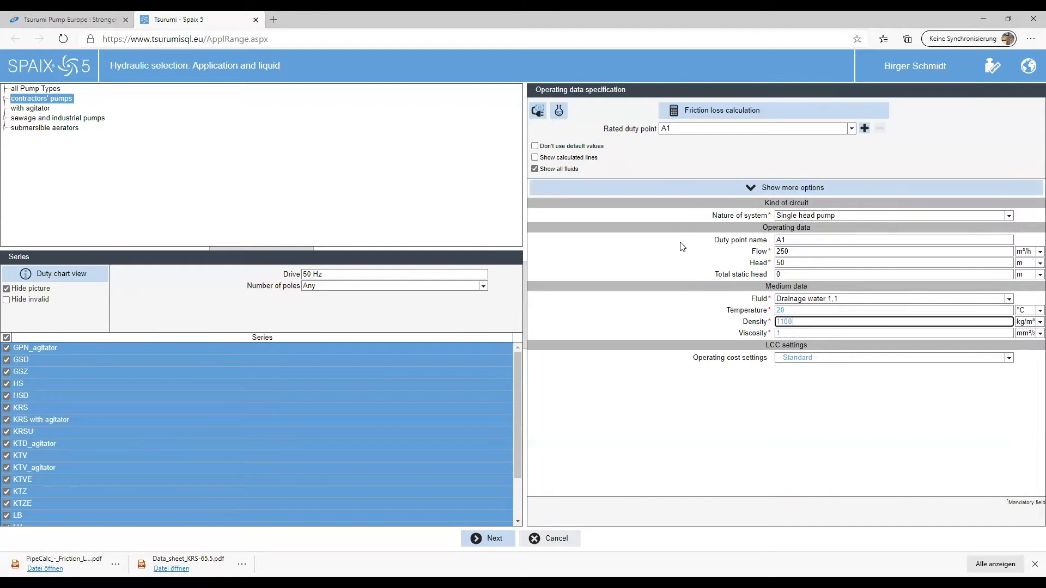
pyautogui.moveTo(664, 194)
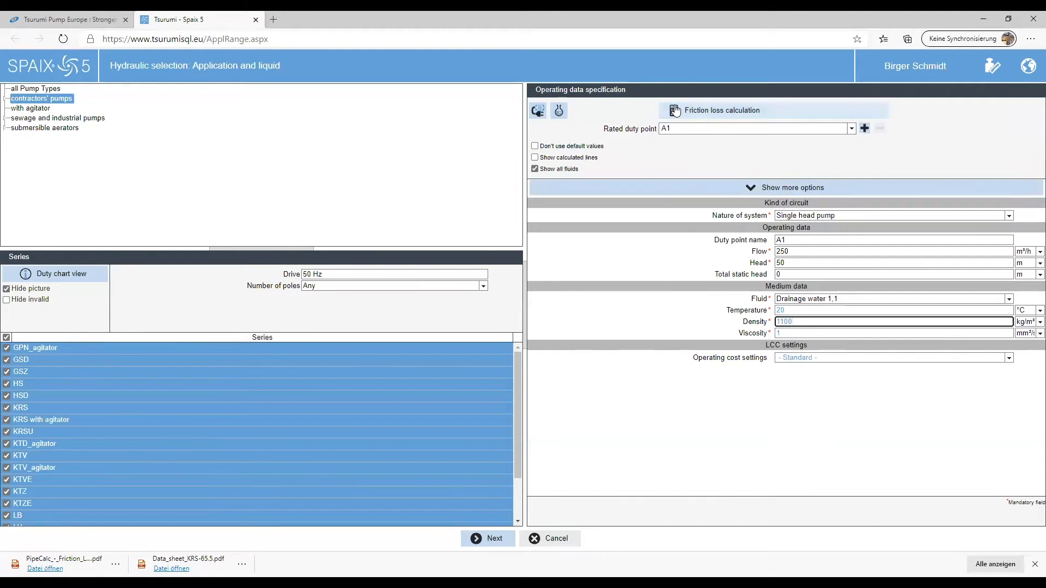
pyautogui.moveTo(835, 109)
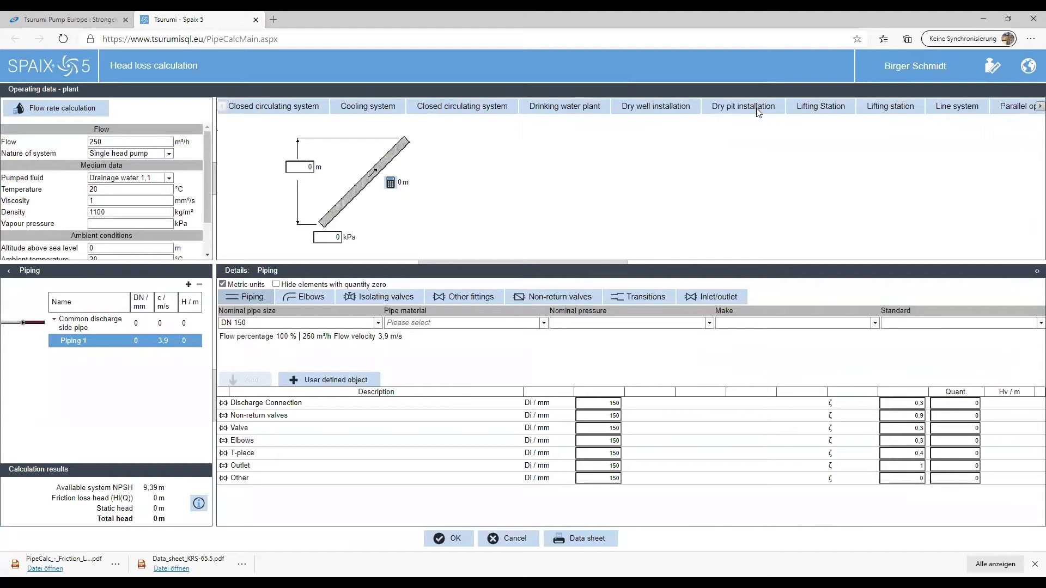
pyautogui.moveTo(750, 153)
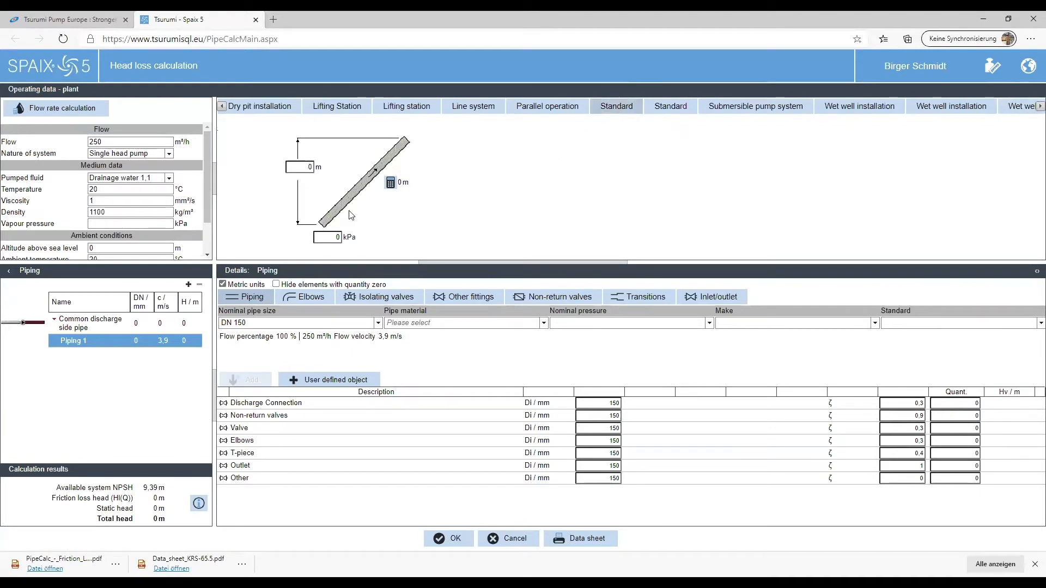
pyautogui.moveTo(486, 195)
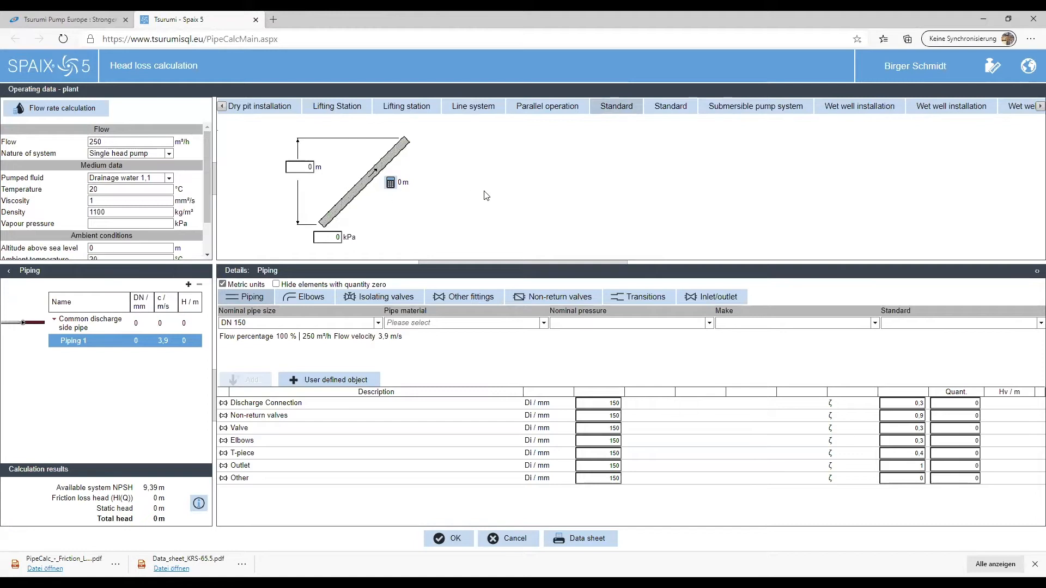
pyautogui.moveTo(476, 195)
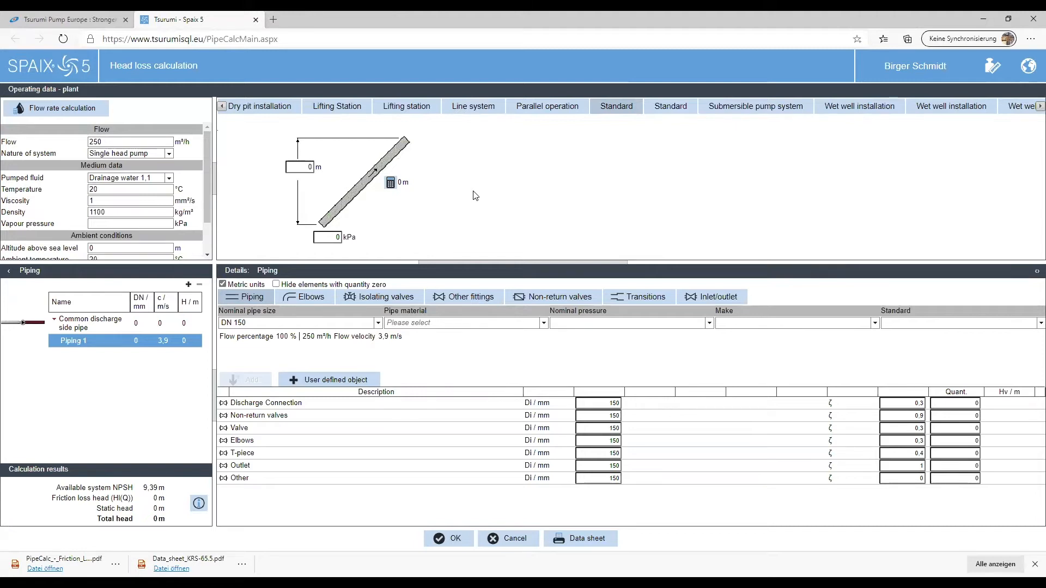
pyautogui.moveTo(451, 195)
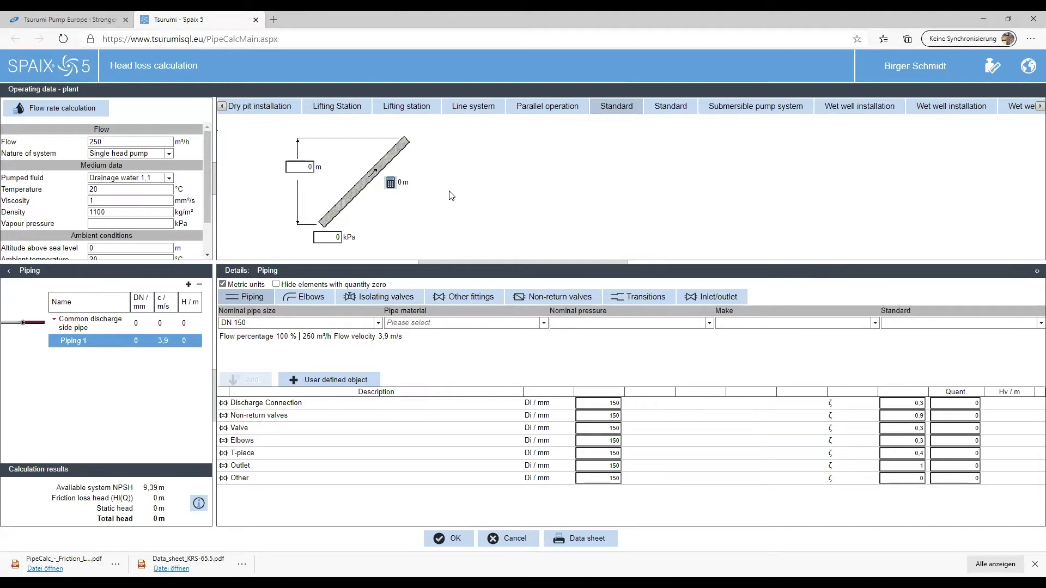
pyautogui.moveTo(300, 167)
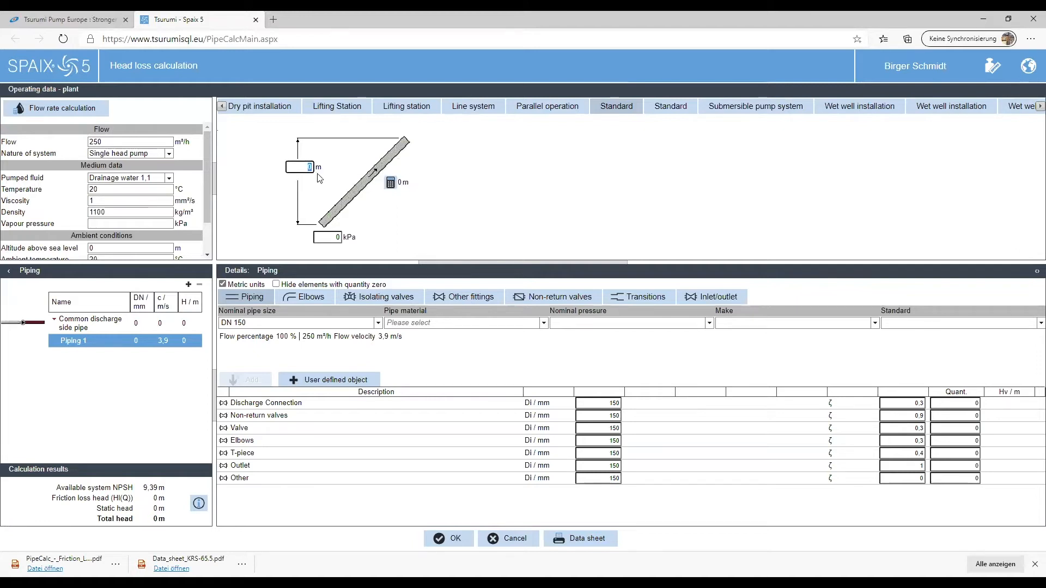
pyautogui.moveTo(258, 155)
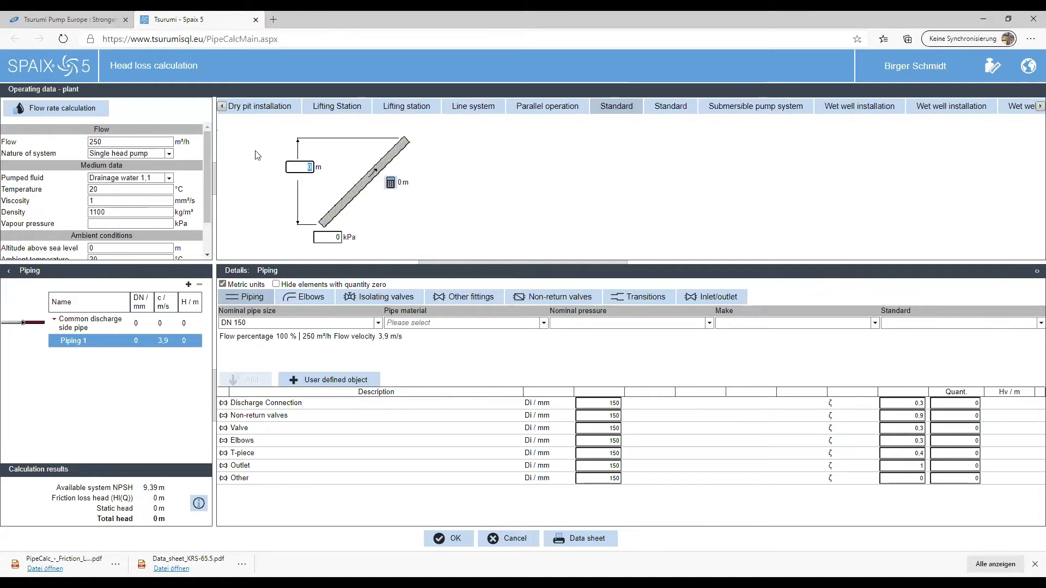
# Enter a 50 m static height and hide piping elements with quantity zero
pyautogui.write('50')
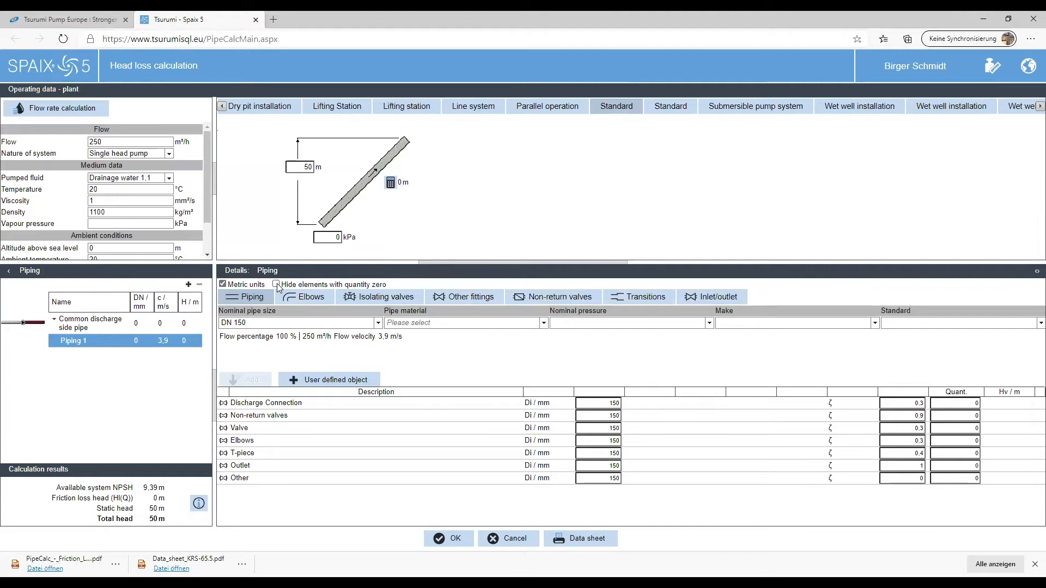
pyautogui.click(276, 285)
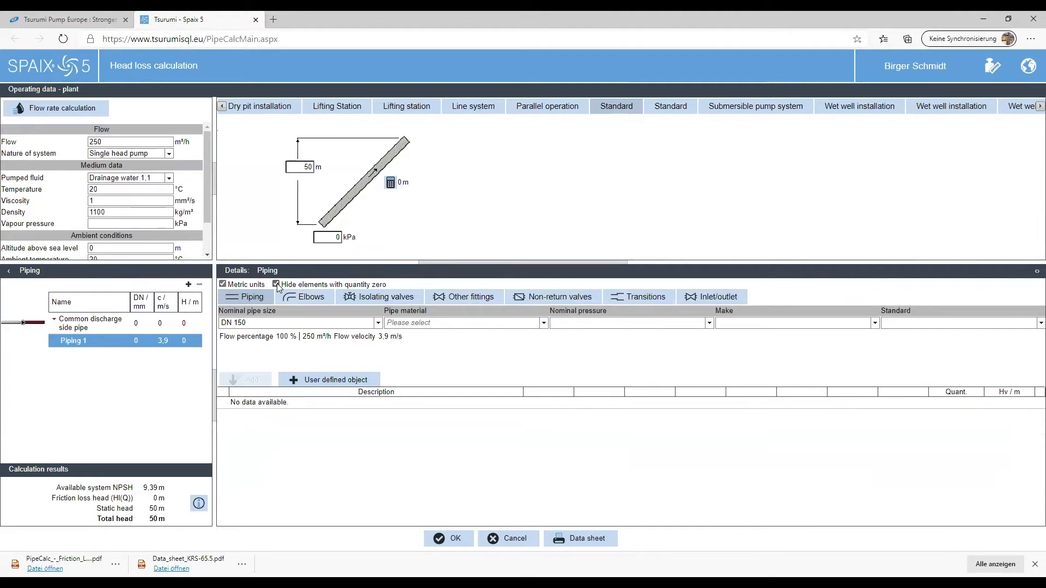
pyautogui.moveTo(615, 403)
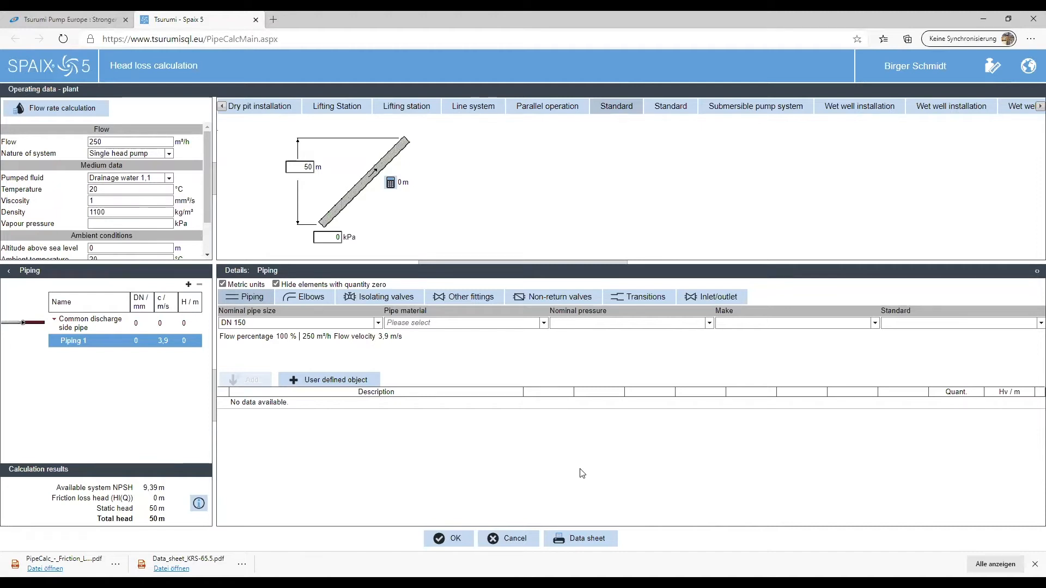
# Set the nominal pipe size to DN 200, then change it to DN 250
pyautogui.click(376, 323)
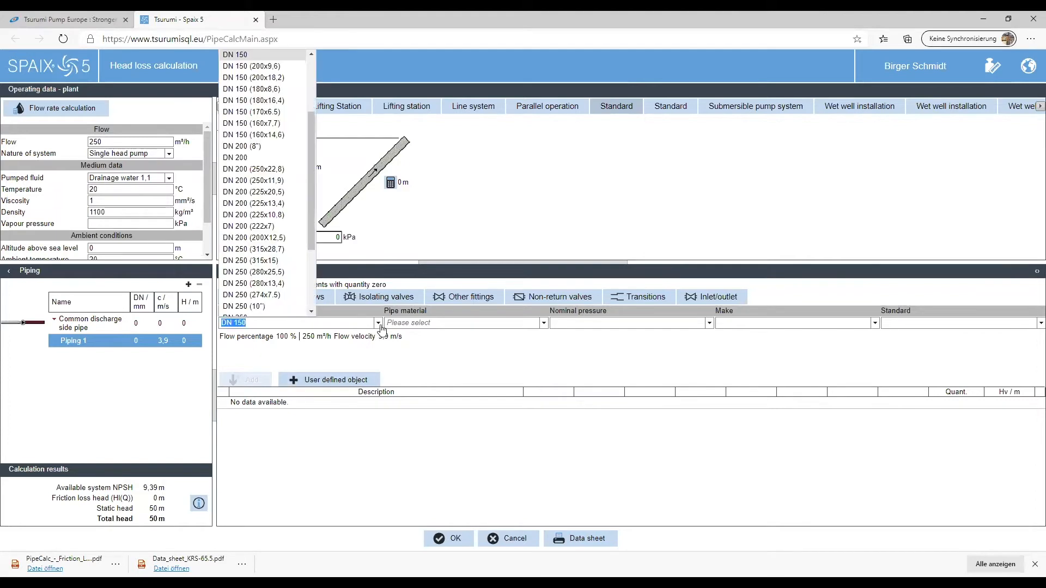
pyautogui.click(235, 157)
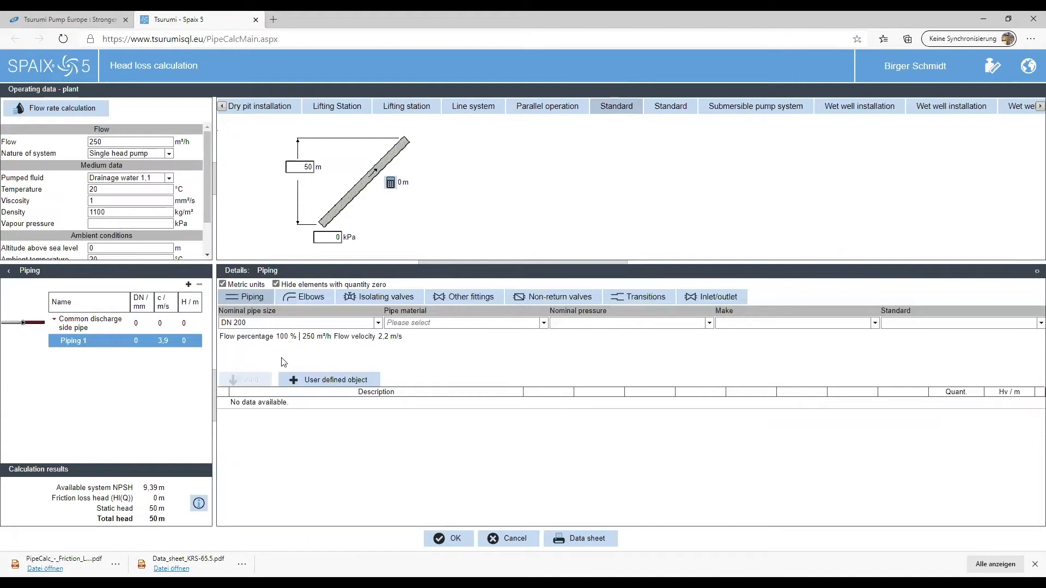
pyautogui.moveTo(352, 347)
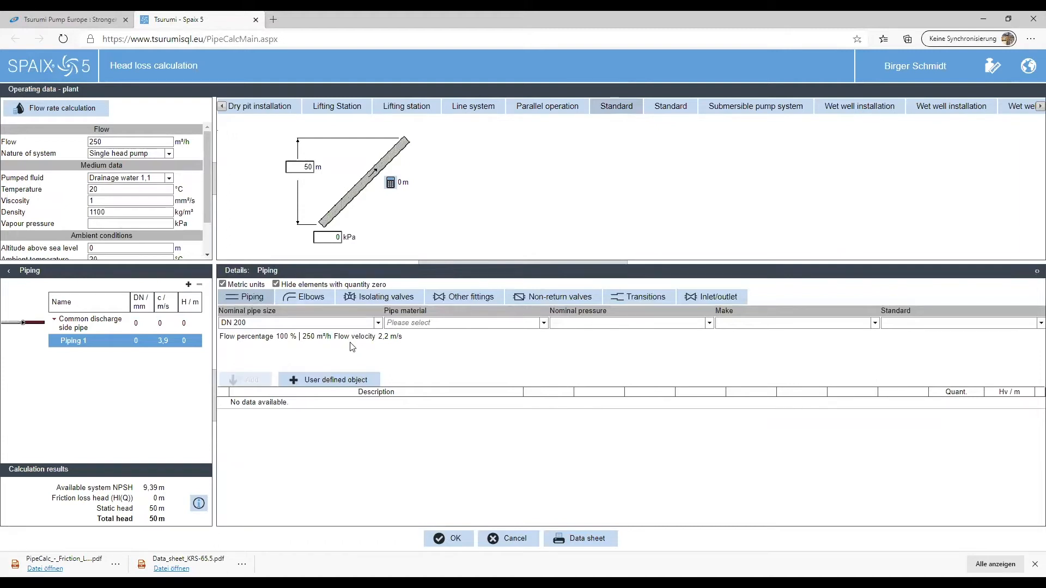
pyautogui.moveTo(390, 346)
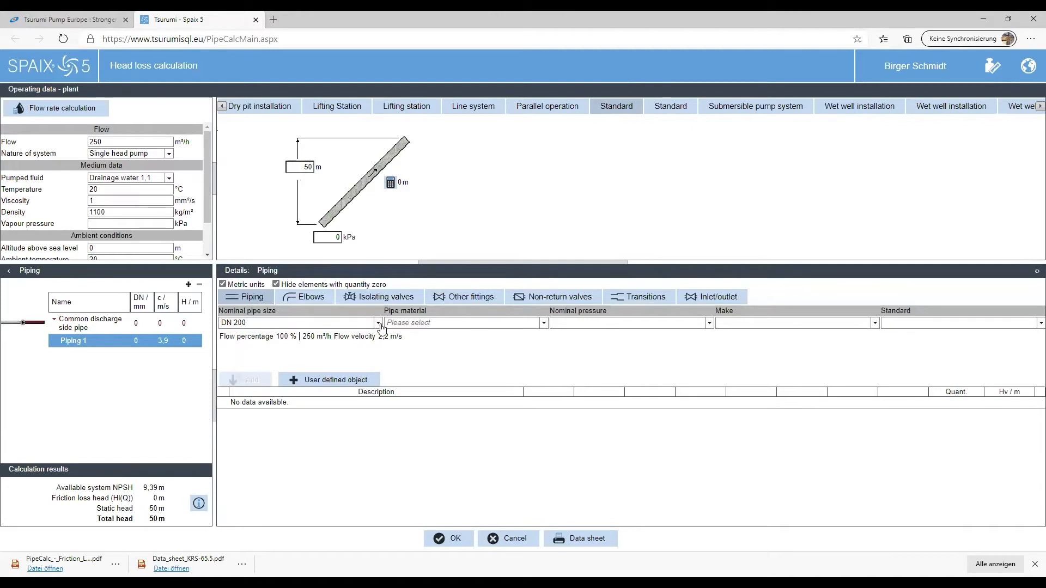
pyautogui.click(378, 322)
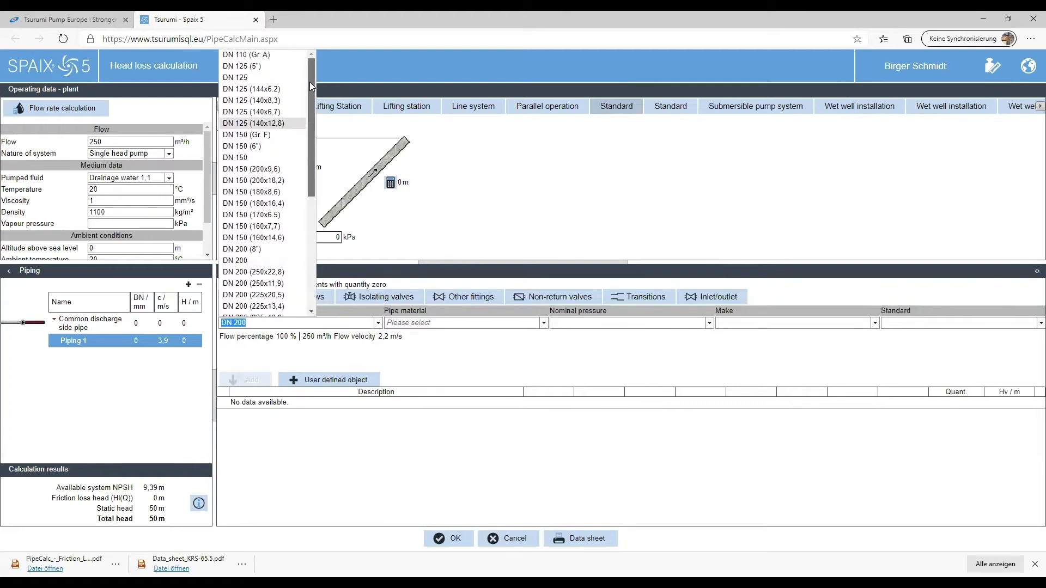
pyautogui.scroll(-3)
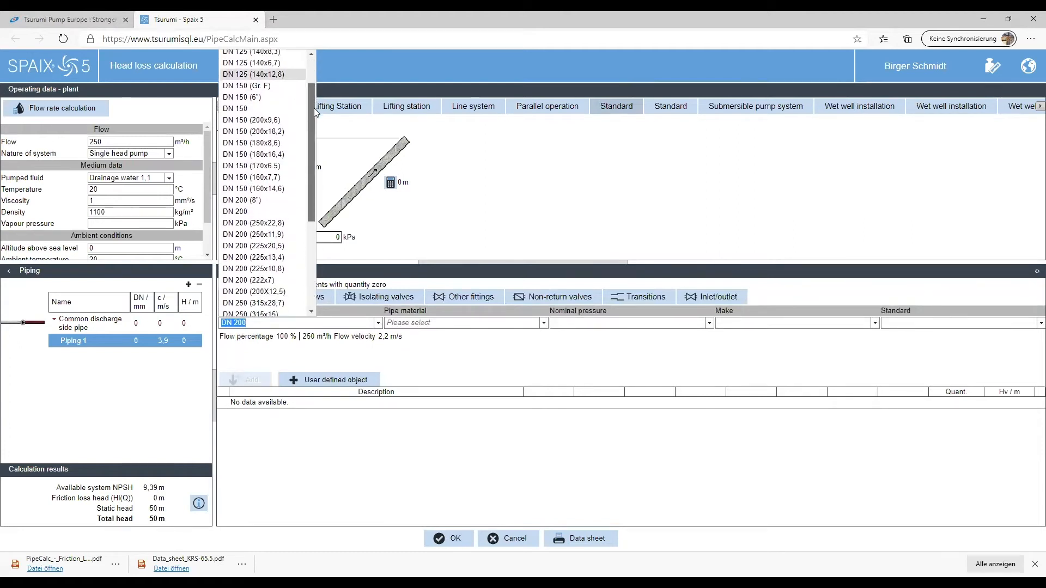
pyautogui.scroll(-3)
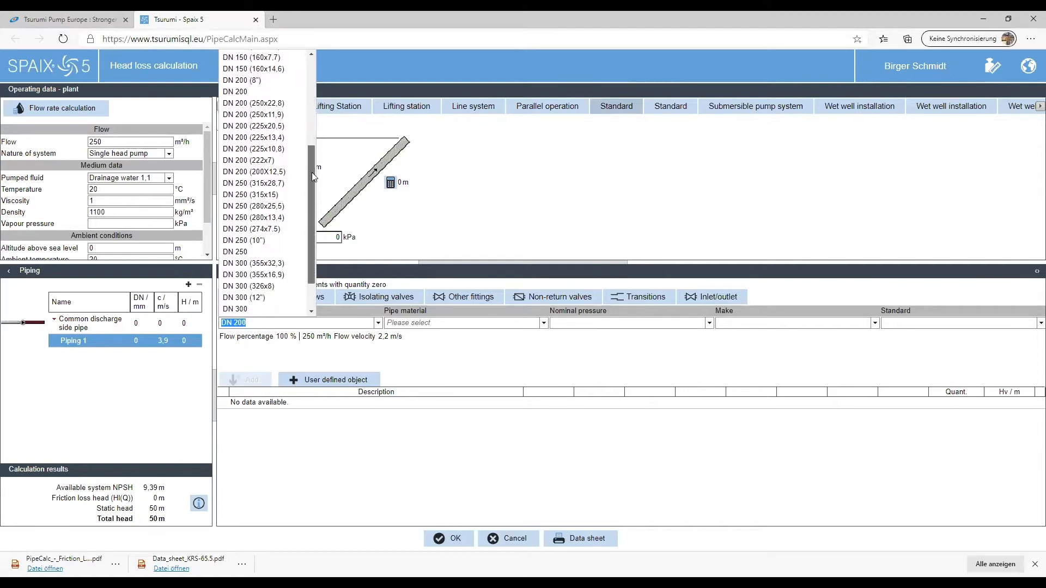
pyautogui.click(236, 251)
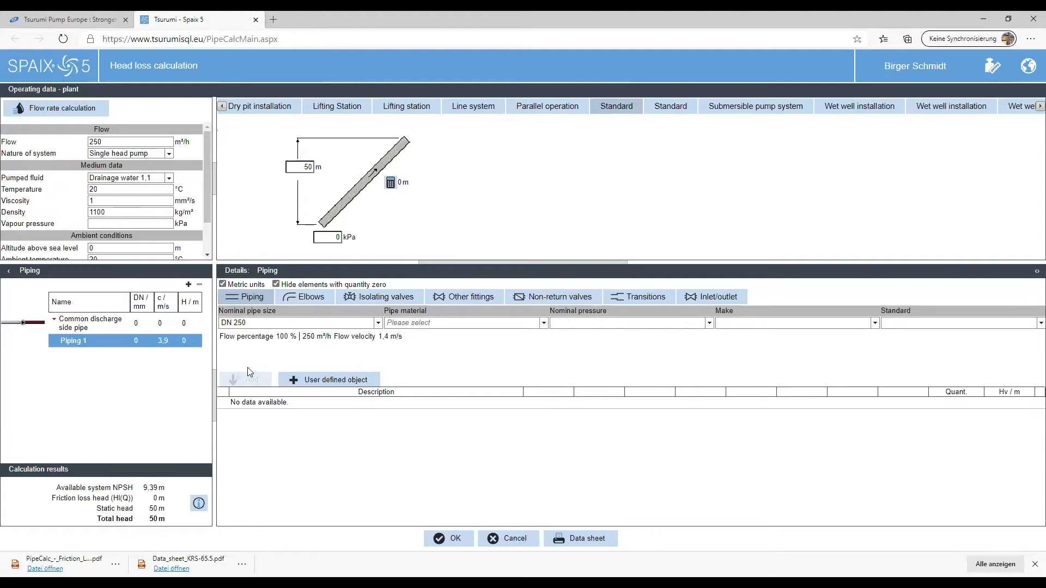
pyautogui.moveTo(572, 352)
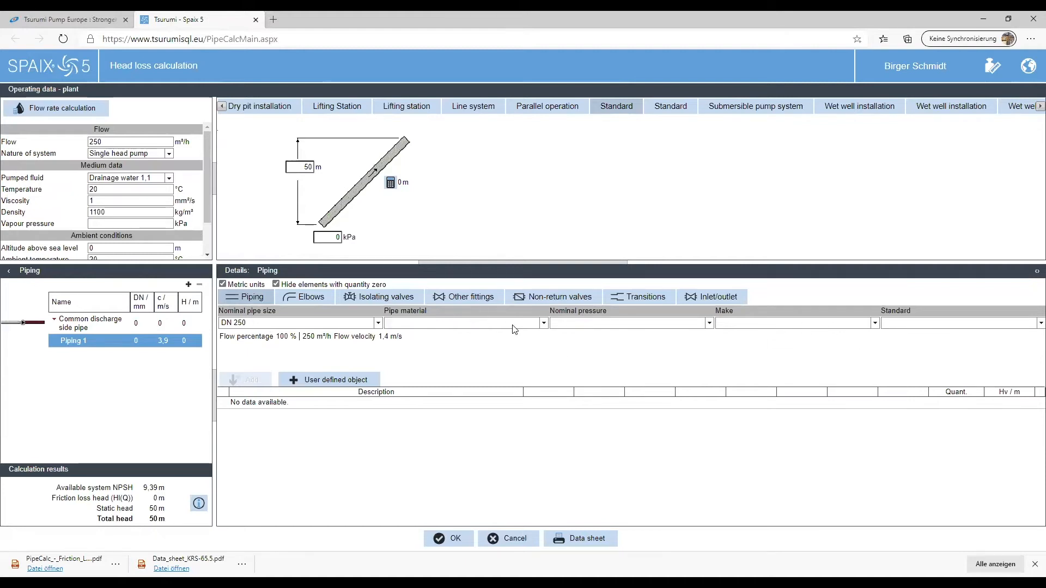
# Add a Steel DN 250 pipe to DIN 2460 and start editing its length
pyautogui.click(460, 323)
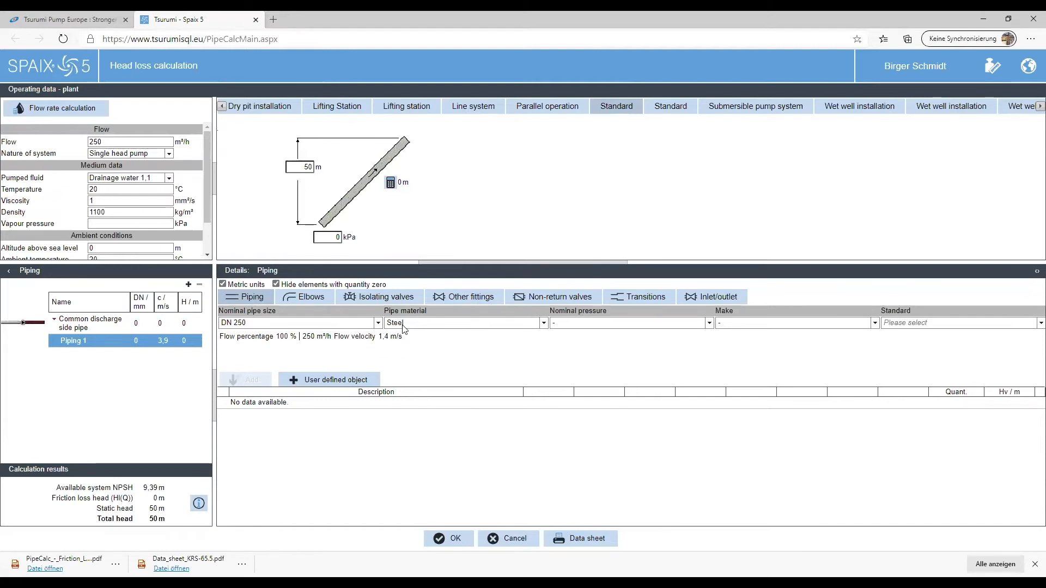
pyautogui.moveTo(971, 349)
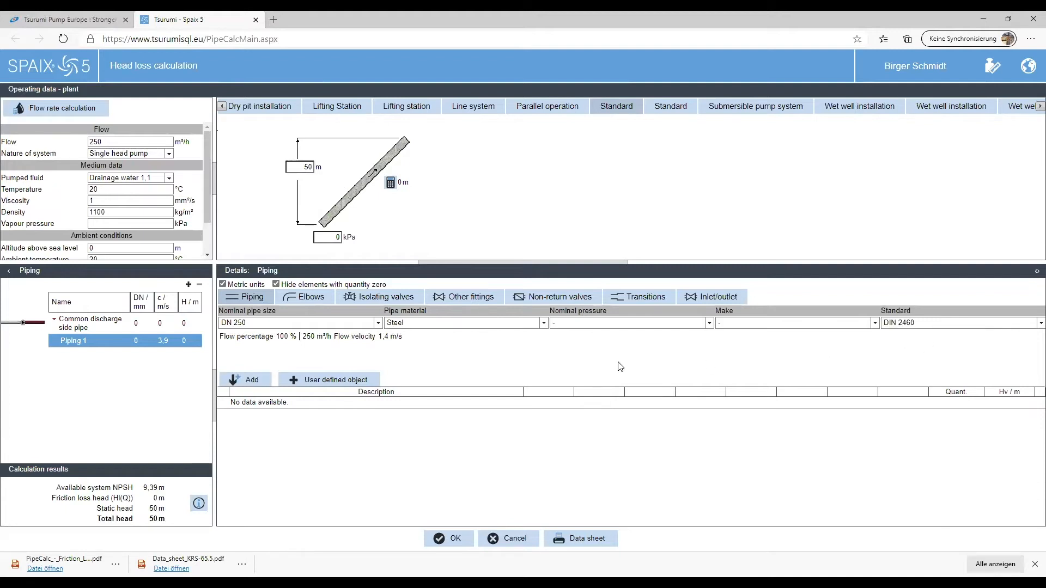
pyautogui.click(244, 380)
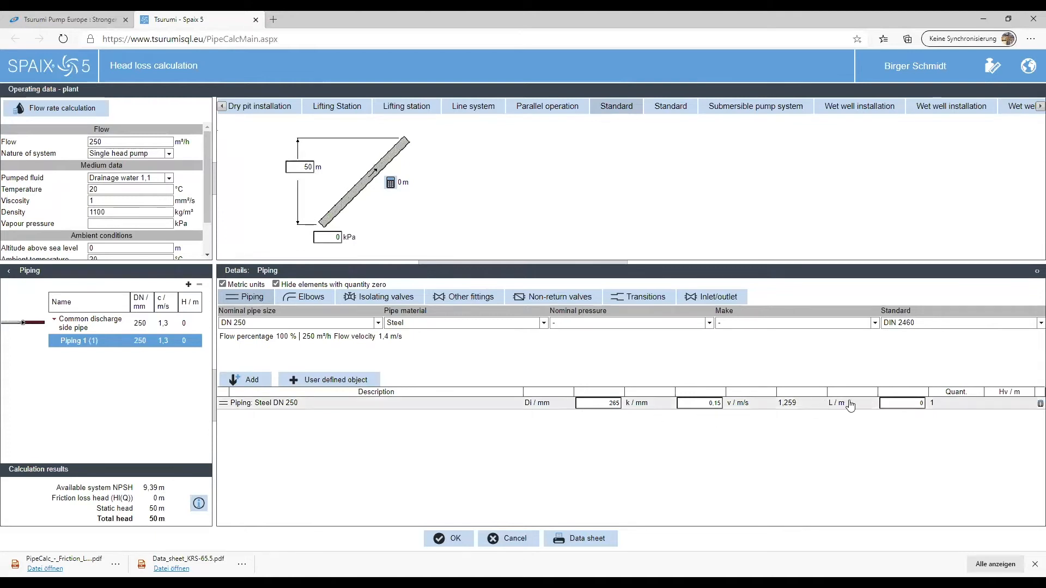
pyautogui.click(902, 402)
pyautogui.write('100')
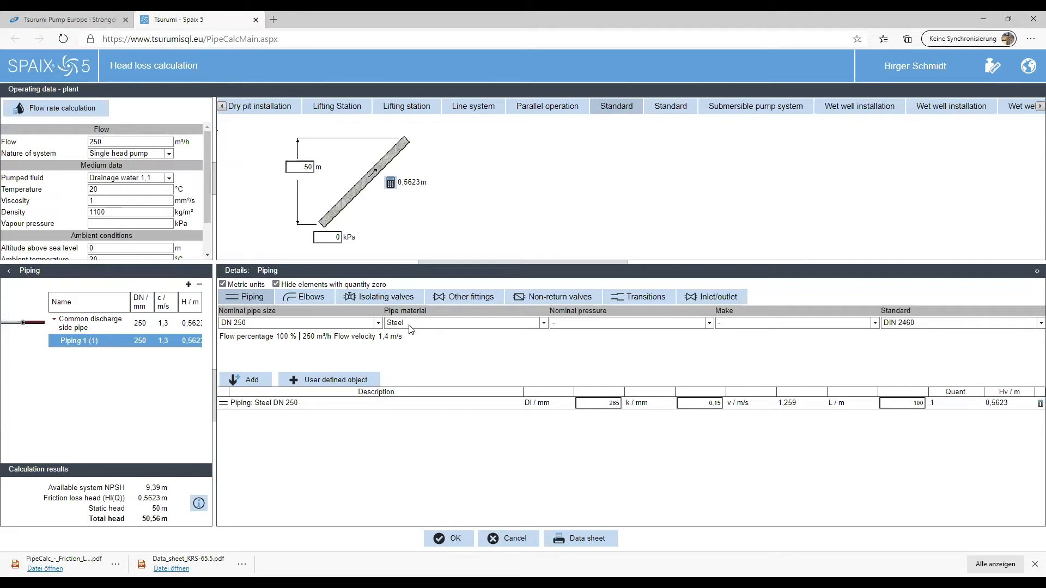
pyautogui.moveTo(406, 346)
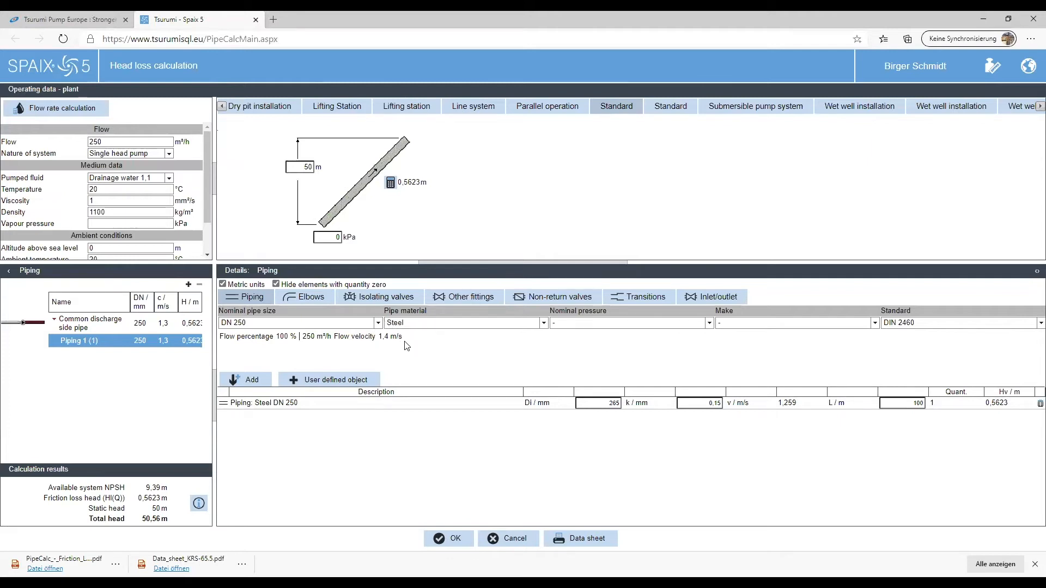
pyautogui.moveTo(501, 349)
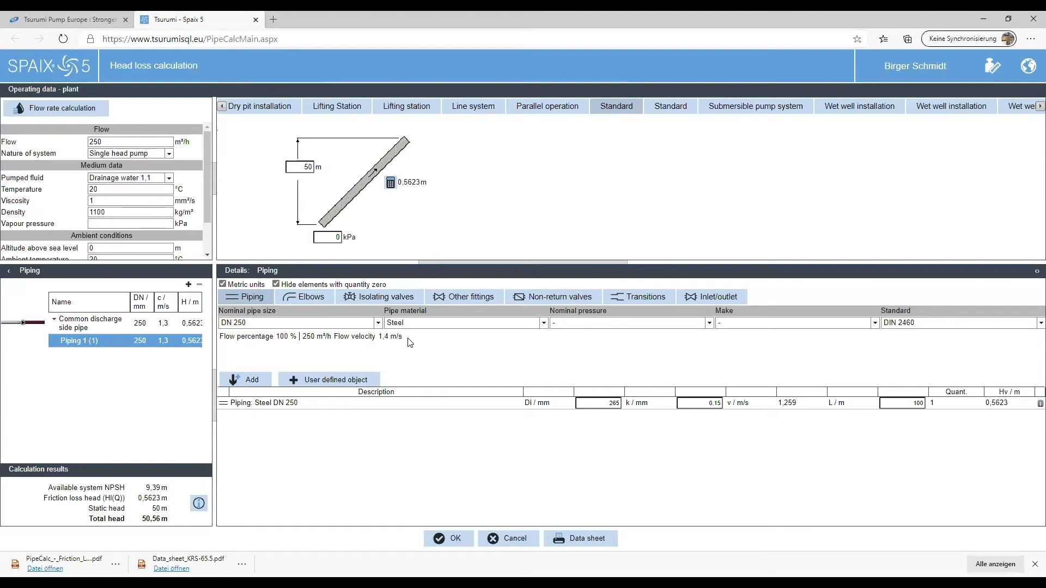
pyautogui.moveTo(326, 417)
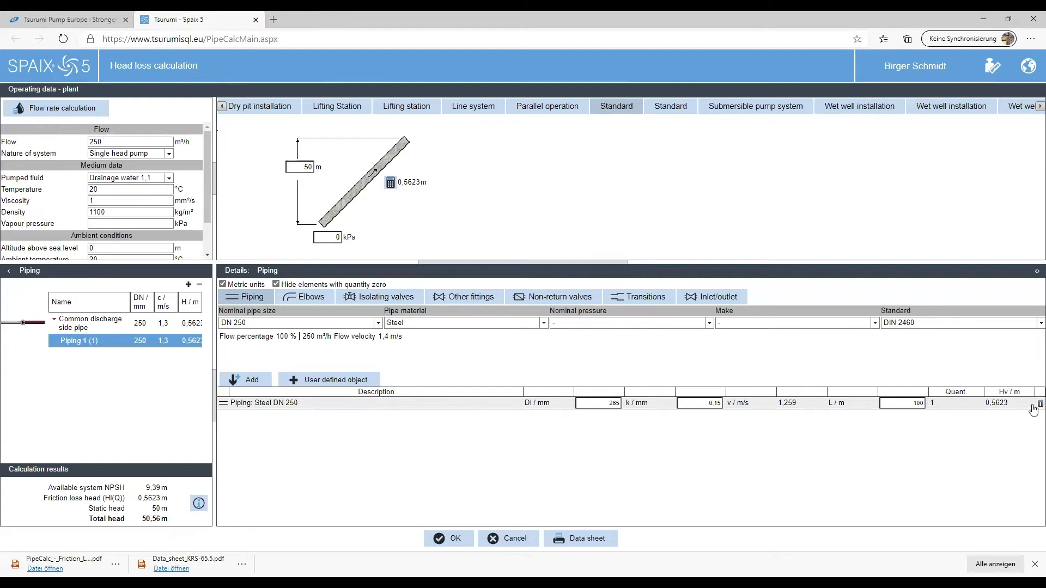
pyautogui.moveTo(345, 409)
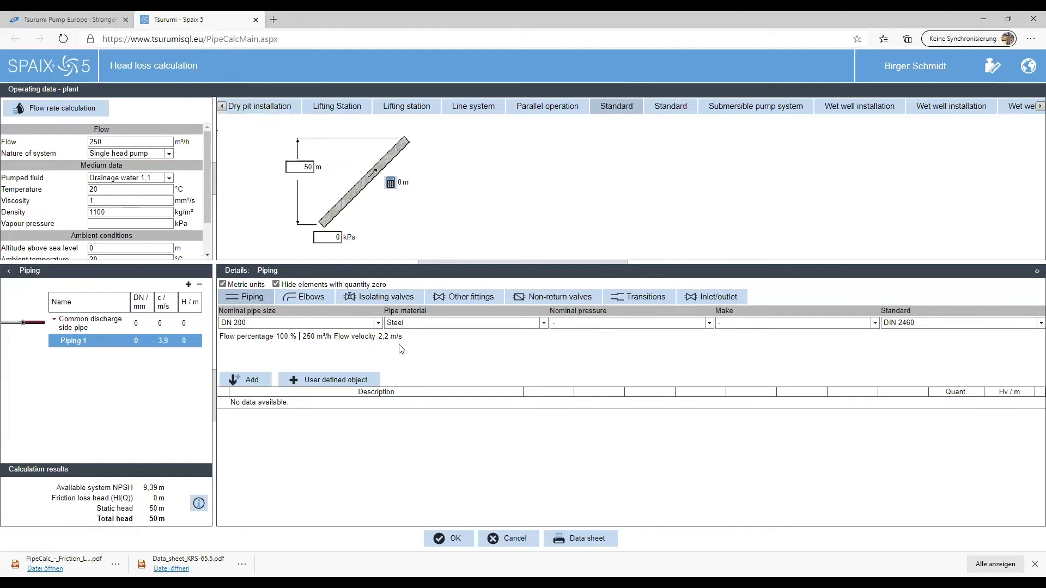
pyautogui.moveTo(397, 340)
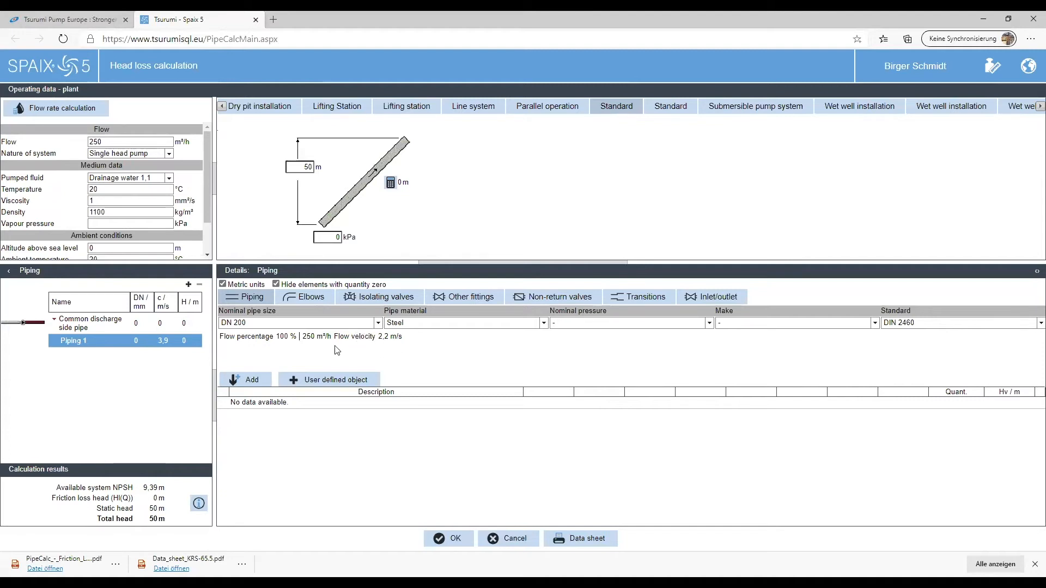
# Add a Steel DN 200 pipe to the piping
pyautogui.click(245, 380)
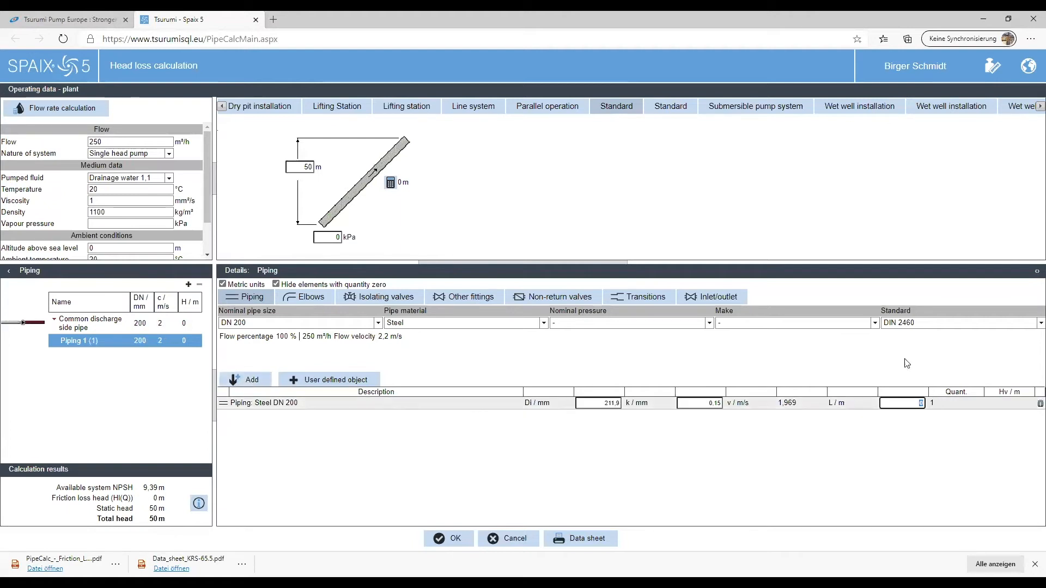
# Set the Steel DN 200 pipe length to 100 m
pyautogui.write('100')
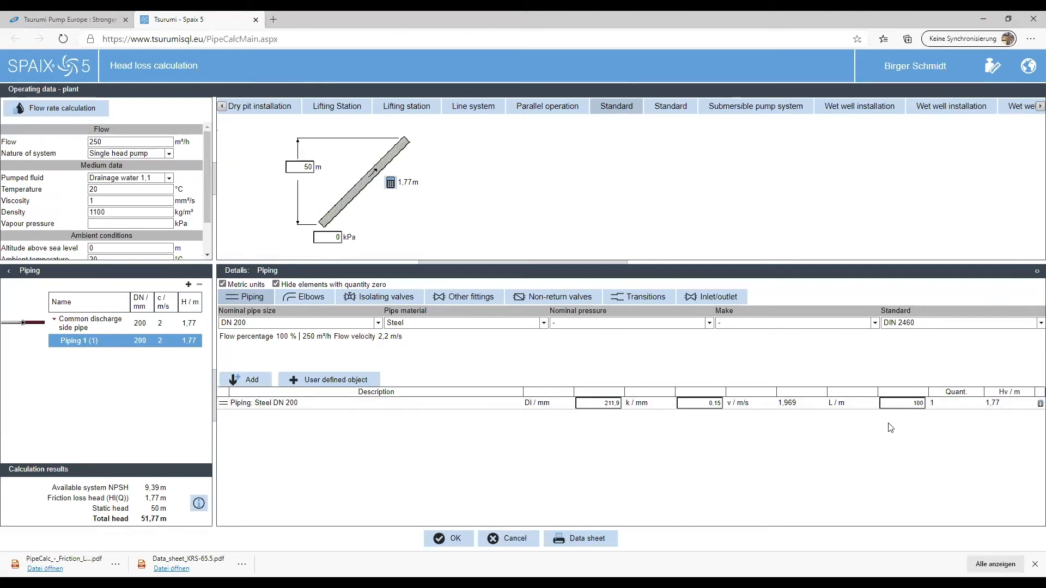
pyautogui.moveTo(743, 453)
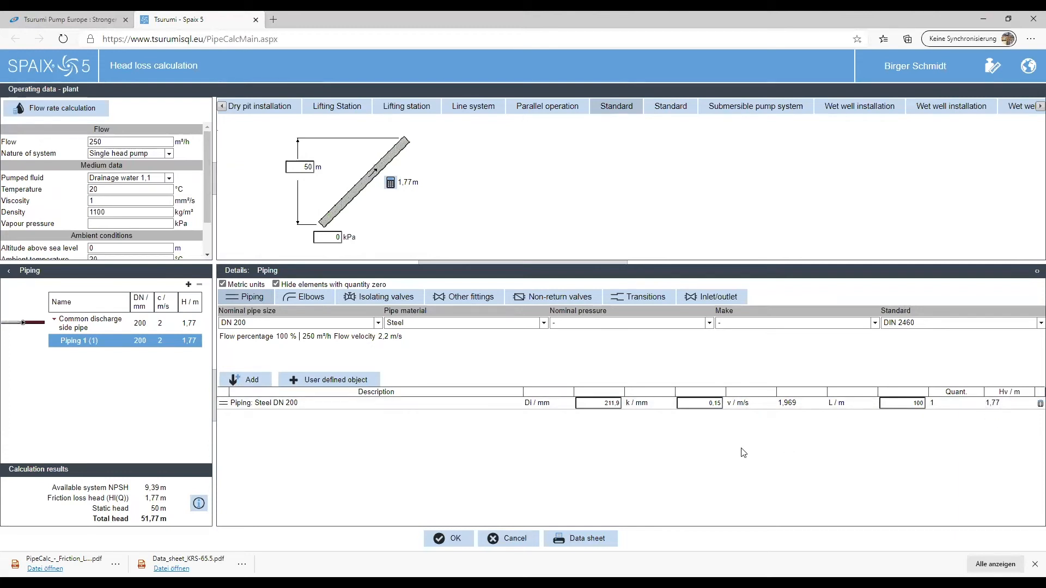
pyautogui.moveTo(926, 432)
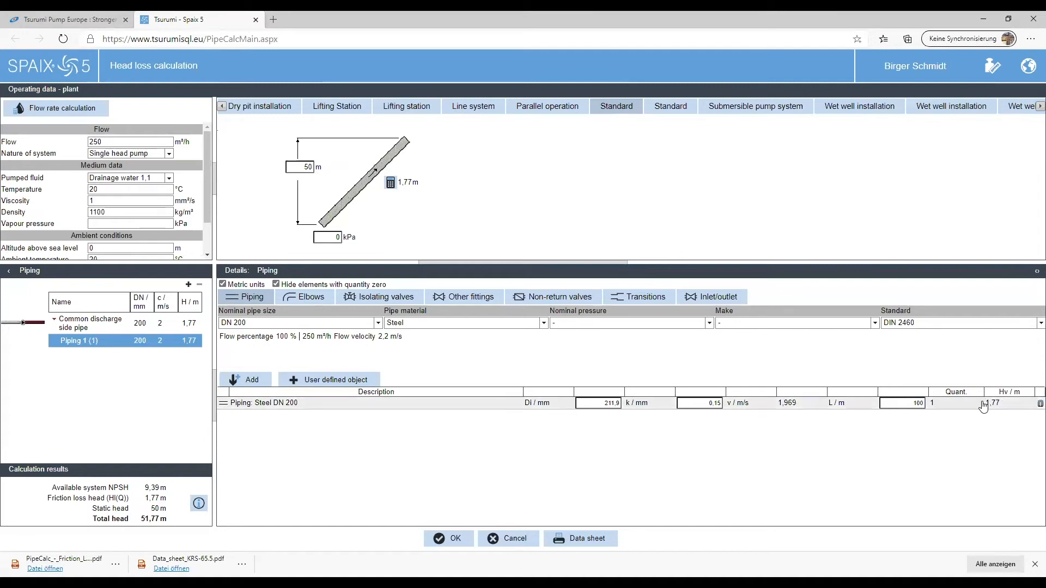
pyautogui.moveTo(994, 403)
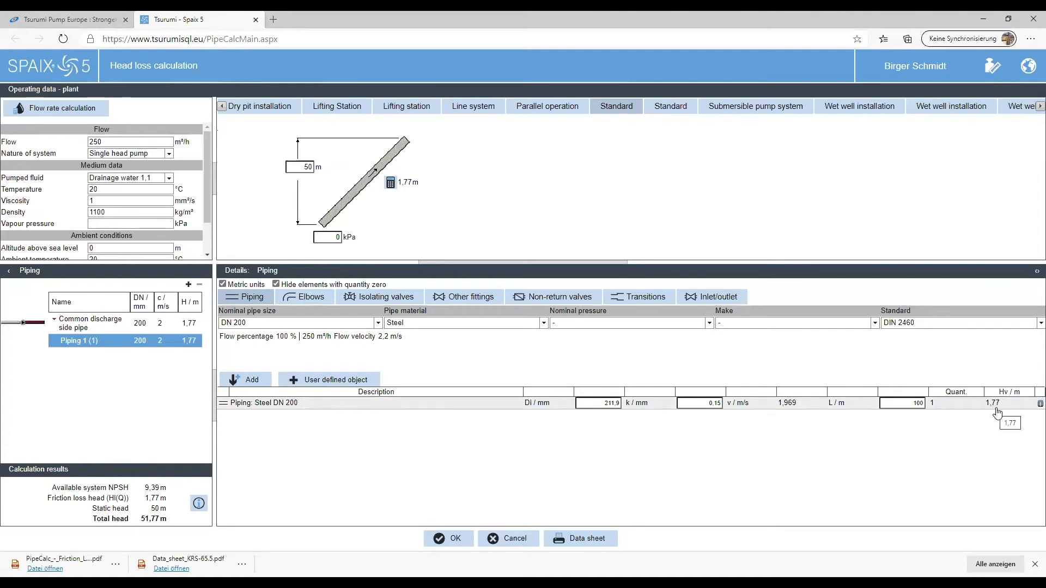
pyautogui.moveTo(1000, 412)
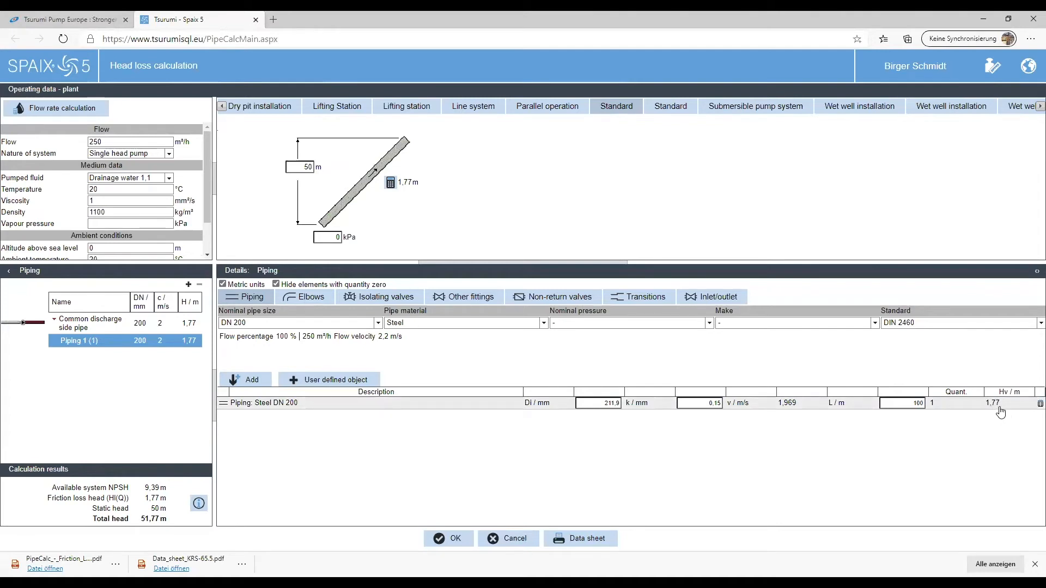
pyautogui.moveTo(998, 411)
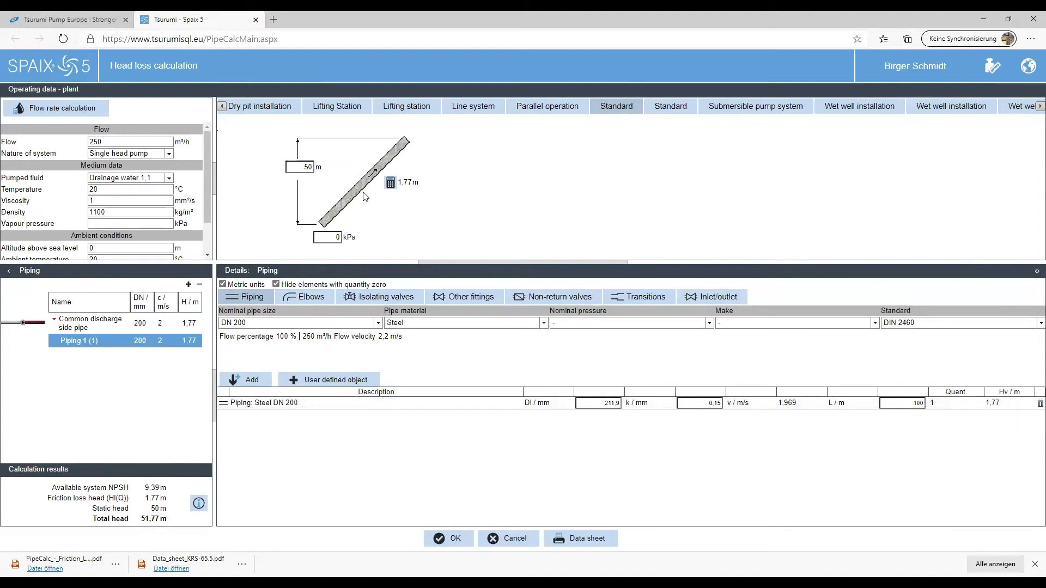
pyautogui.moveTo(427, 196)
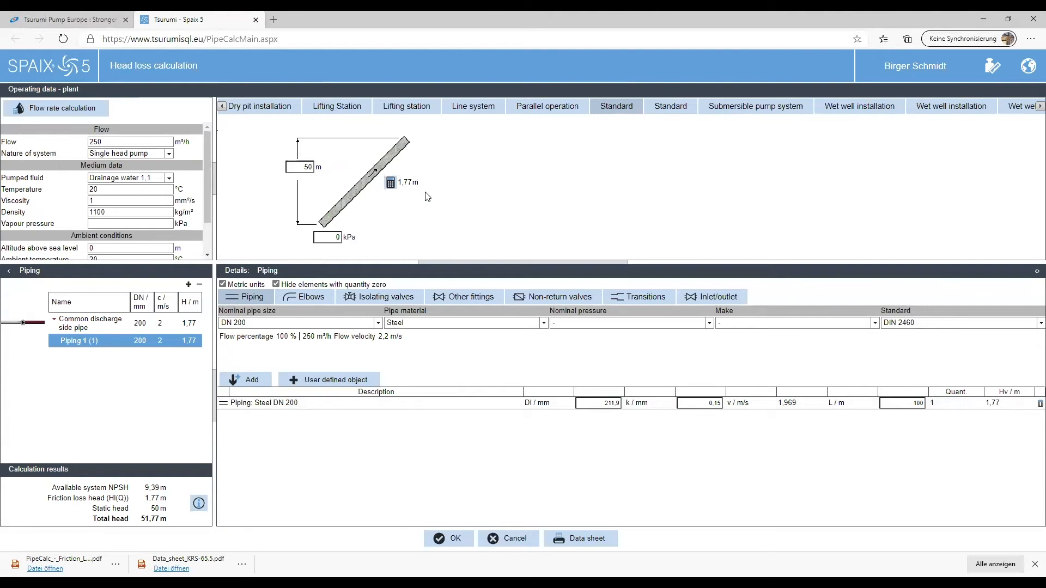
pyautogui.moveTo(509, 432)
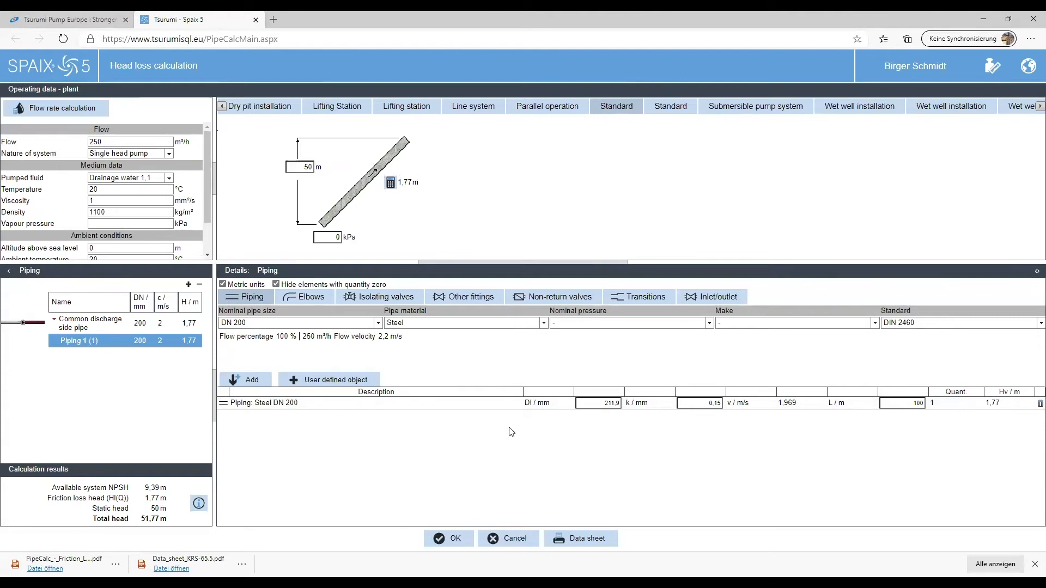
pyautogui.moveTo(554, 464)
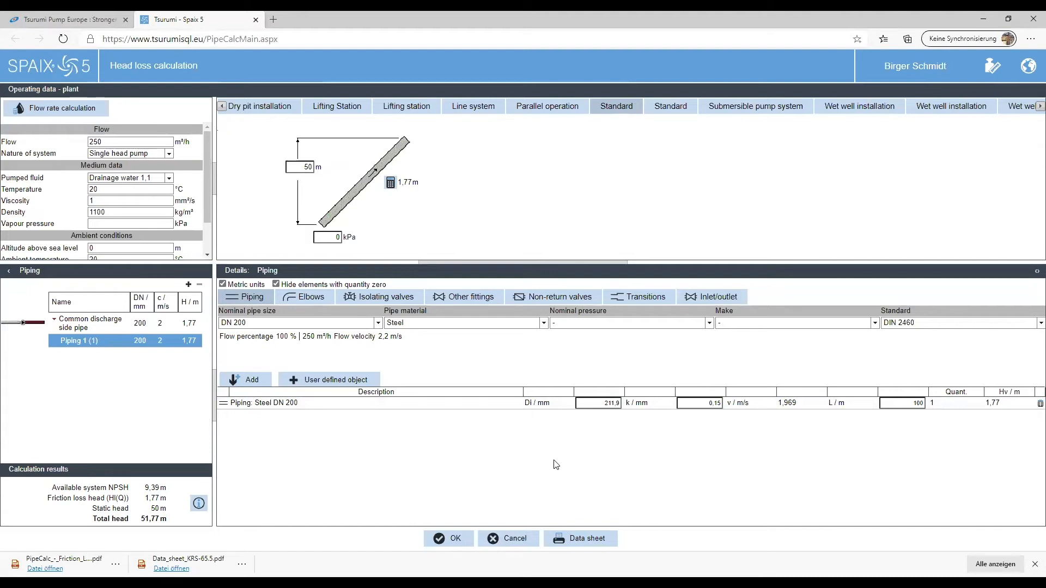
# On the Elbows tab choose a DN 200 Bend 90° (R/D=1) fitting
pyautogui.click(310, 296)
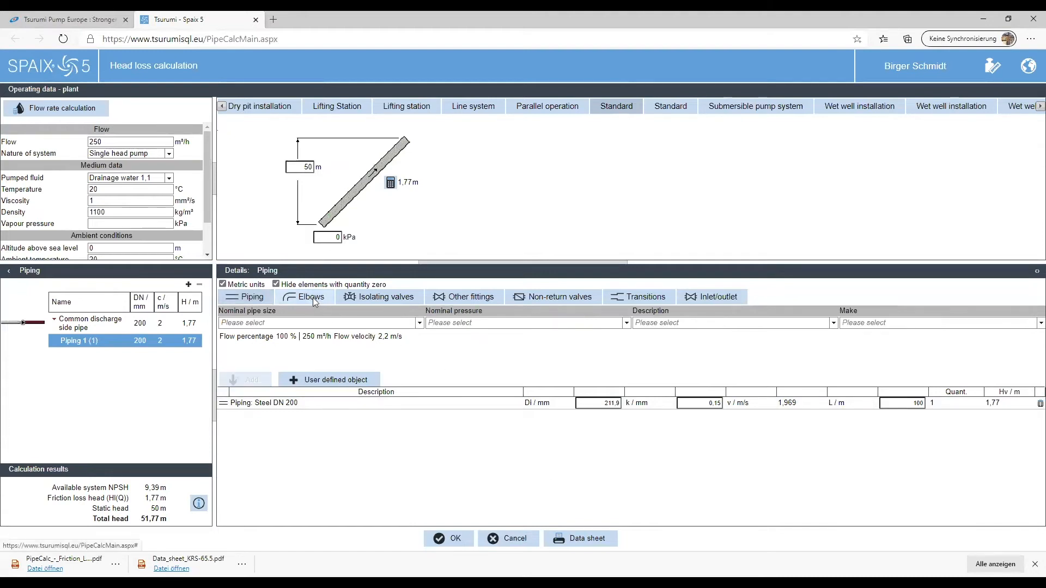
pyautogui.click(313, 323)
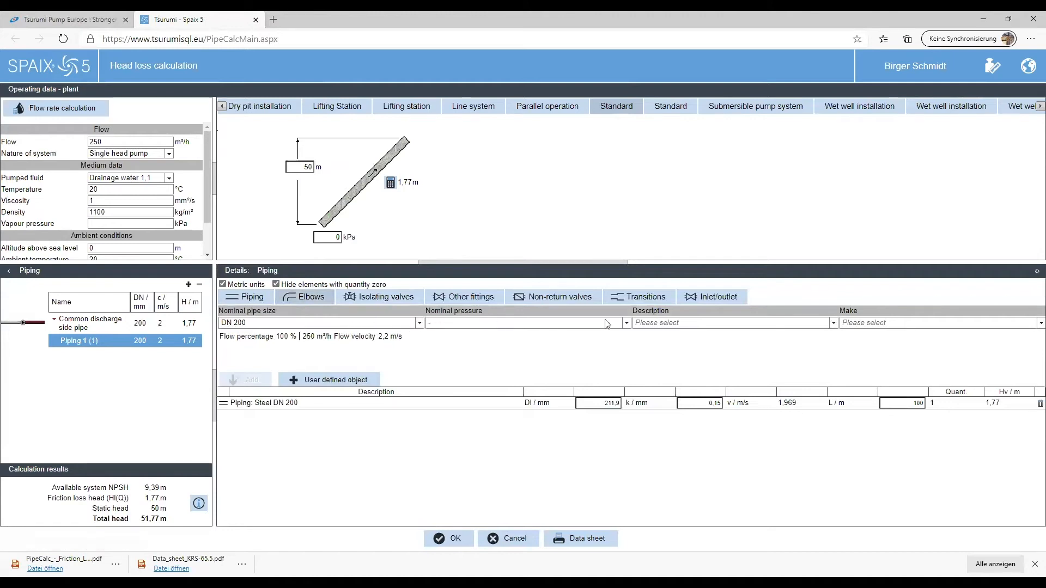
pyautogui.click(733, 323)
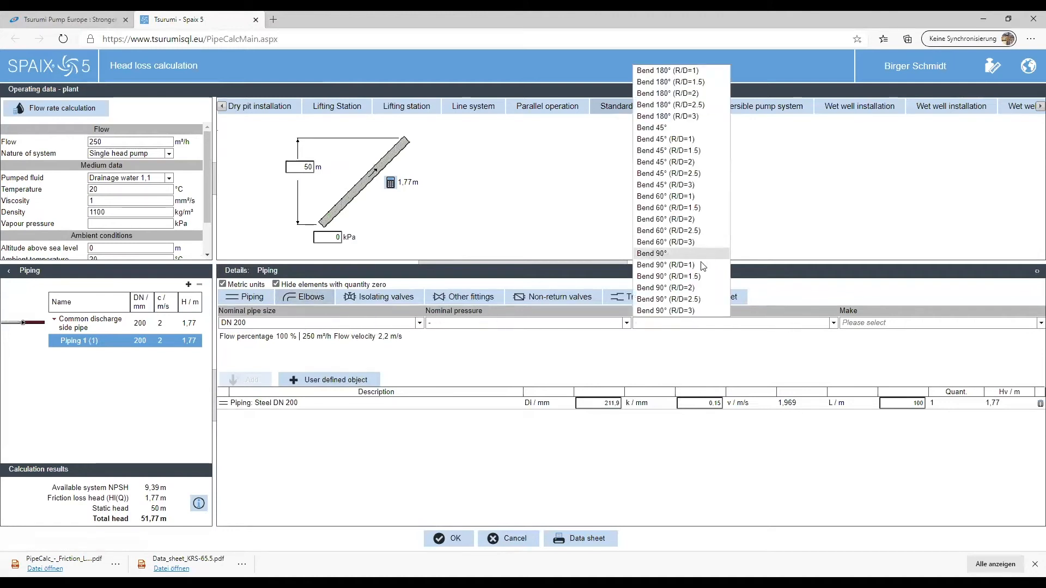
pyautogui.moveTo(668, 265)
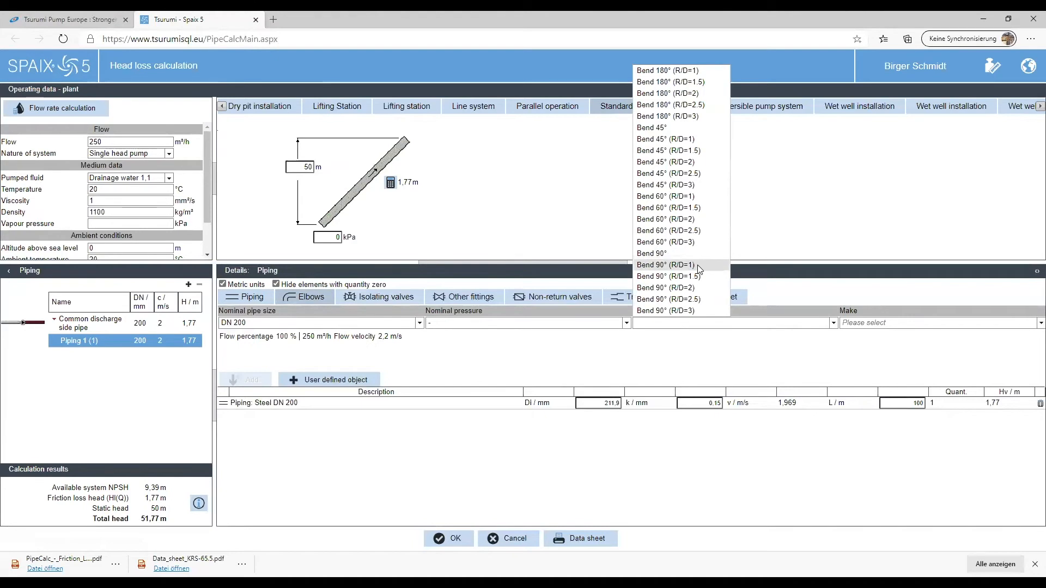
pyautogui.click(664, 265)
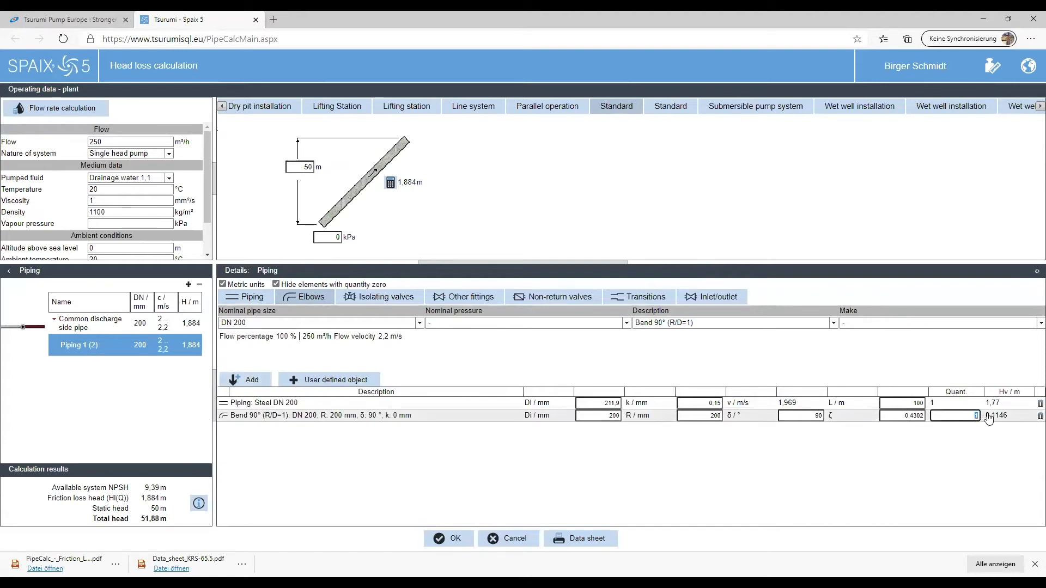
pyautogui.moveTo(988, 415)
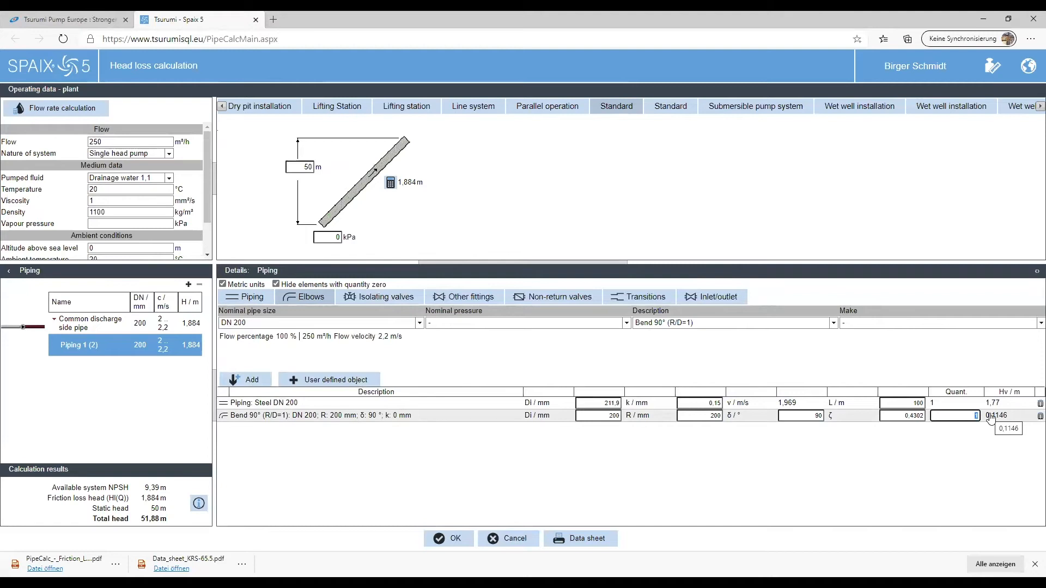
pyautogui.moveTo(1012, 415)
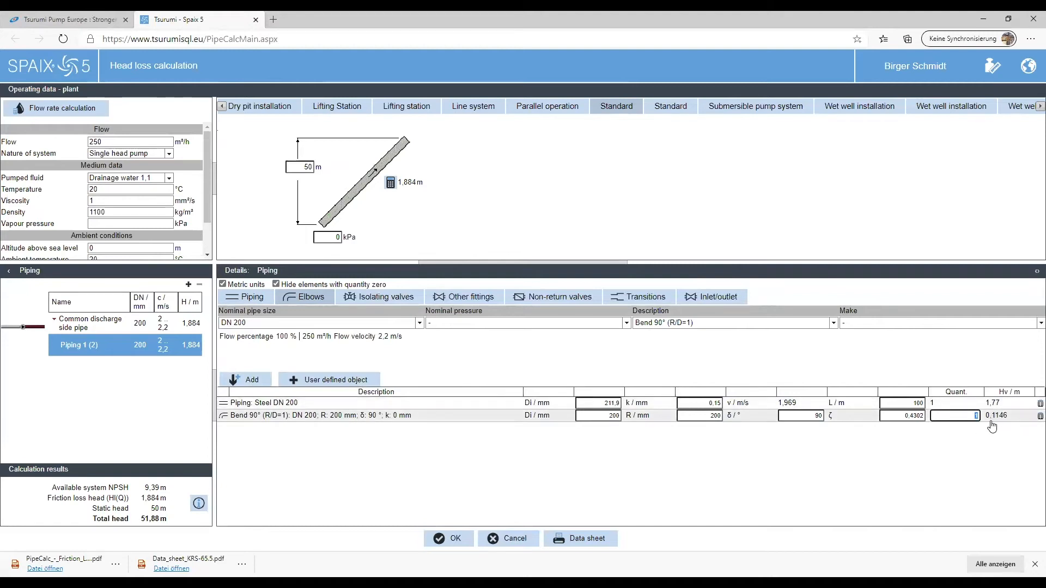
pyautogui.moveTo(991, 425)
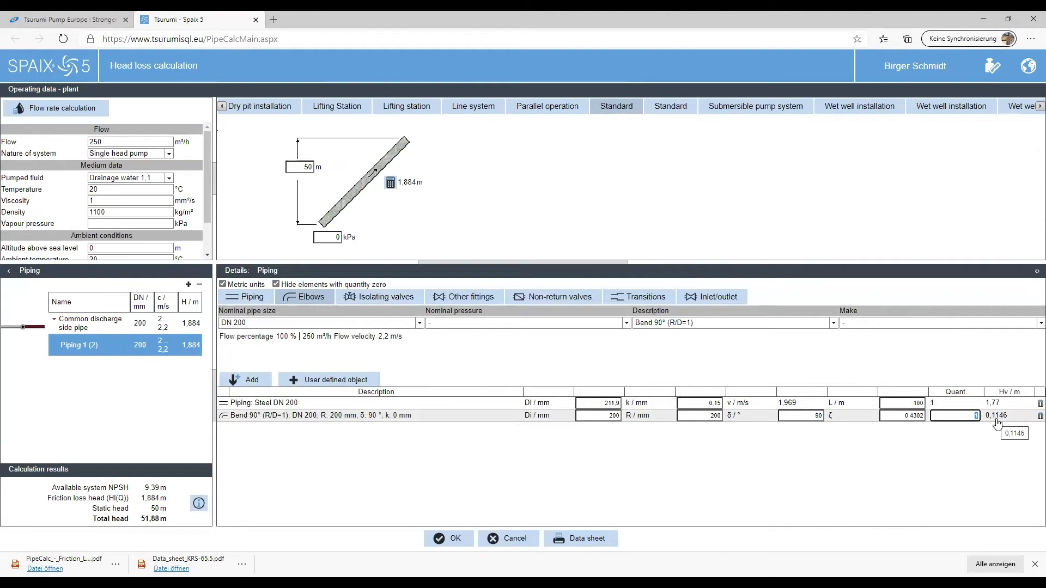
pyautogui.moveTo(999, 425)
pyautogui.write('3')
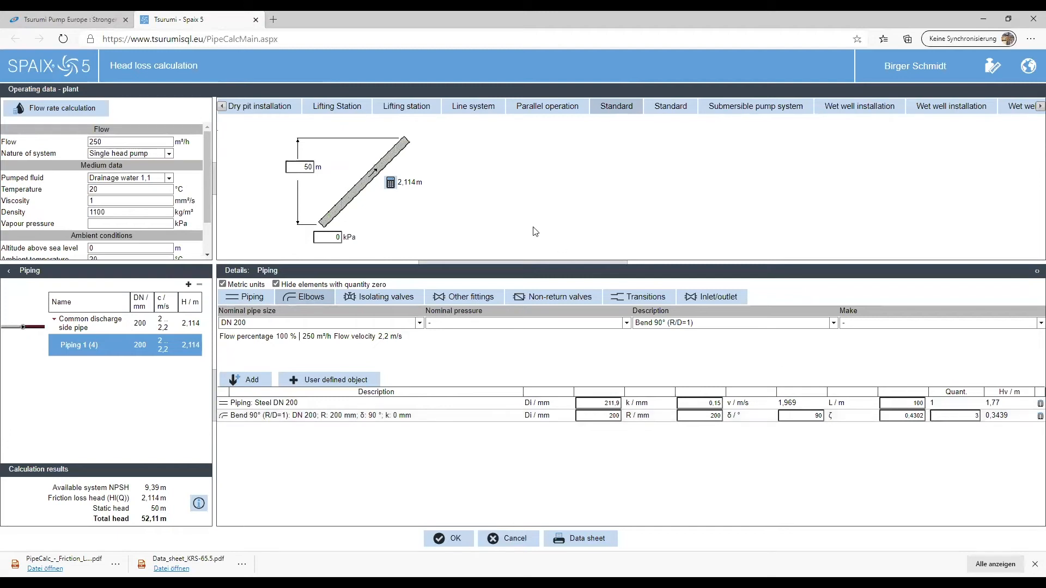
pyautogui.moveTo(386, 195)
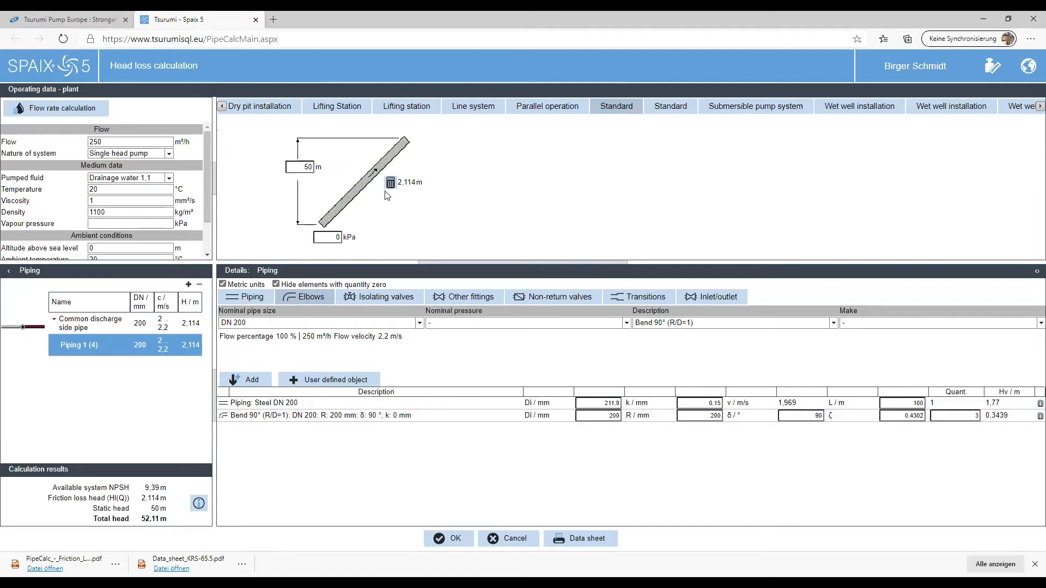
pyautogui.moveTo(432, 194)
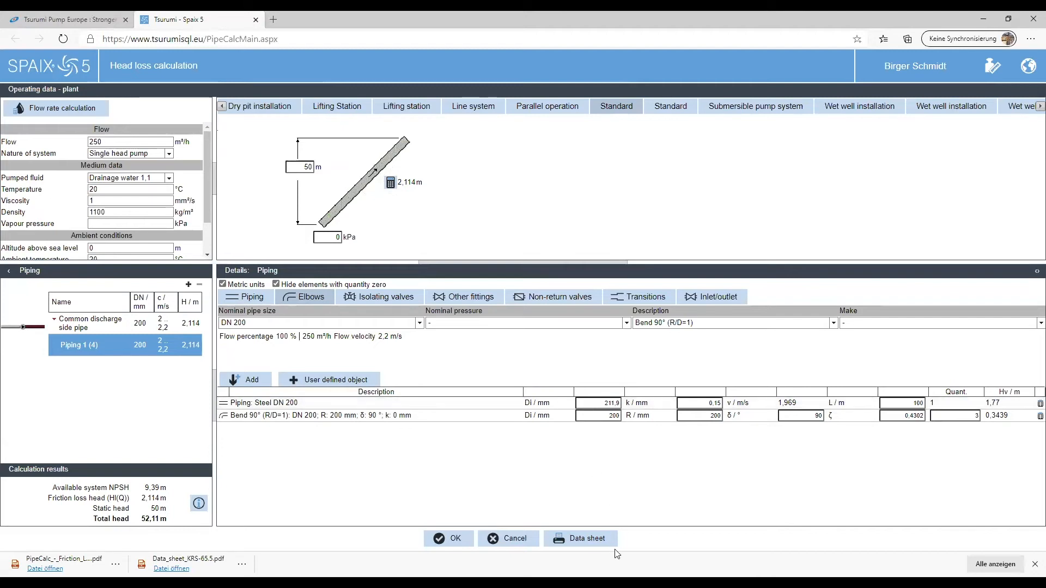
# Download the PipeCalc friction loss data sheet and open the PDF in Edge
pyautogui.click(580, 538)
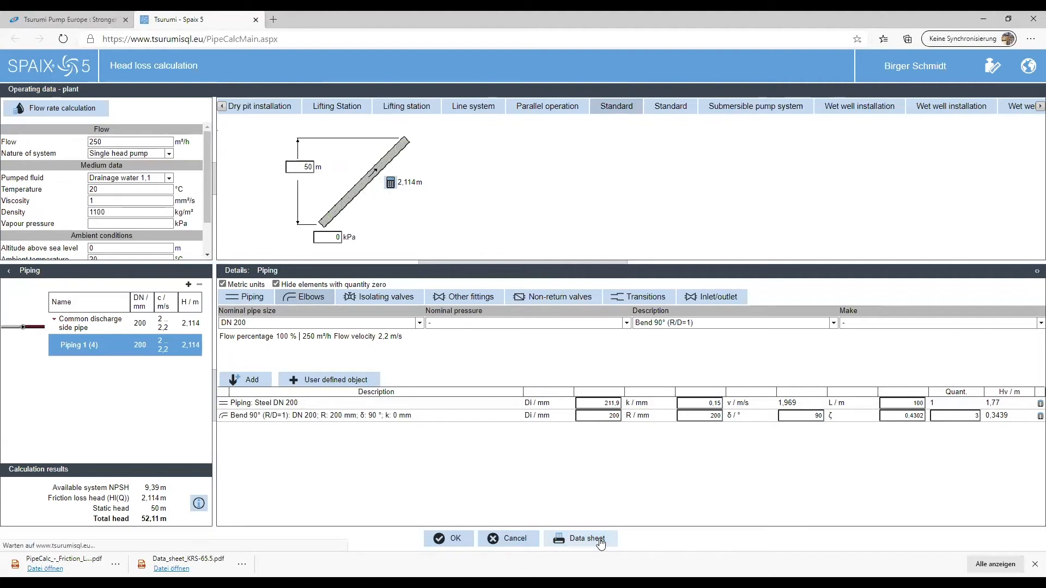
pyautogui.click(586, 538)
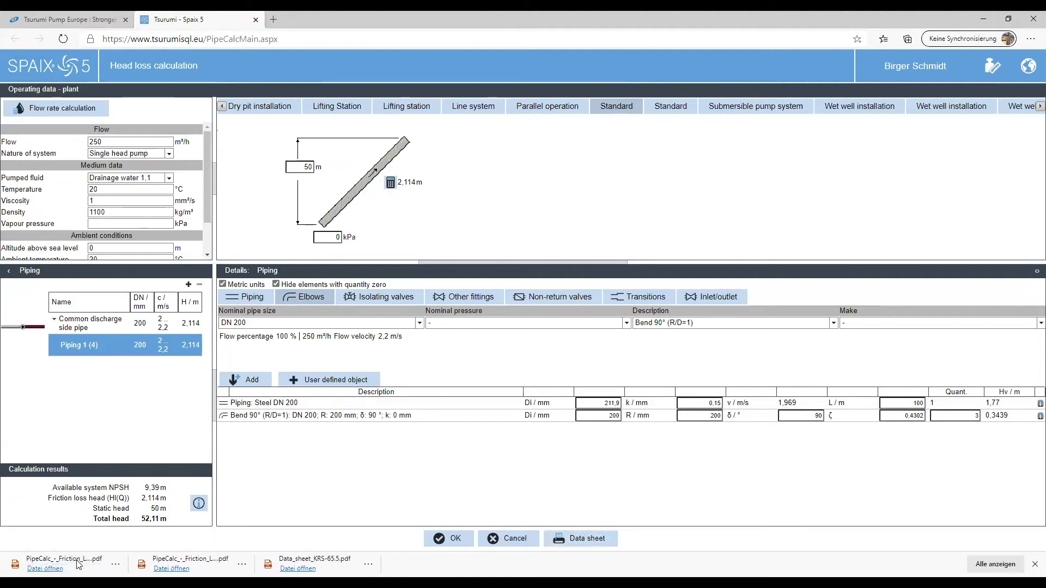
pyautogui.click(63, 563)
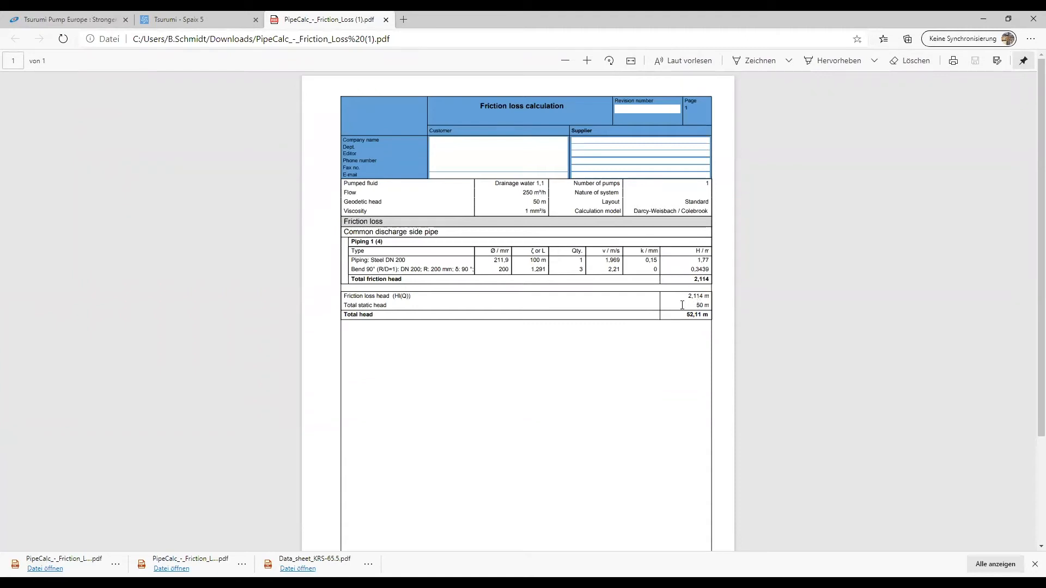
pyautogui.moveTo(630, 327)
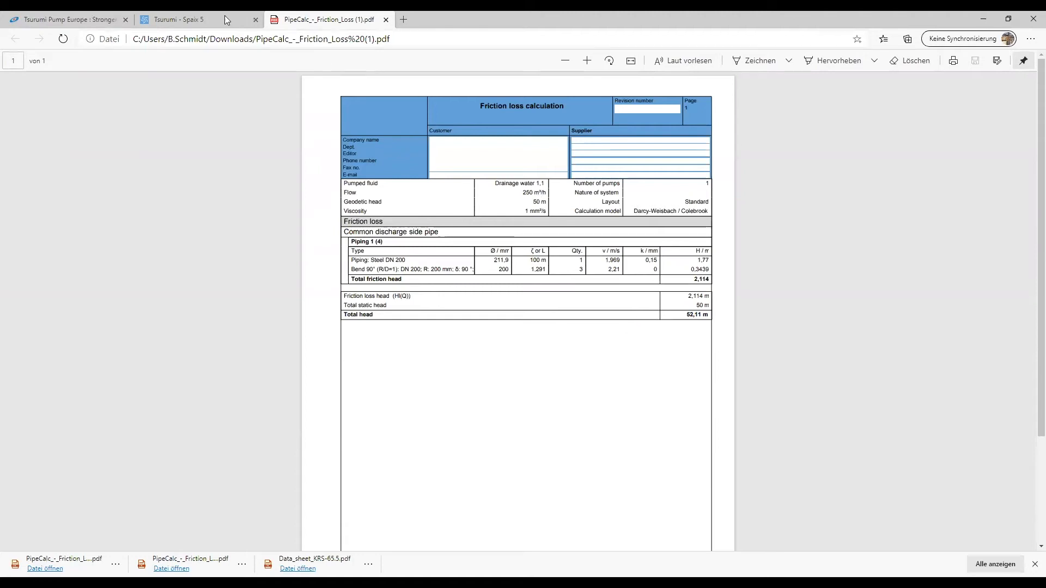
# Browse the isolating valve and transition fitting categories without adding anything, total head staying 52.11 m
pyautogui.click(177, 18)
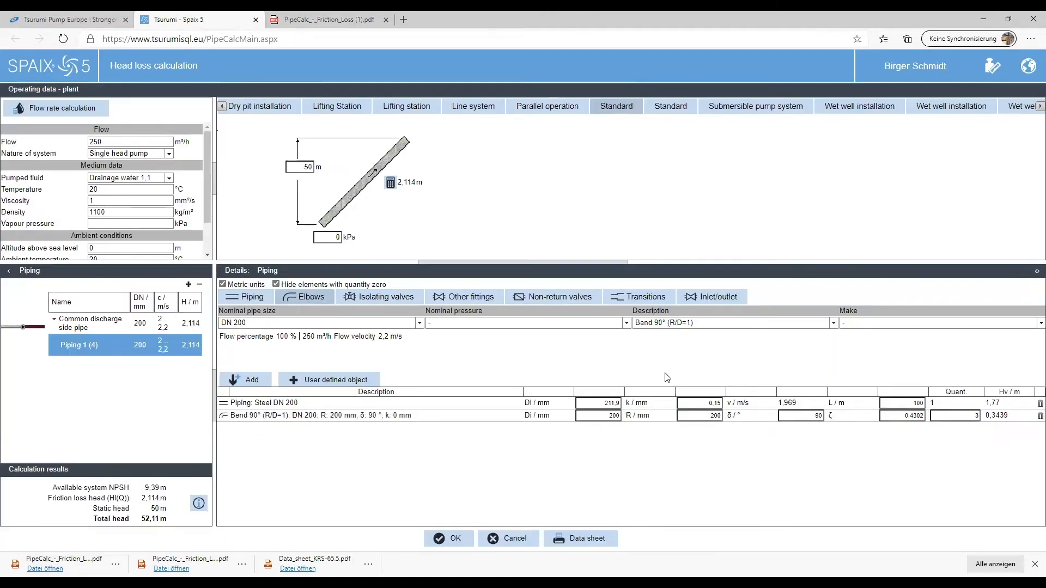
pyautogui.moveTo(379, 296)
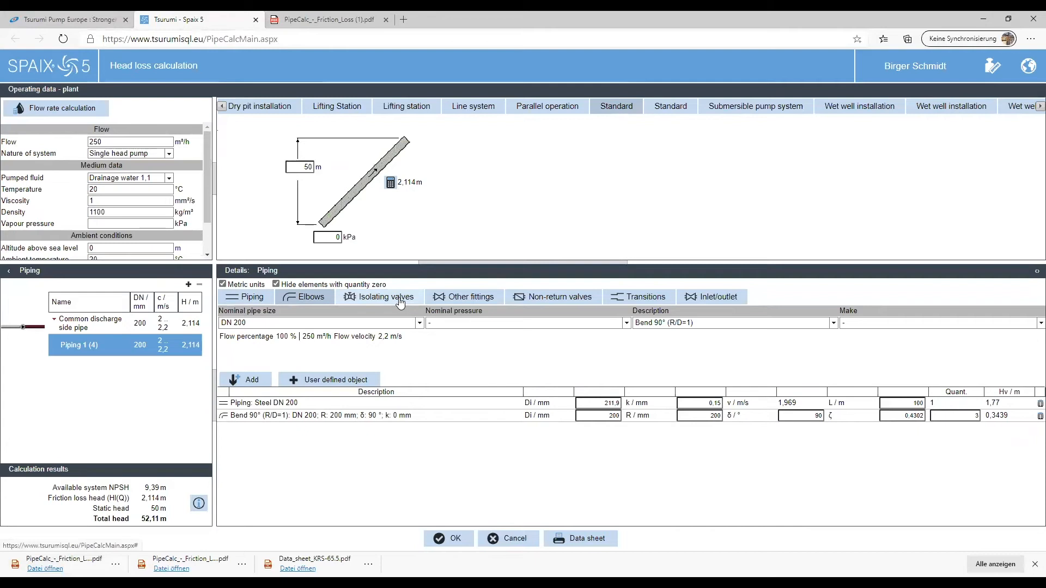
pyautogui.click(304, 296)
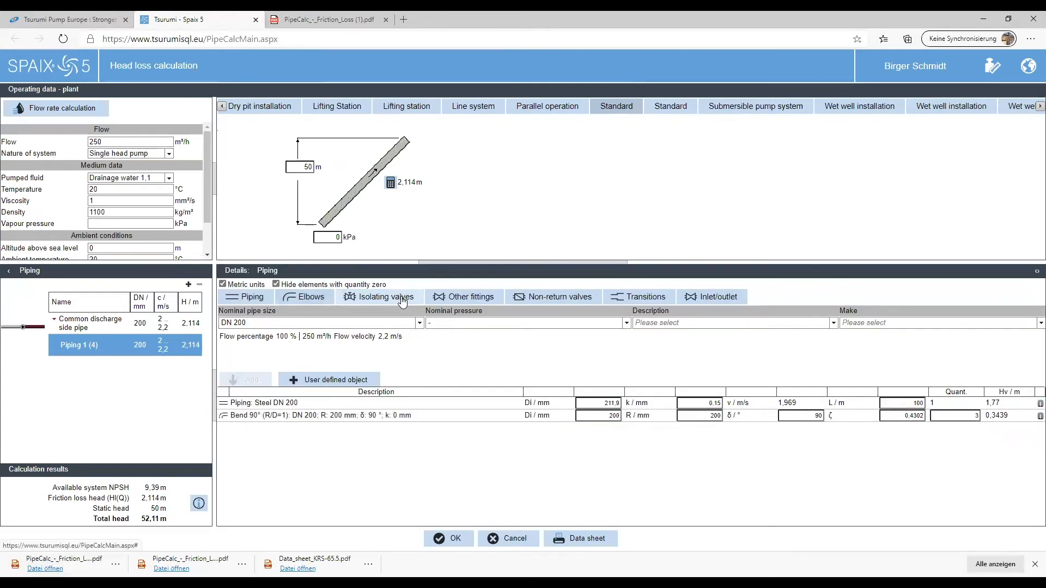
pyautogui.moveTo(393, 302)
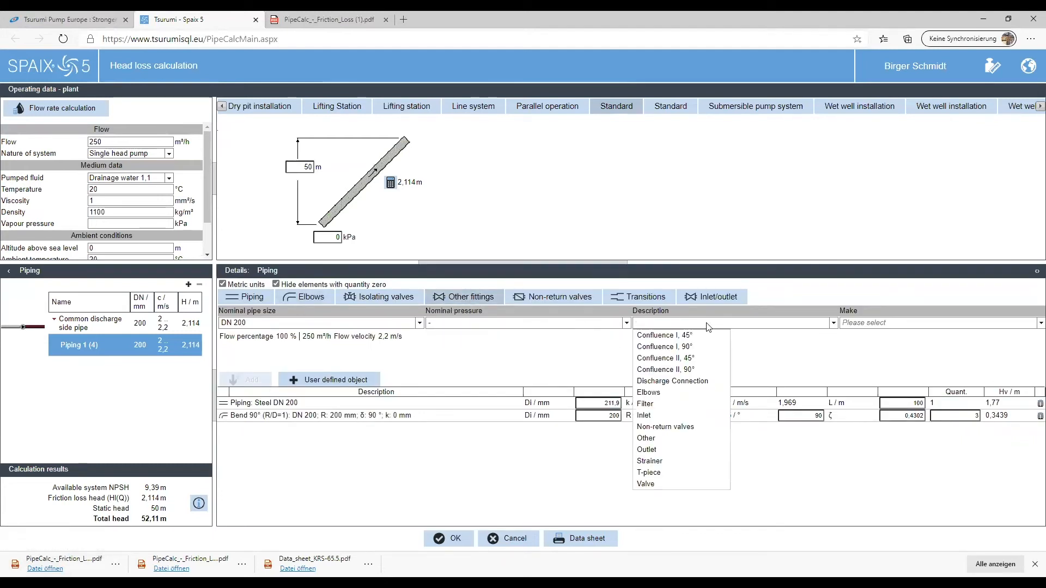
pyautogui.moveTo(663, 415)
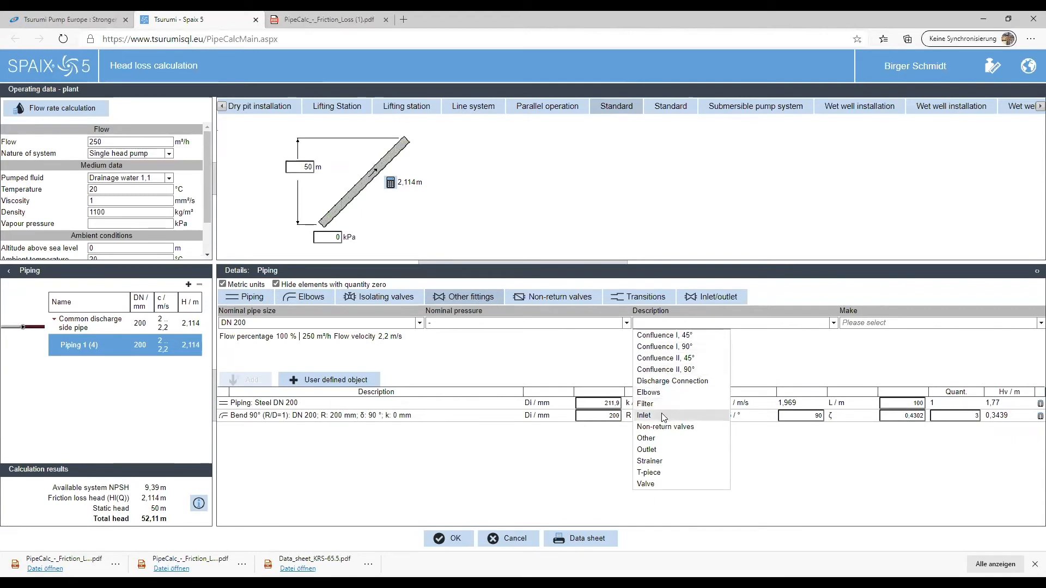
pyautogui.moveTo(663, 403)
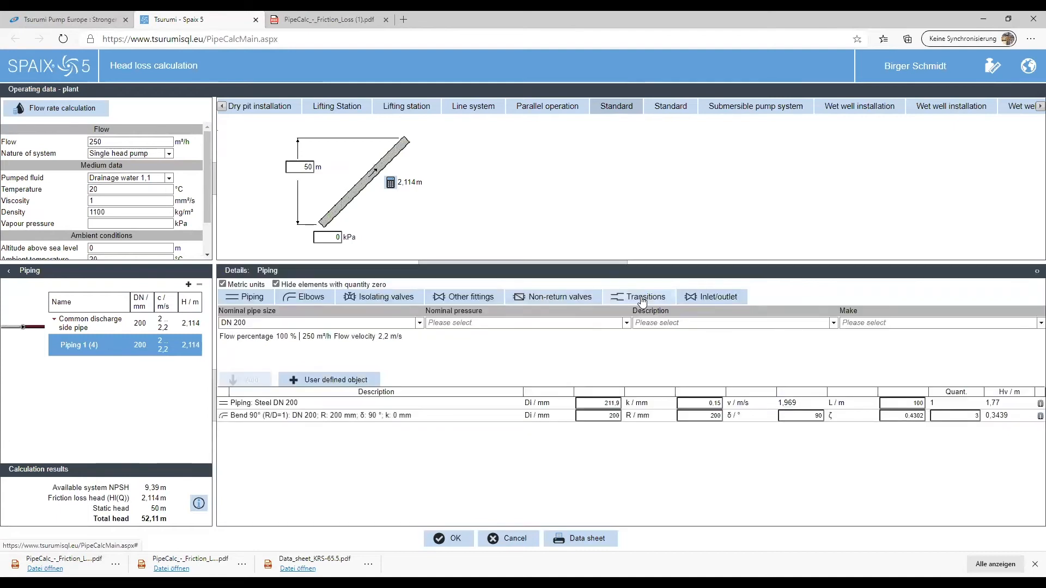
pyautogui.click(378, 296)
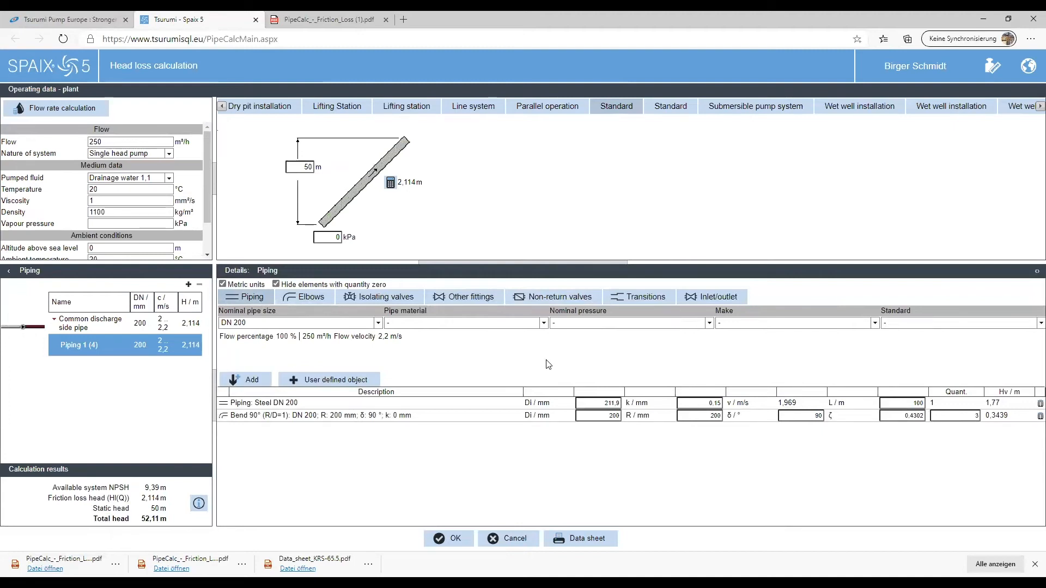
pyautogui.moveTo(902, 433)
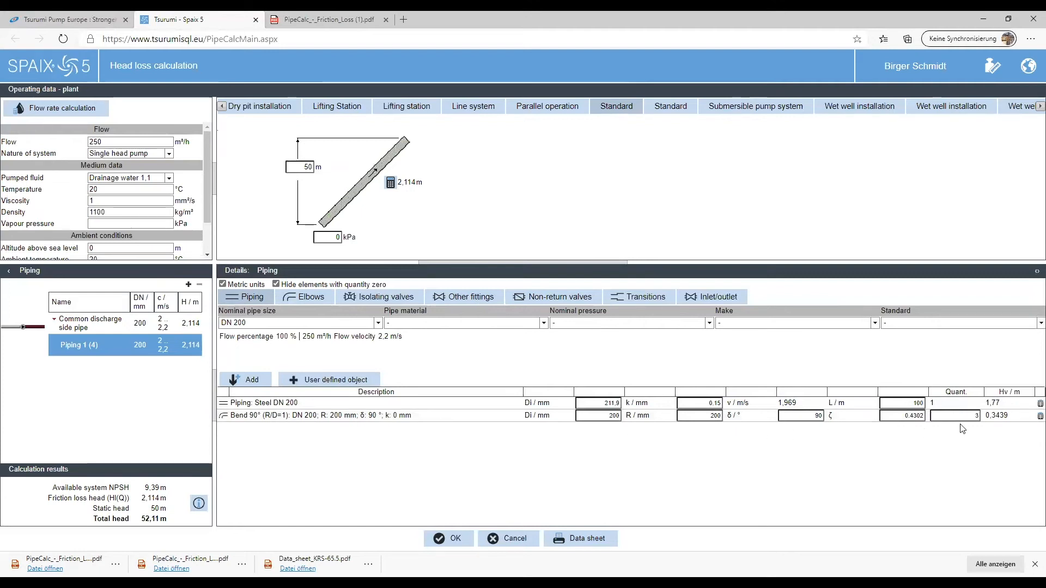
pyautogui.moveTo(990, 429)
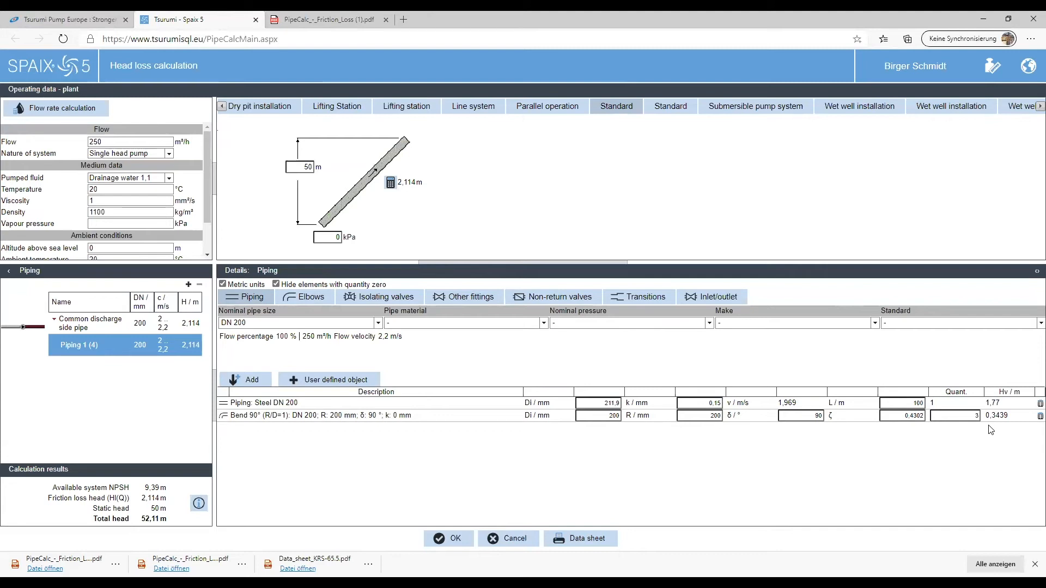
pyautogui.moveTo(812, 480)
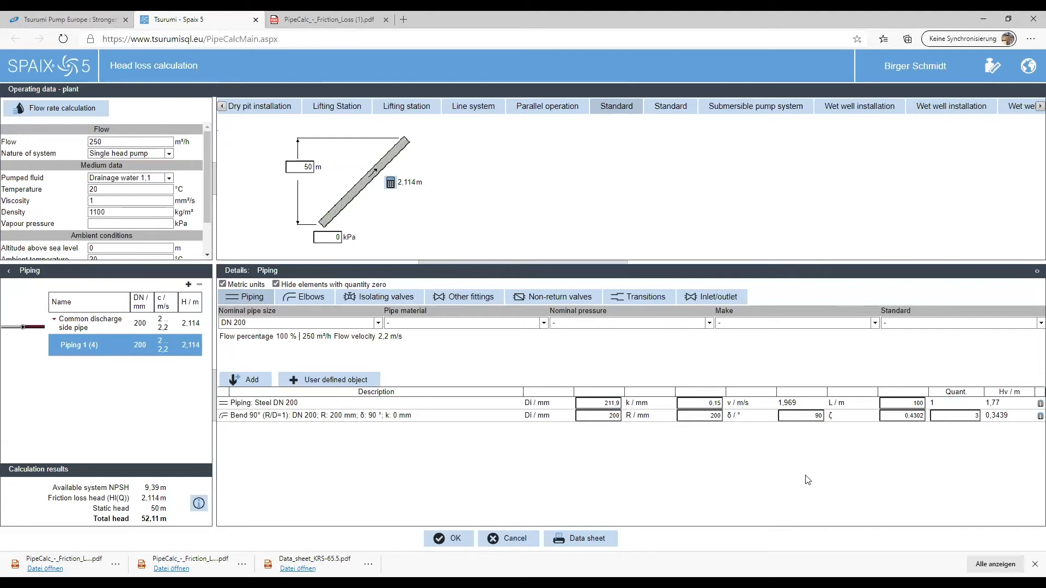
pyautogui.moveTo(764, 477)
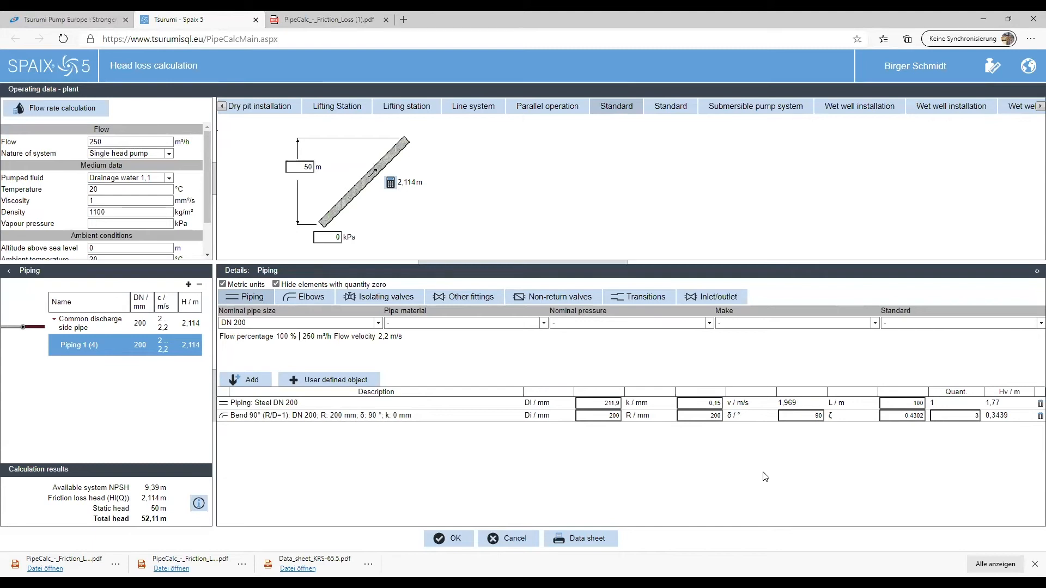
pyautogui.moveTo(569, 454)
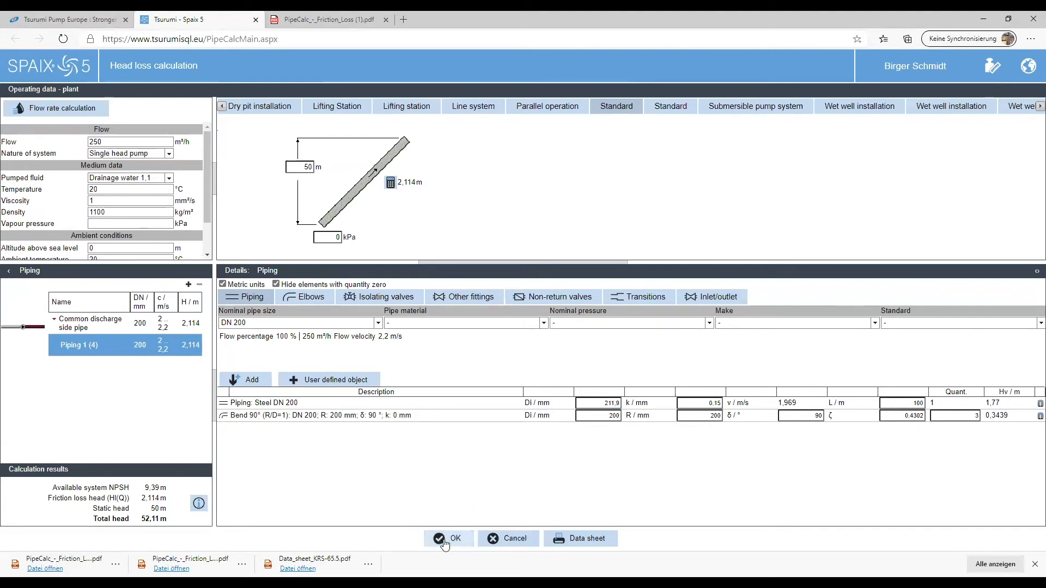
# Accept the head loss calculation and run the pump search for the 250 m³/h, 52.11 m duty point
pyautogui.click(455, 538)
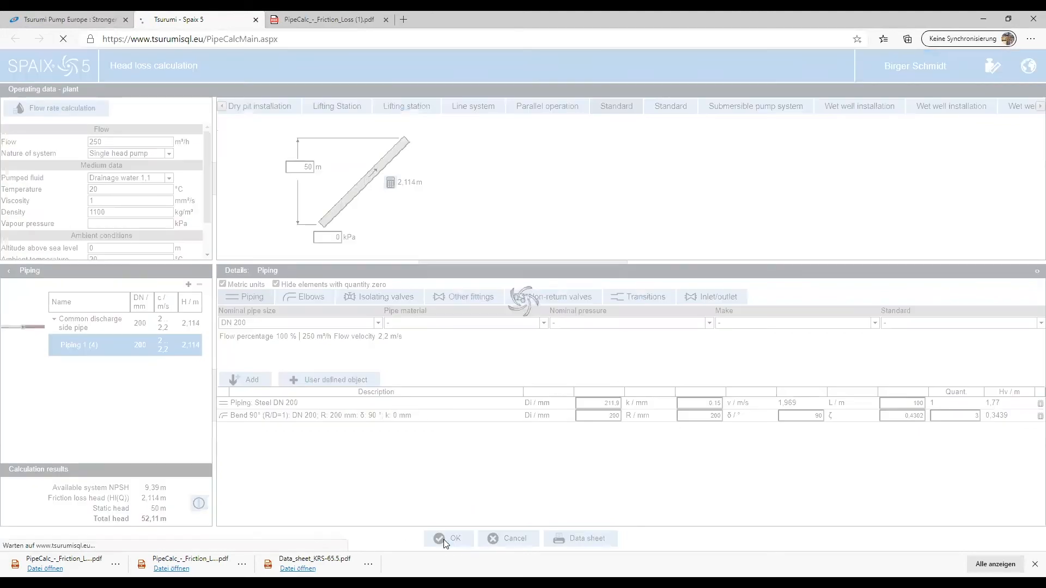
pyautogui.click(447, 538)
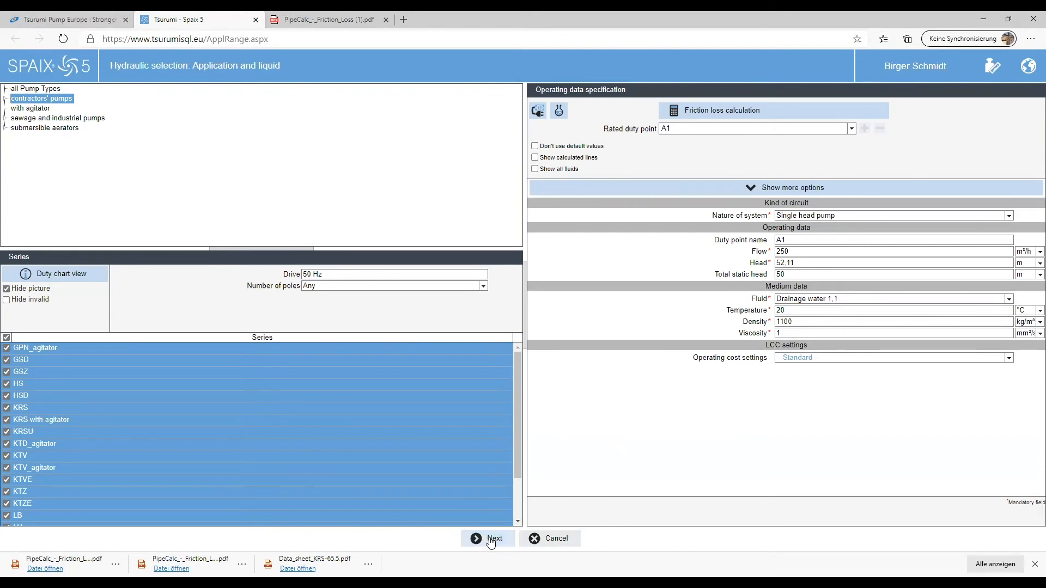
pyautogui.click(493, 538)
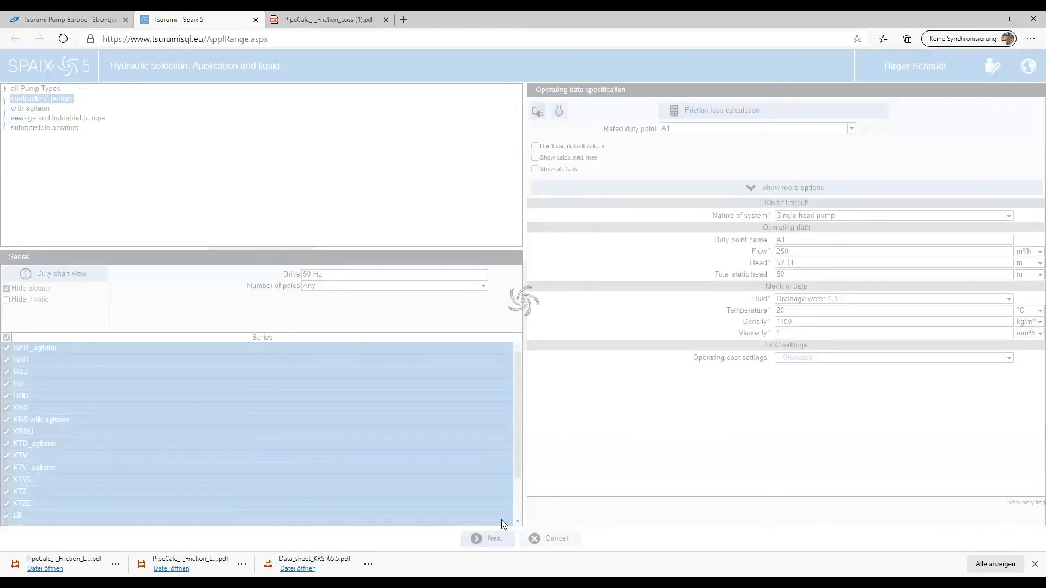
pyautogui.click(487, 538)
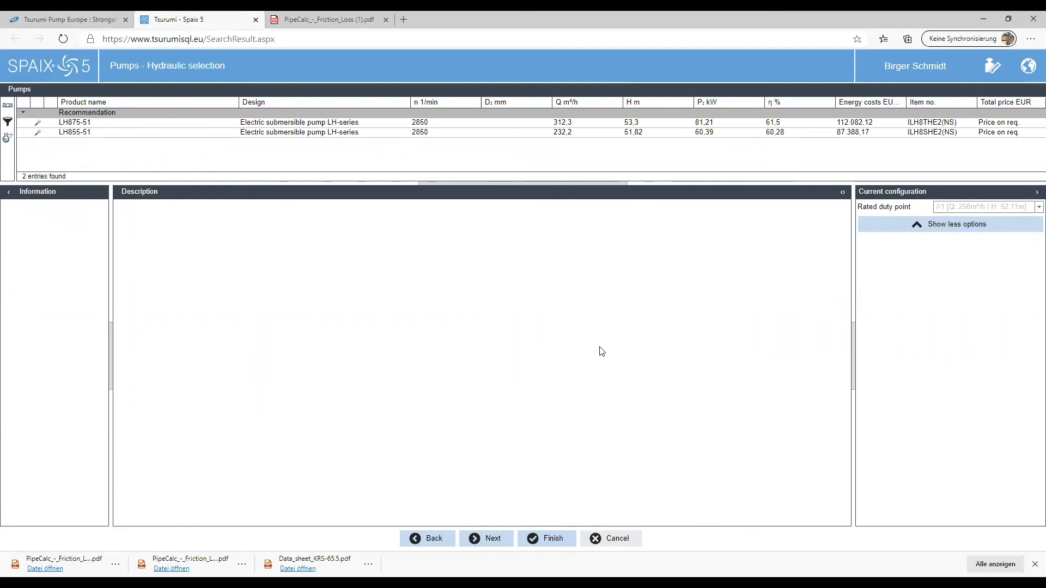
# Show the LH875-51 performance curves from the results table
pyautogui.click(75, 122)
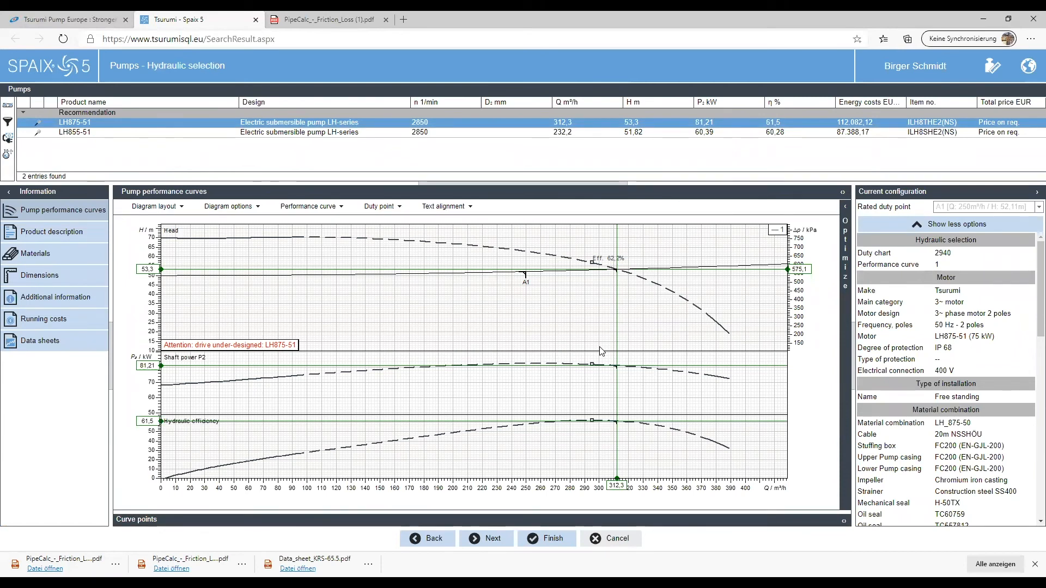
pyautogui.moveTo(617, 349)
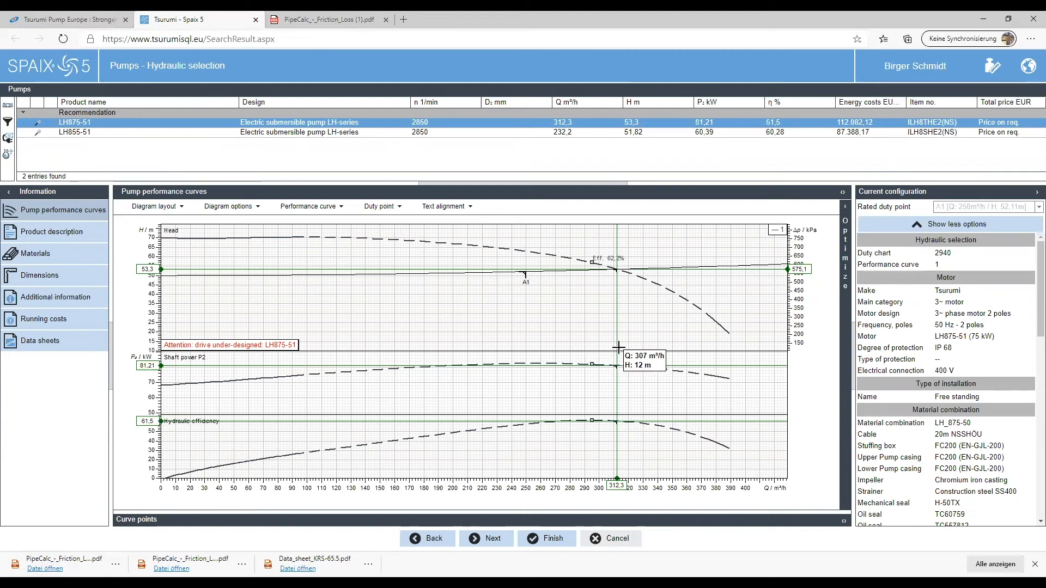
pyautogui.moveTo(375, 239)
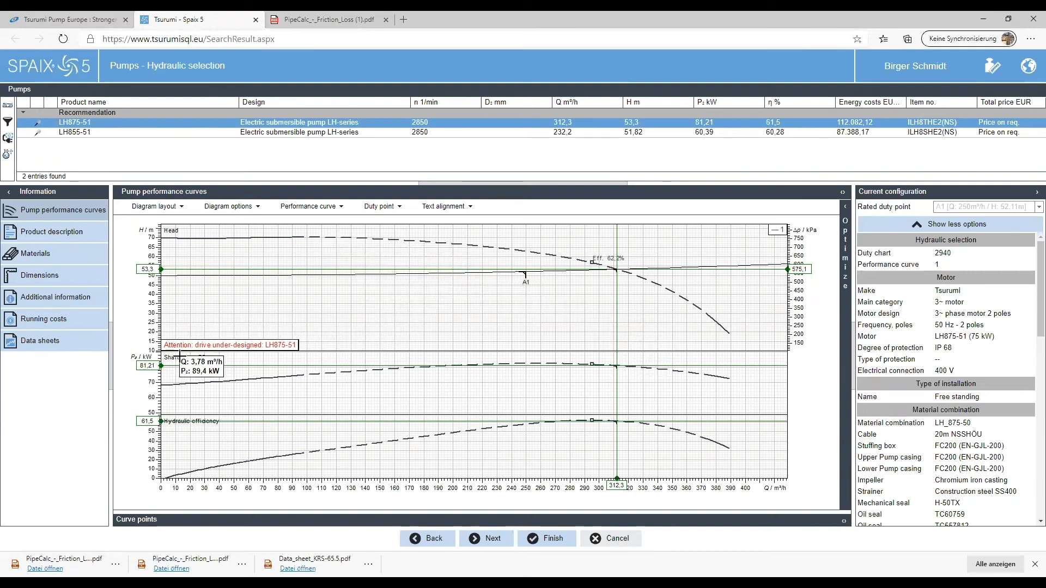
pyautogui.moveTo(265, 306)
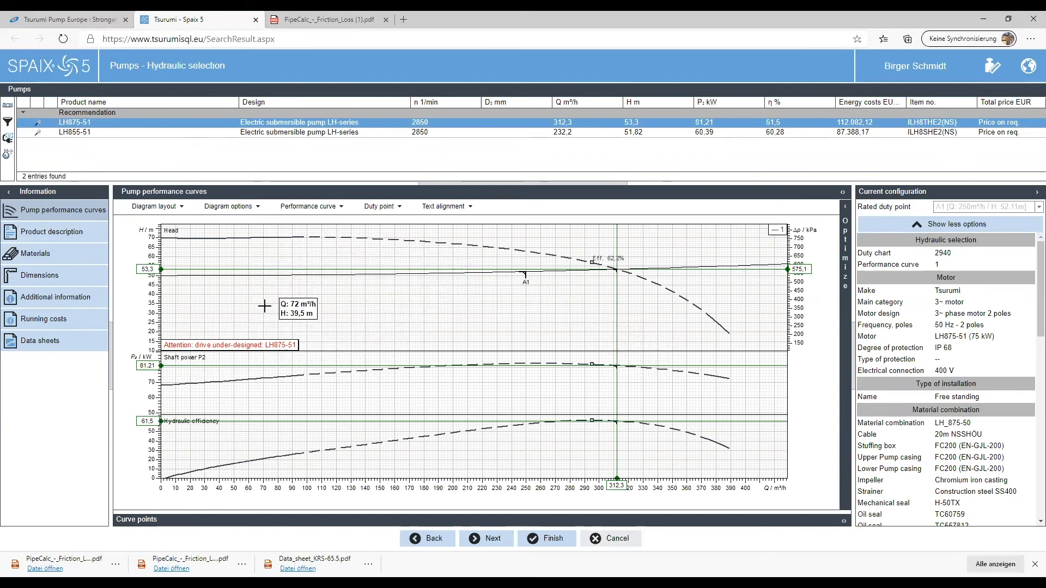
pyautogui.moveTo(288, 329)
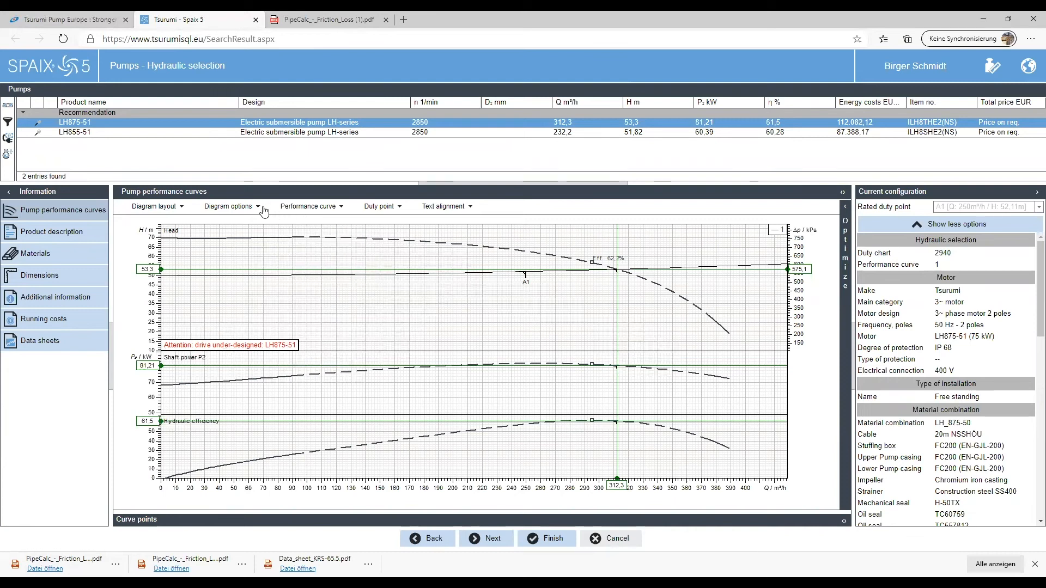
# Browse the diagram and performance curve display options for LH875-51
pyautogui.click(229, 206)
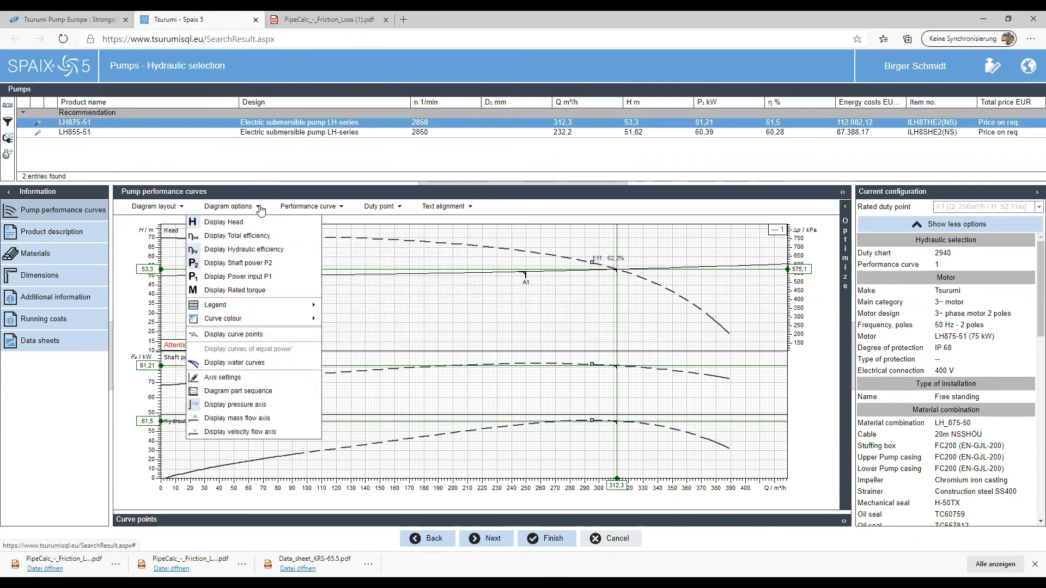
pyautogui.moveTo(271, 209)
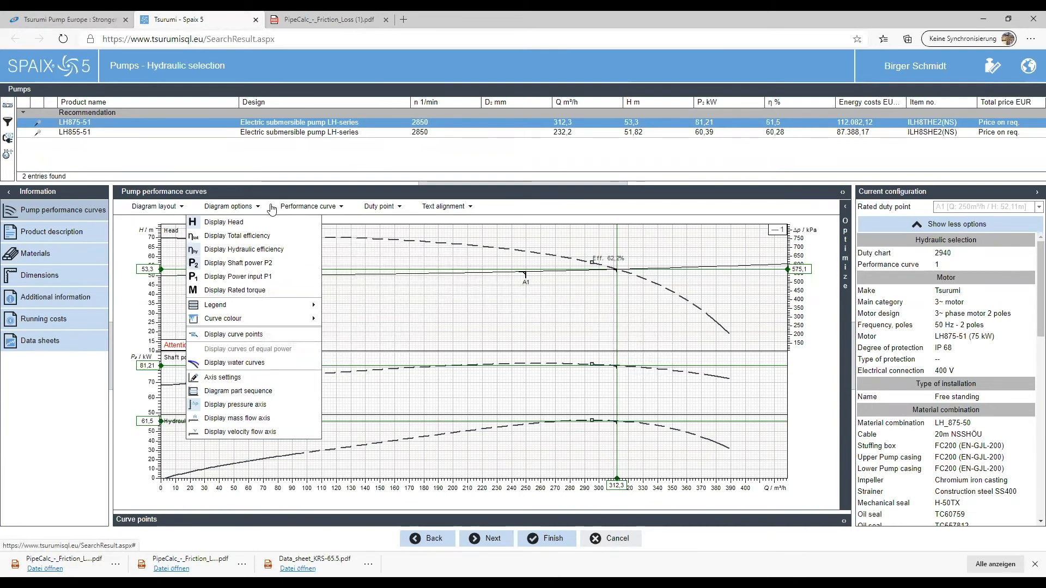
pyautogui.click(307, 206)
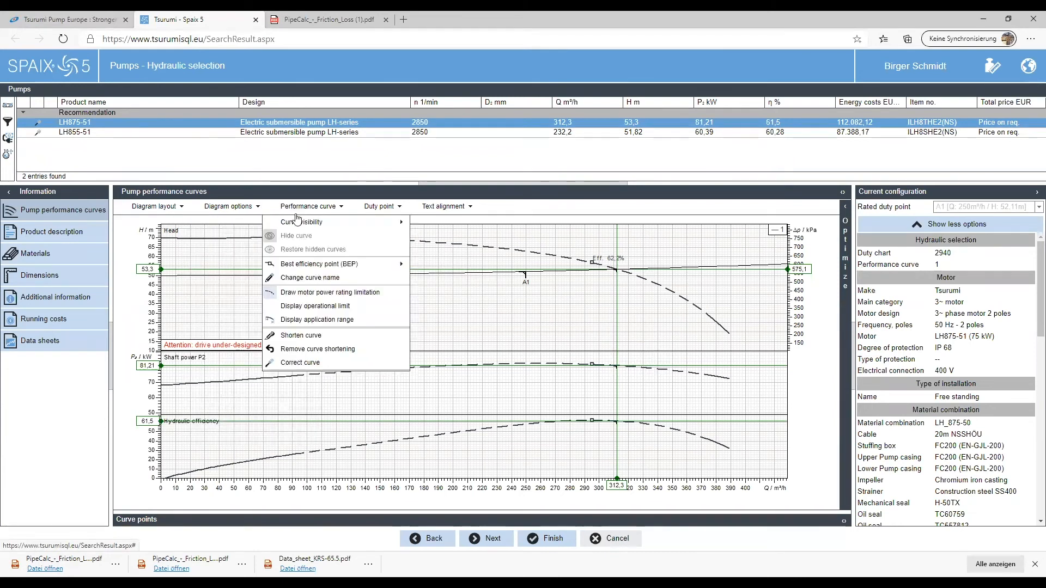
pyautogui.moveTo(329, 292)
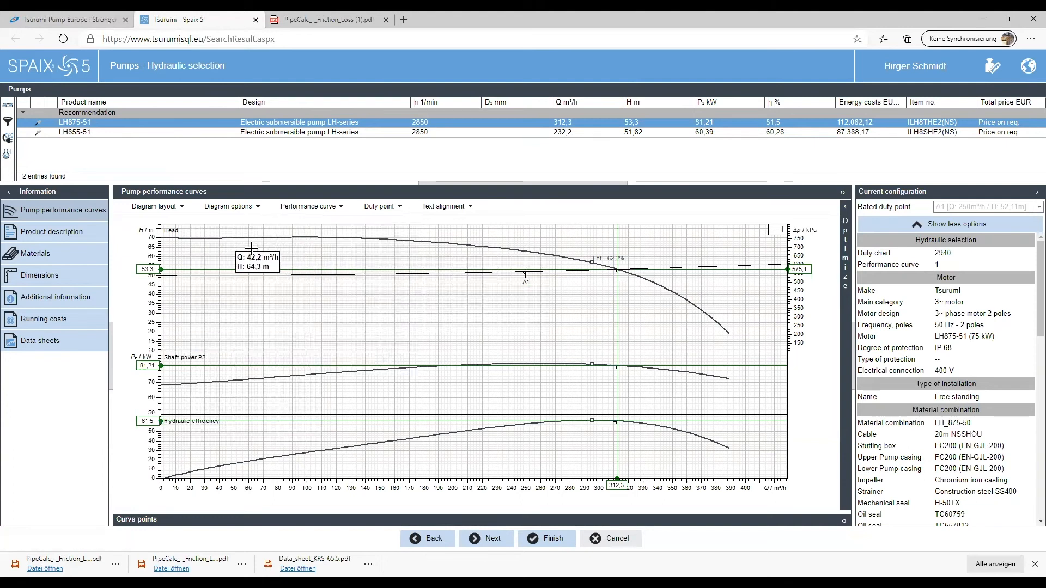
pyautogui.moveTo(478, 292)
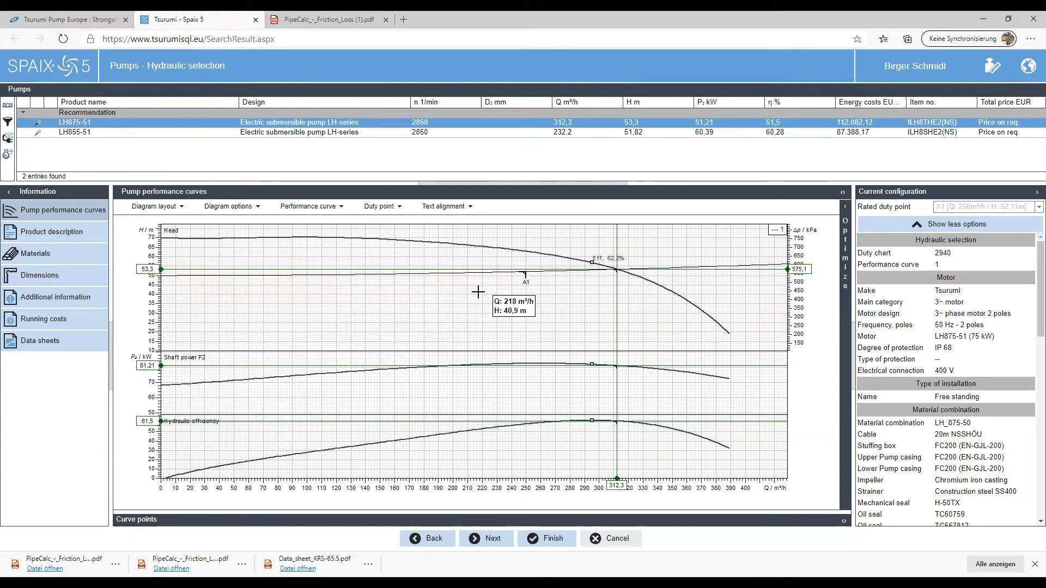
pyautogui.moveTo(527, 245)
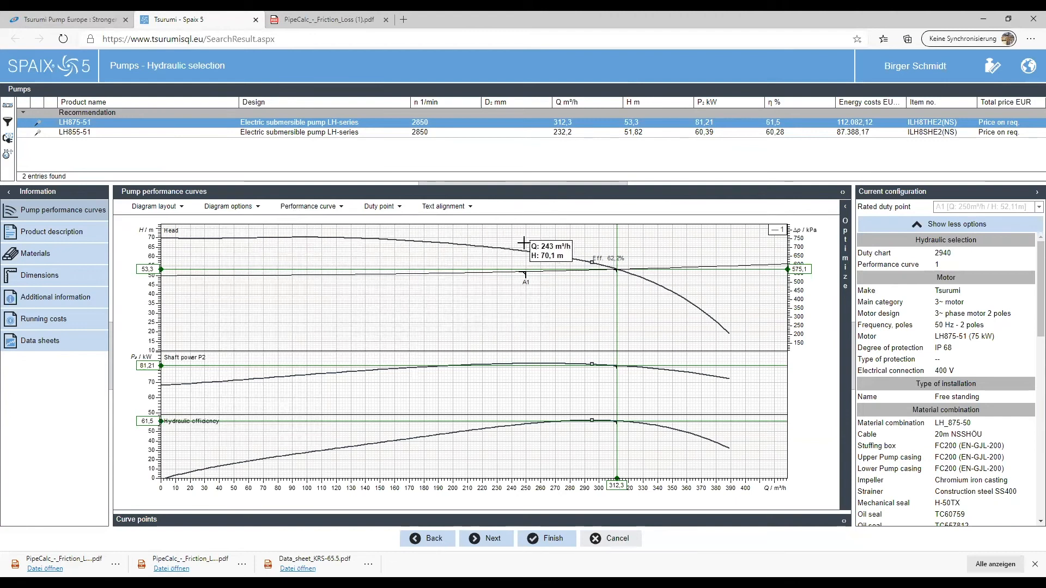
pyautogui.moveTo(675, 314)
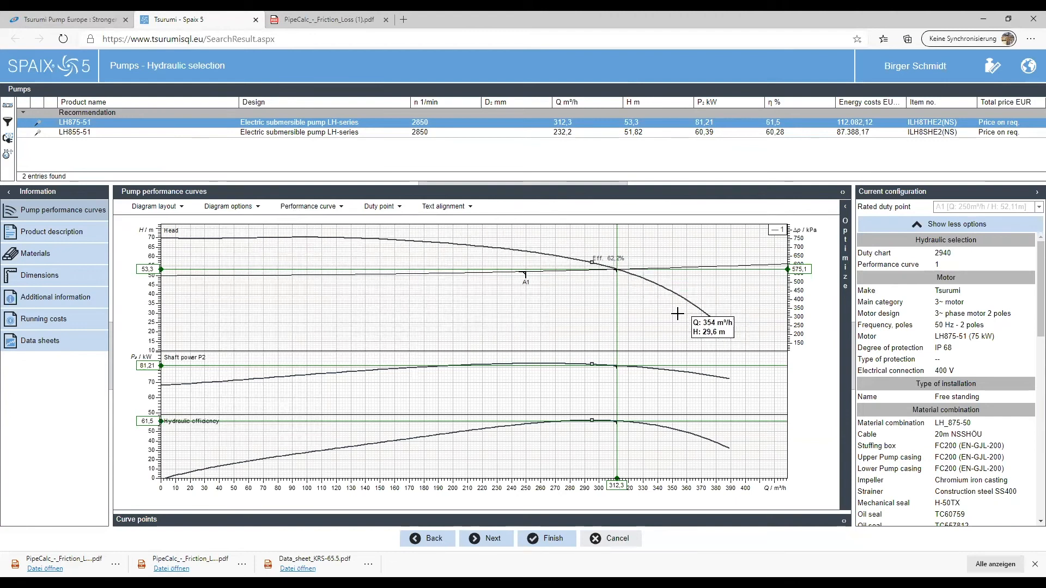
pyautogui.moveTo(652, 350)
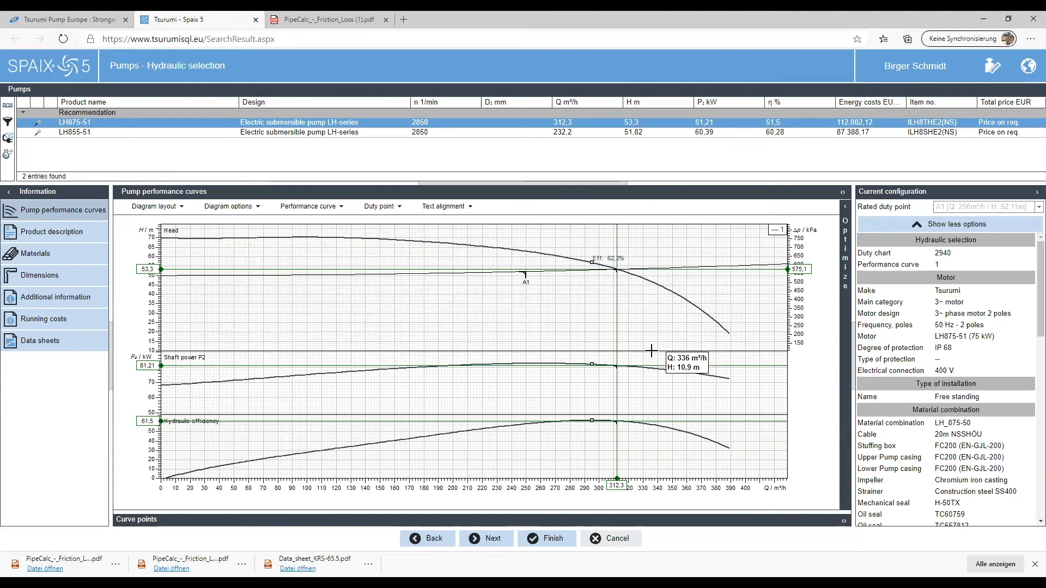
pyautogui.moveTo(651, 370)
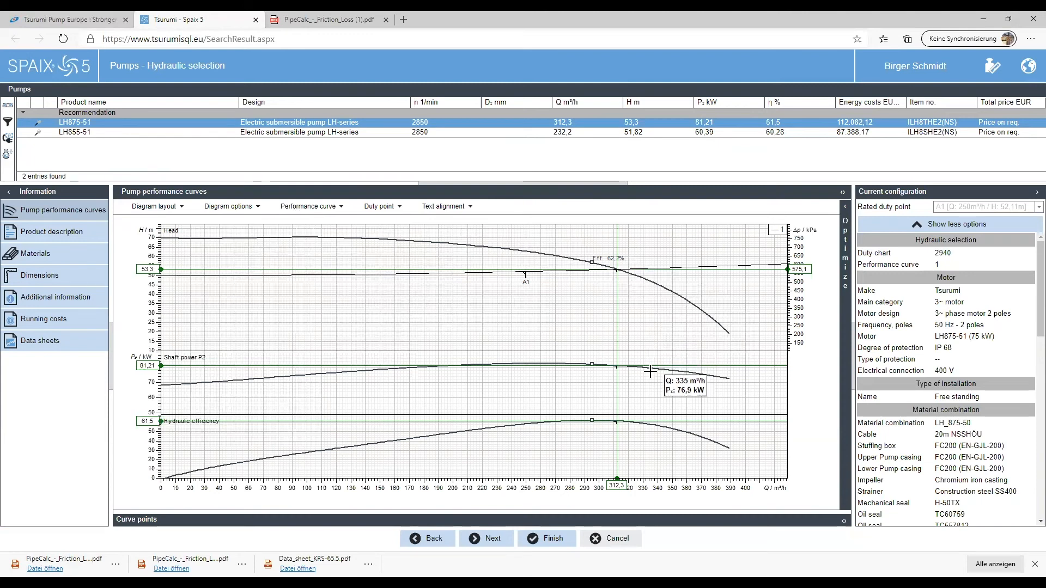
pyautogui.moveTo(80, 123)
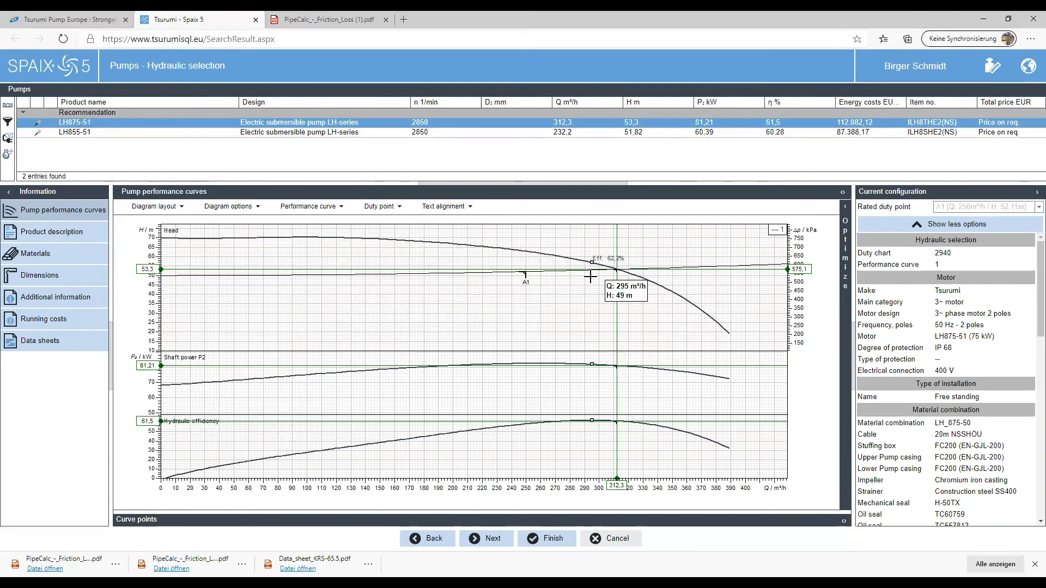
pyautogui.moveTo(604, 273)
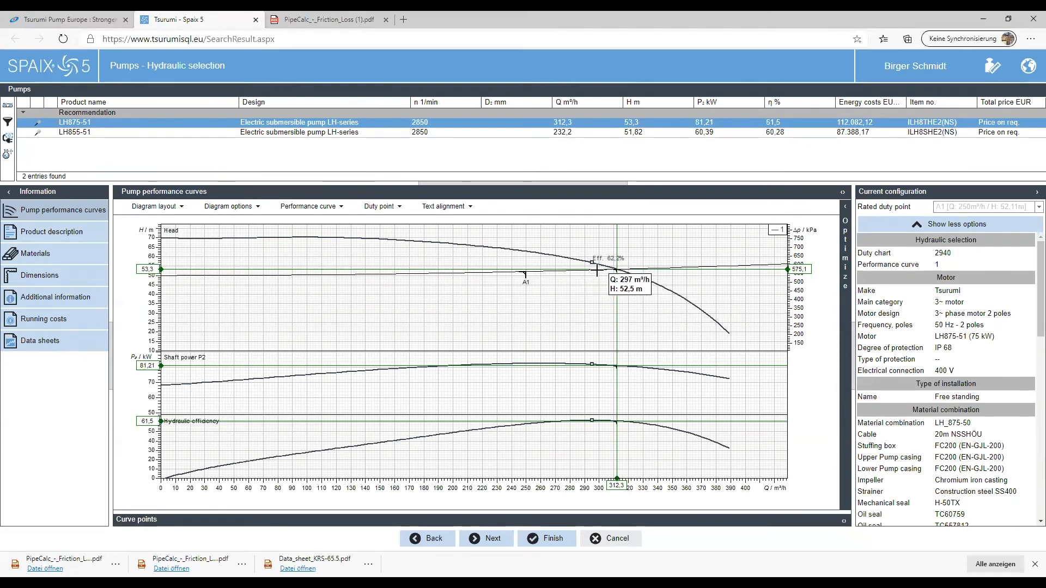
pyautogui.moveTo(613, 270)
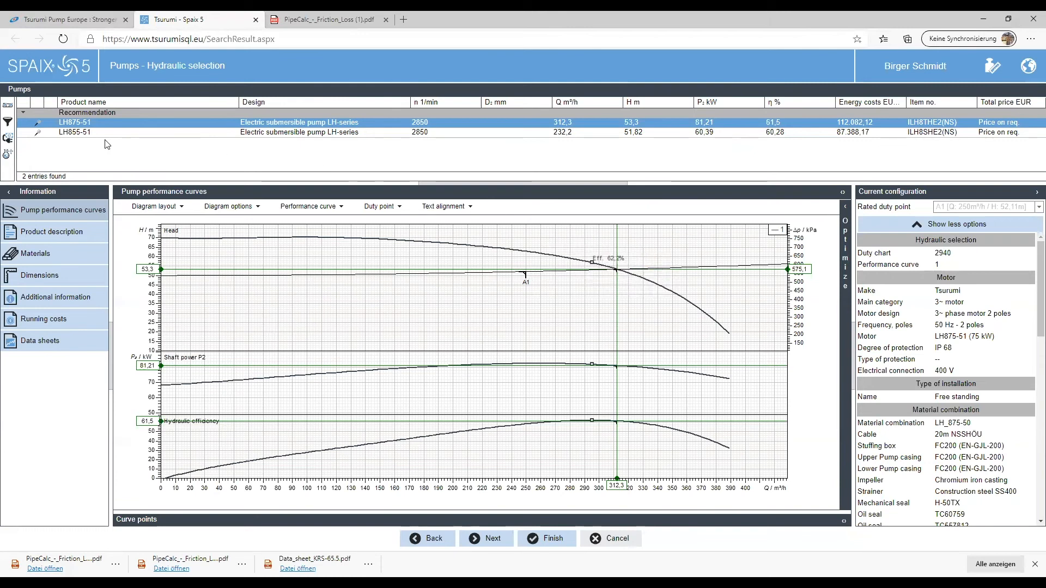
# Show the LH855-51 performance curves, 232.2 m³/h at 51.82 m head, 60.39 kW
pyautogui.click(75, 132)
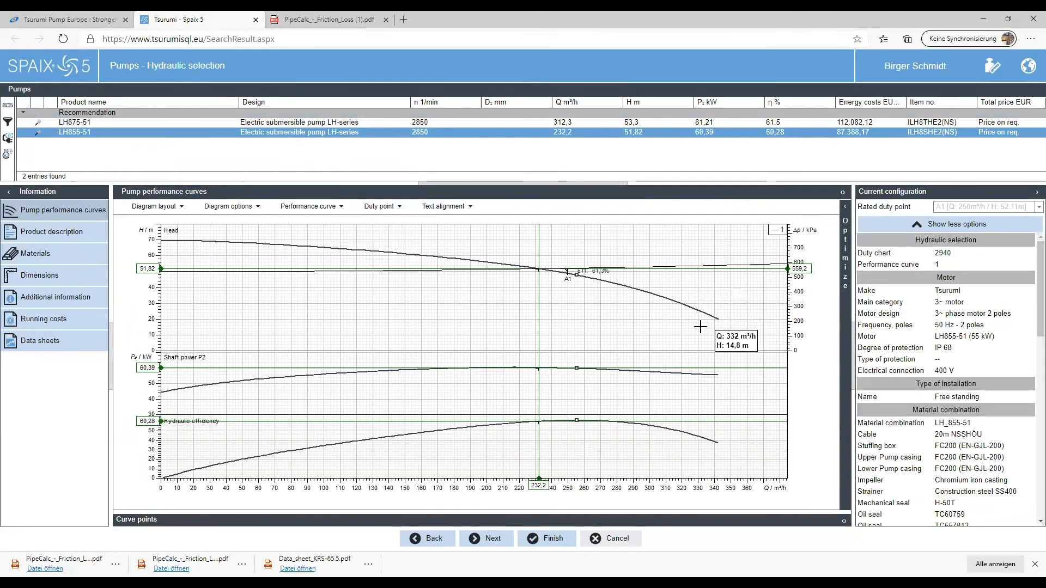
pyautogui.moveTo(631, 305)
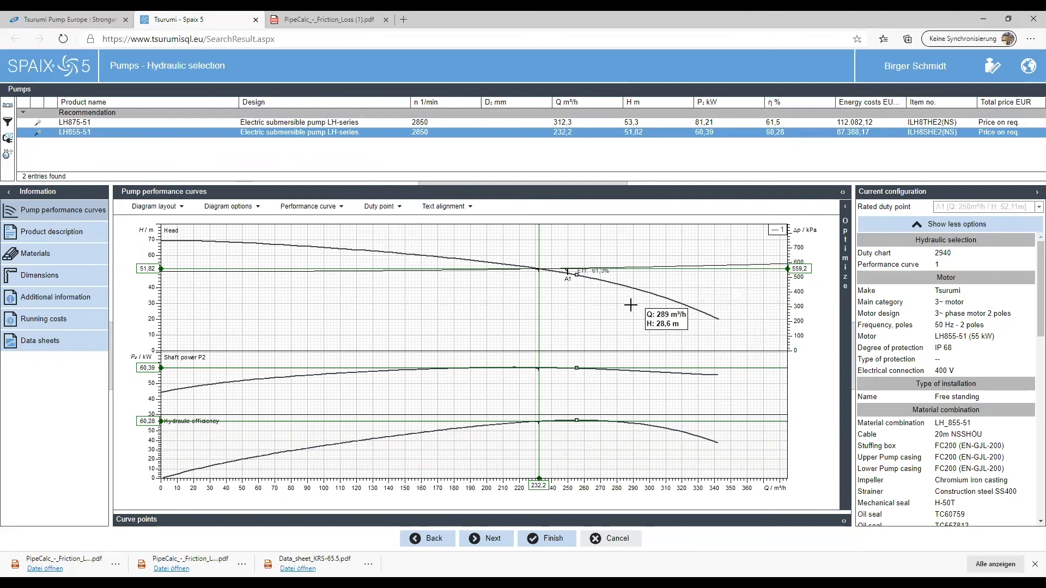
pyautogui.moveTo(489, 273)
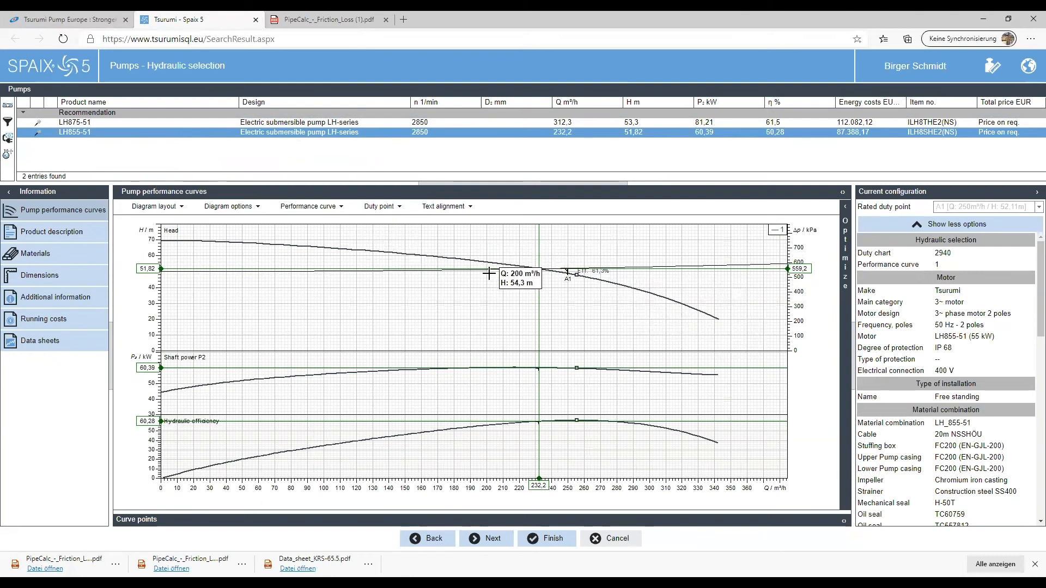
pyautogui.moveTo(565, 247)
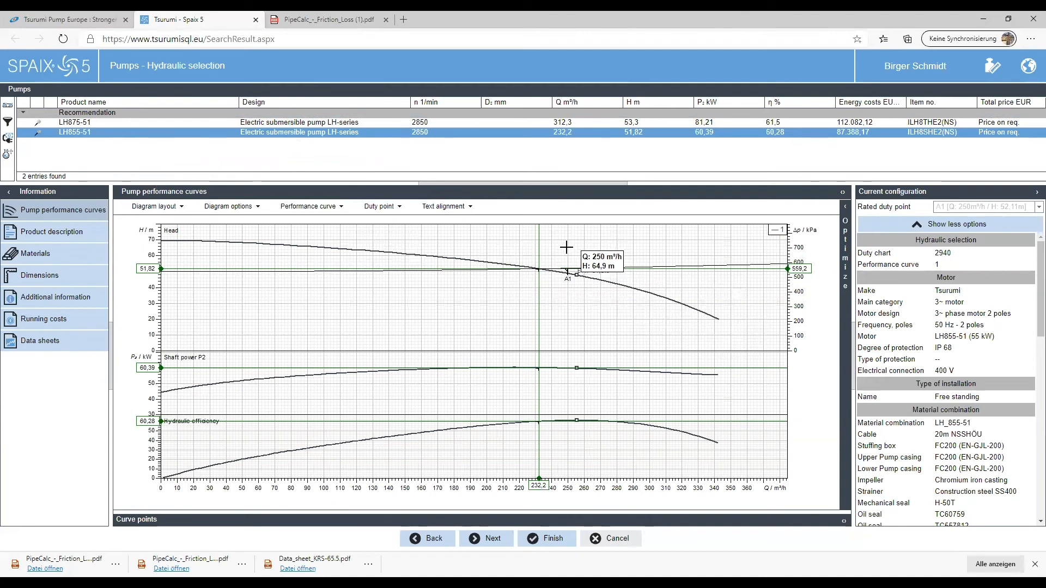
pyautogui.moveTo(593, 278)
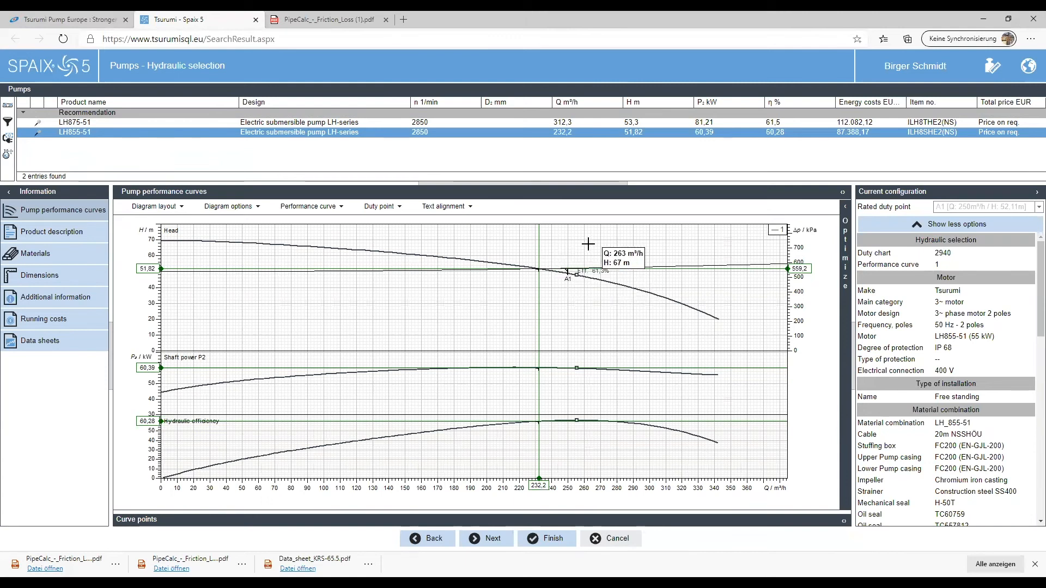
pyautogui.moveTo(524, 249)
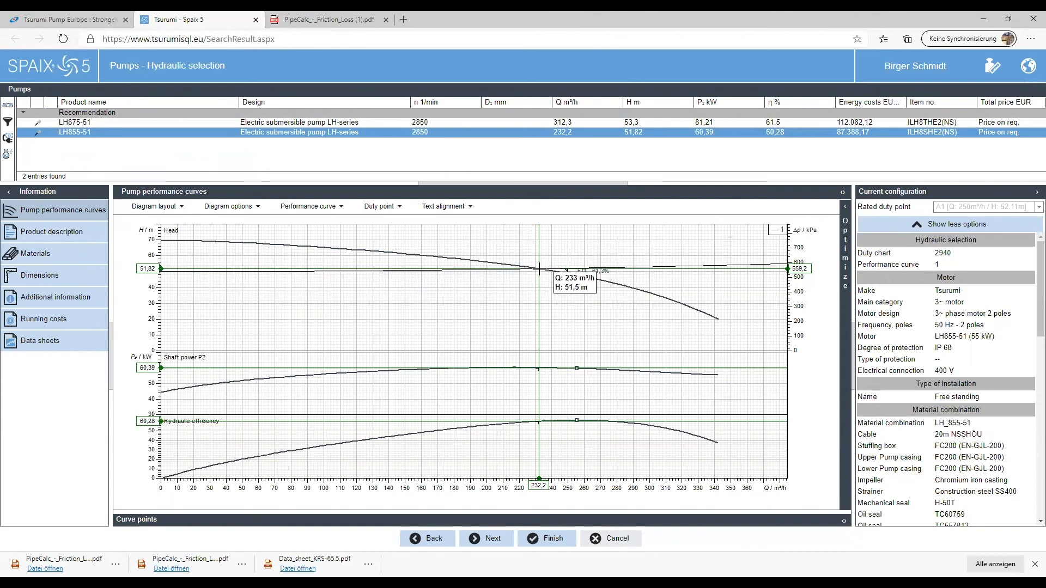
pyautogui.moveTo(537, 268)
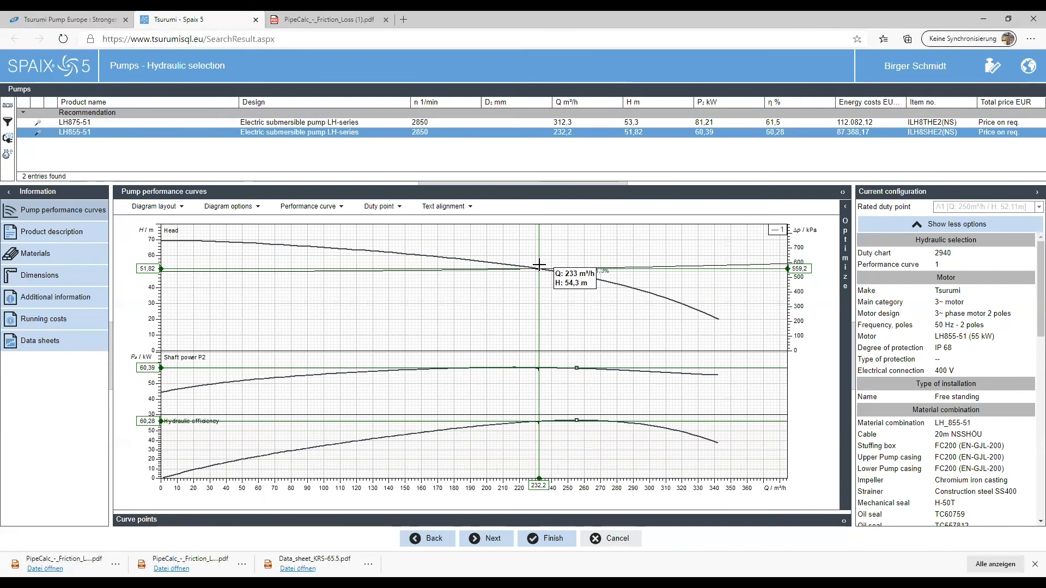
pyautogui.moveTo(534, 278)
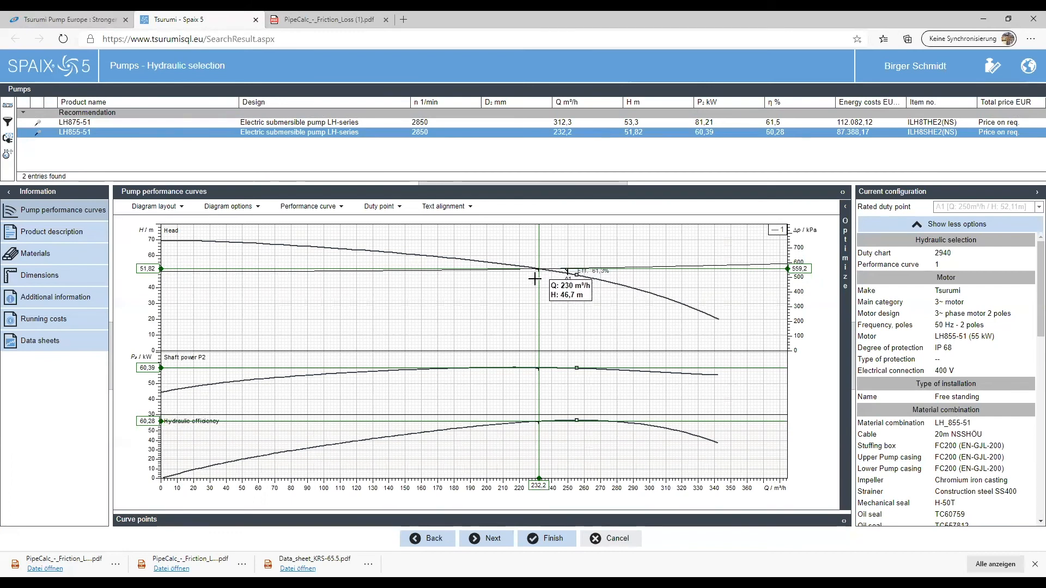
pyautogui.moveTo(540, 295)
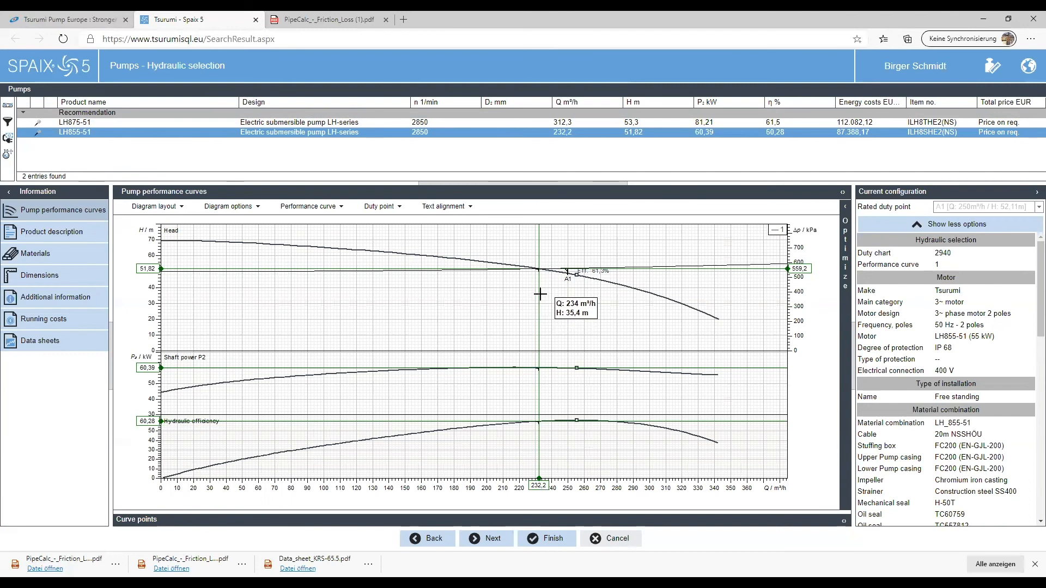
pyautogui.moveTo(263, 125)
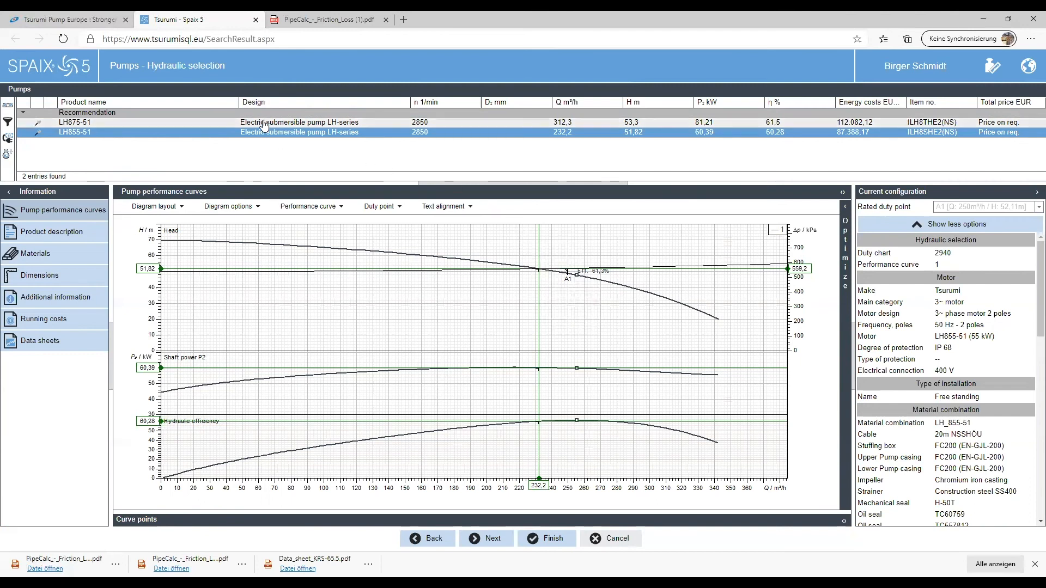
pyautogui.moveTo(508, 398)
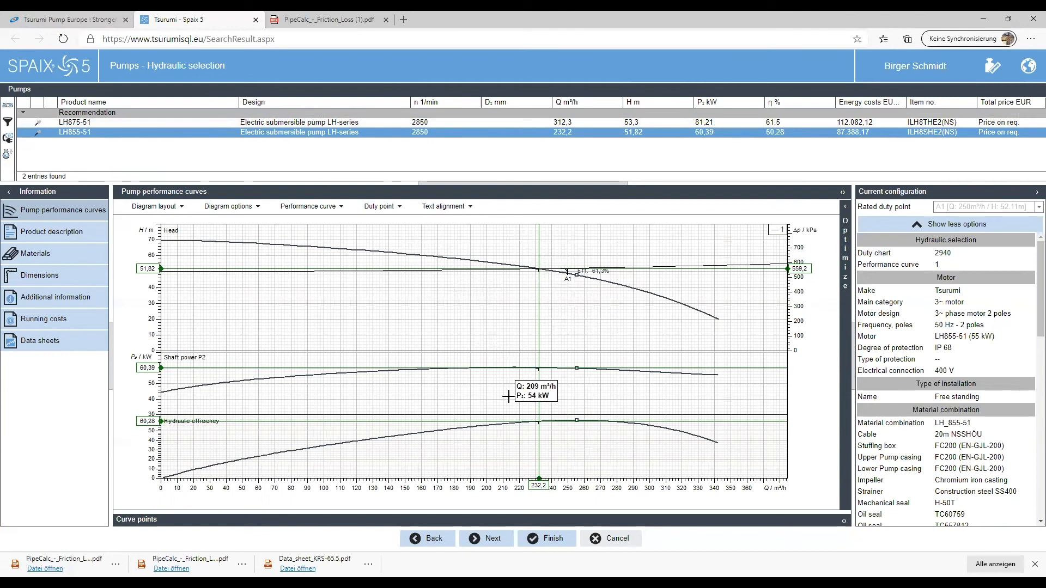
pyautogui.moveTo(551, 472)
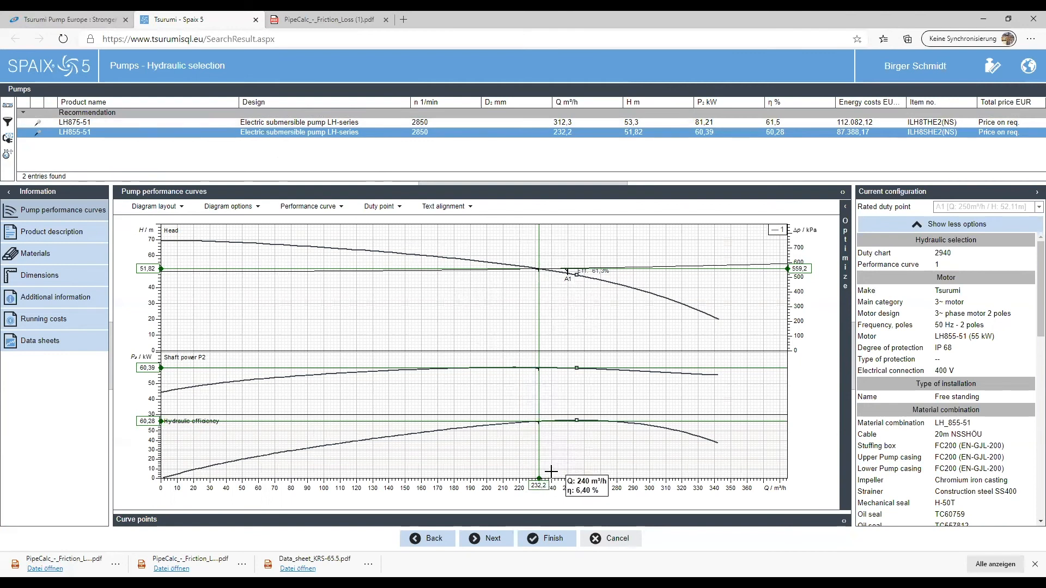
pyautogui.moveTo(525, 464)
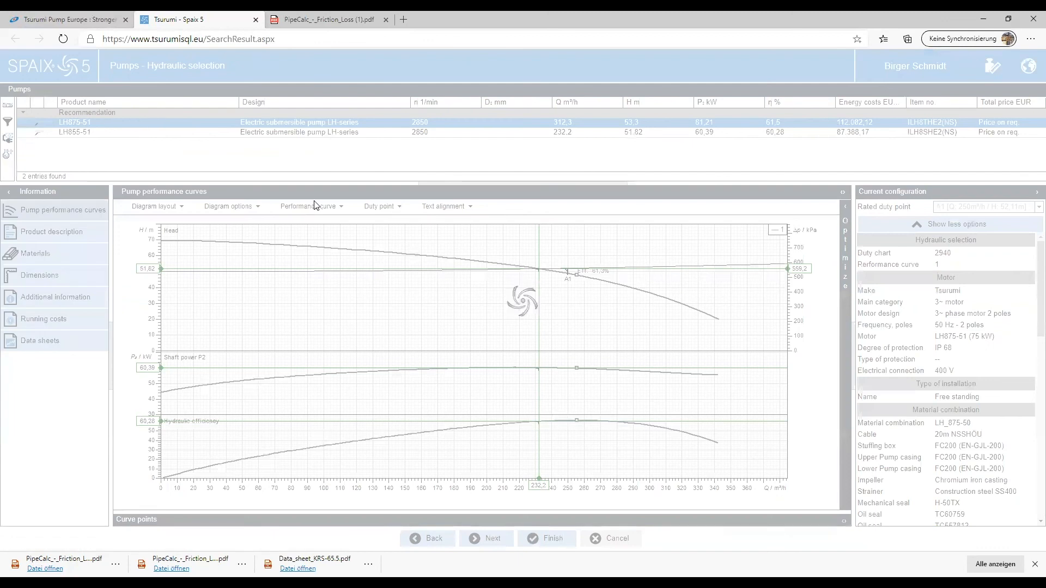
# Return to the LH875-51 curves: 312.3 m³/h, 53.3 m head, 75 kW motor
pyautogui.click(75, 122)
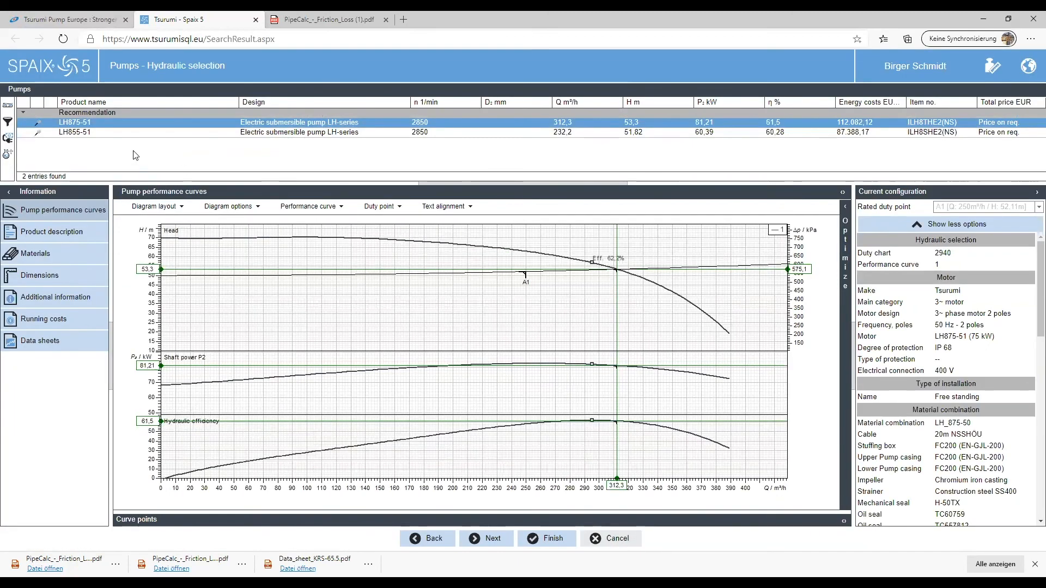
pyautogui.moveTo(93, 124)
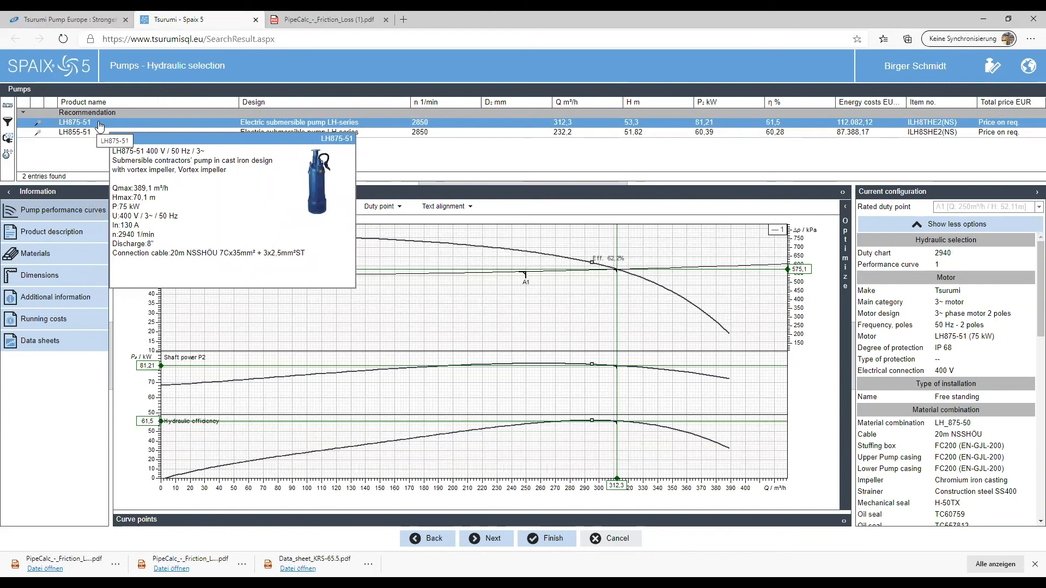
pyautogui.moveTo(148, 168)
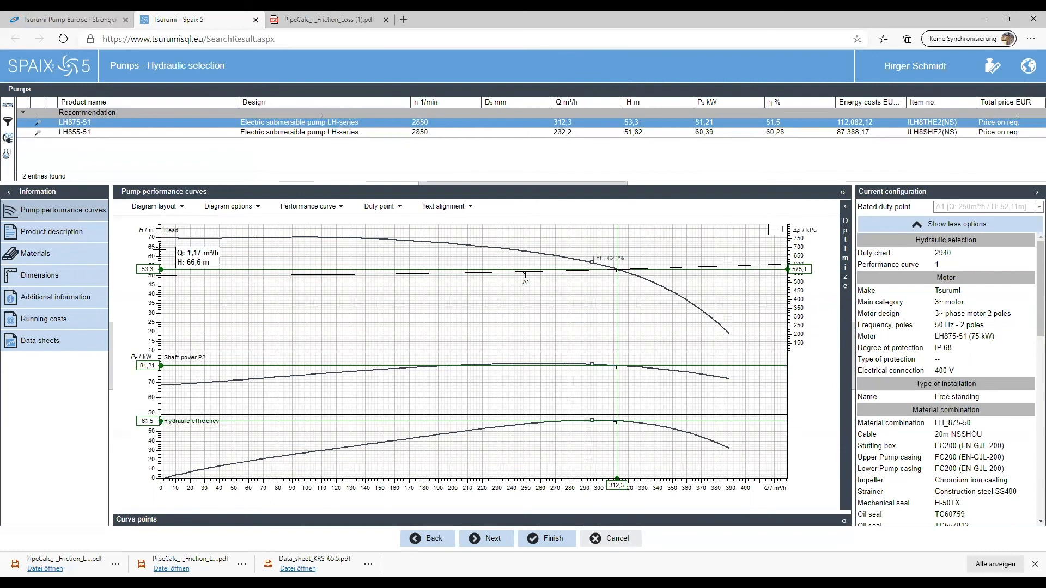
pyautogui.moveTo(178, 262)
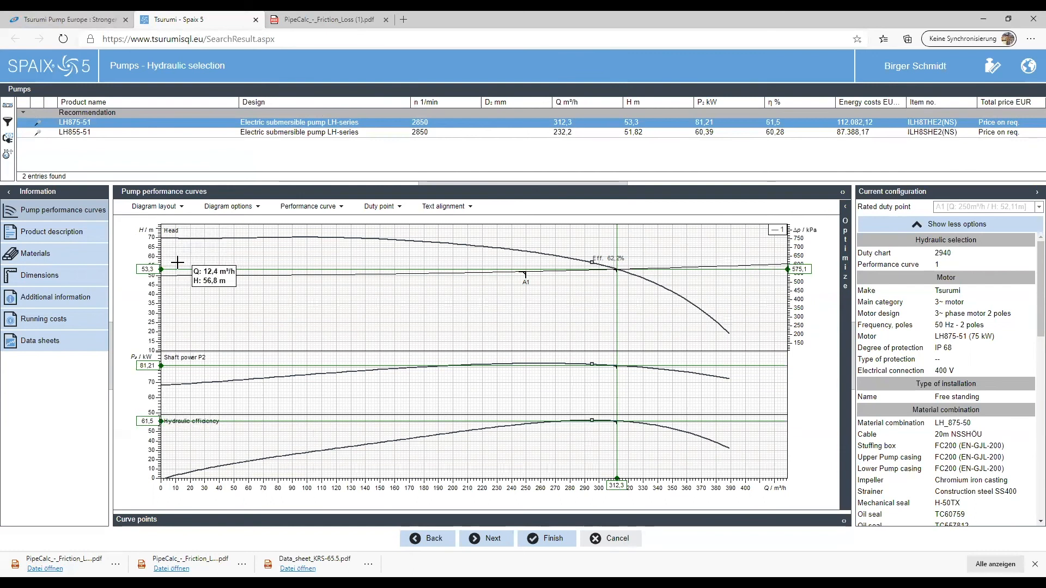
pyautogui.moveTo(190, 258)
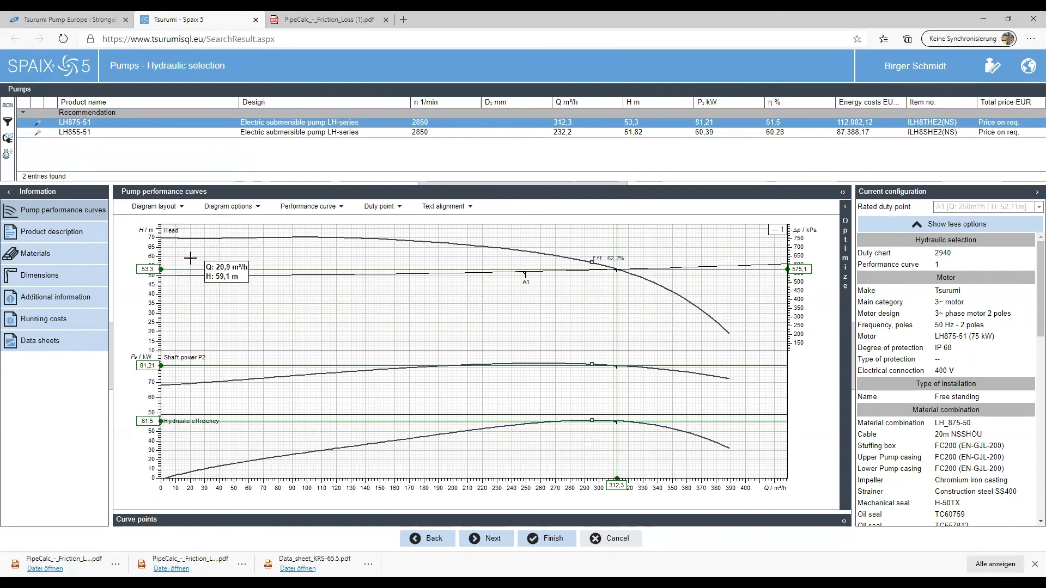
pyautogui.moveTo(133, 267)
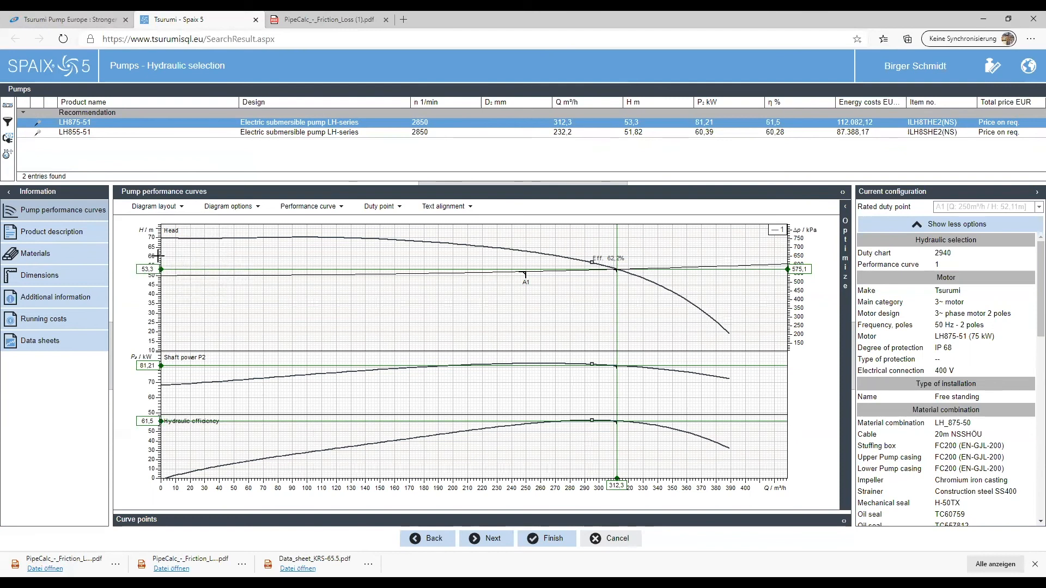
pyautogui.moveTo(212, 272)
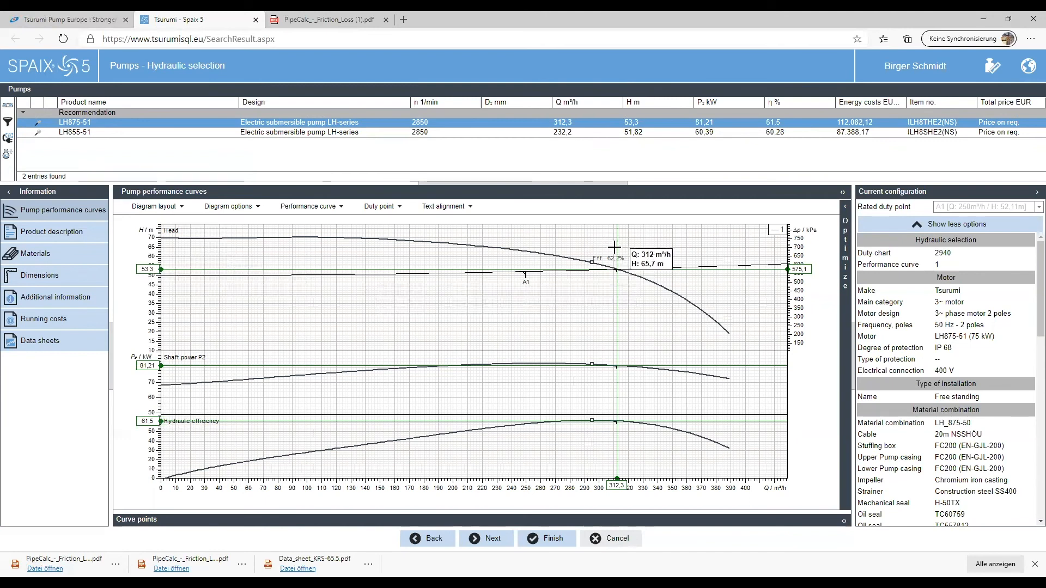
pyautogui.moveTo(594, 479)
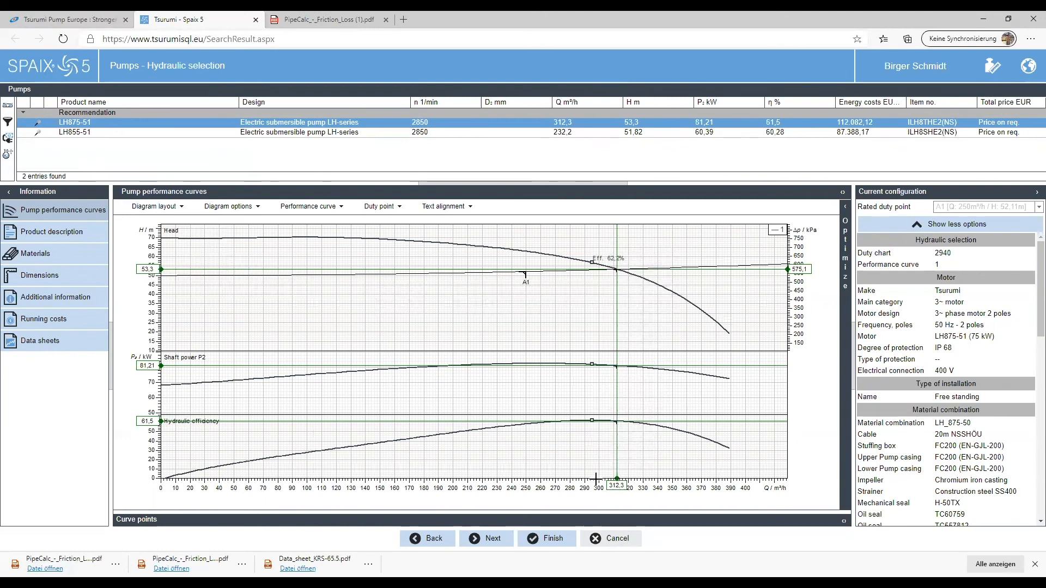
pyautogui.moveTo(617, 474)
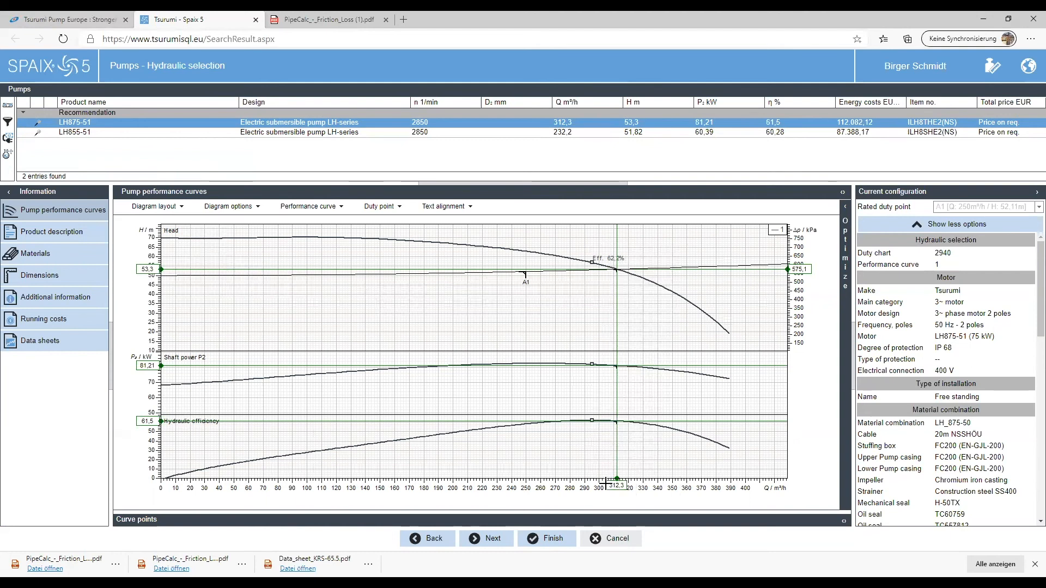
pyautogui.moveTo(637, 427)
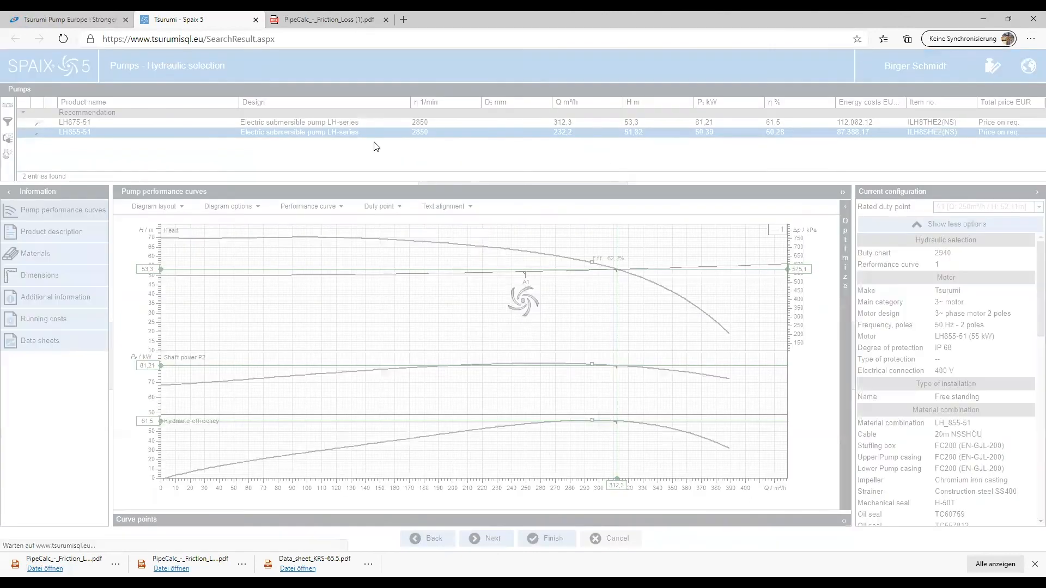
# Select LH855-51 again and open its Data sheets section in the Information panel
pyautogui.click(76, 132)
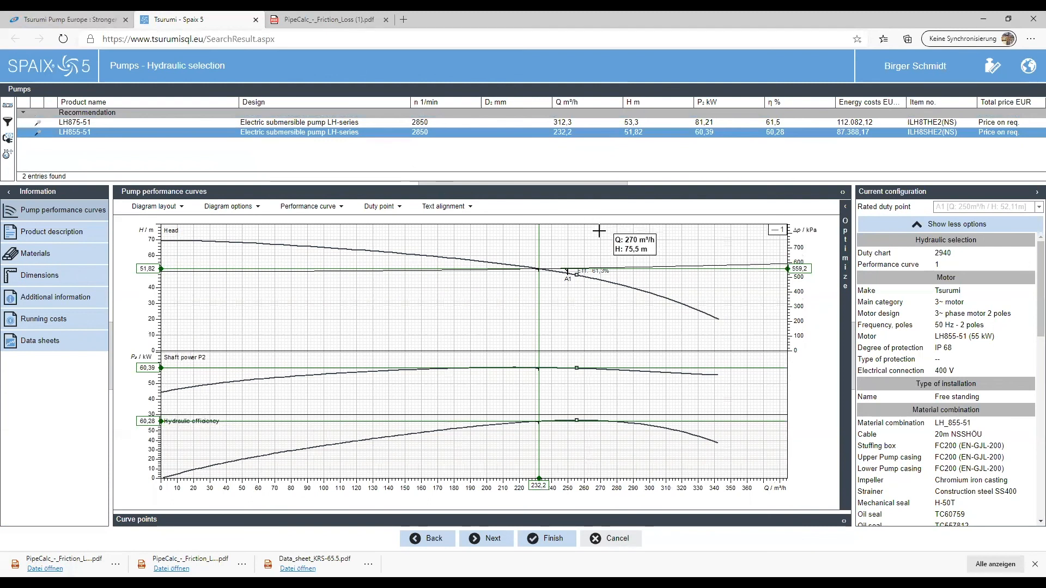
pyautogui.moveTo(630, 218)
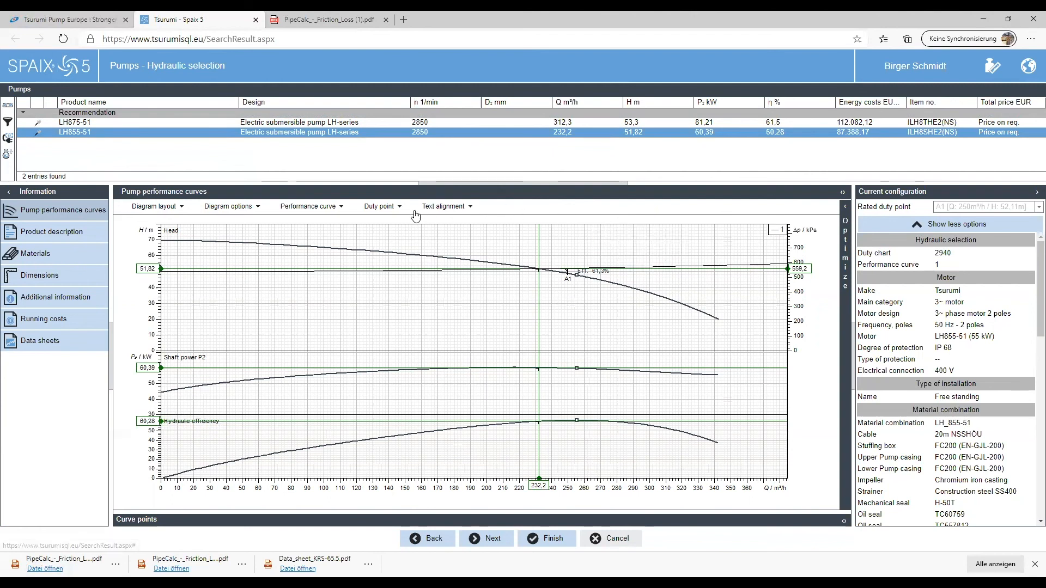
pyautogui.moveTo(435, 224)
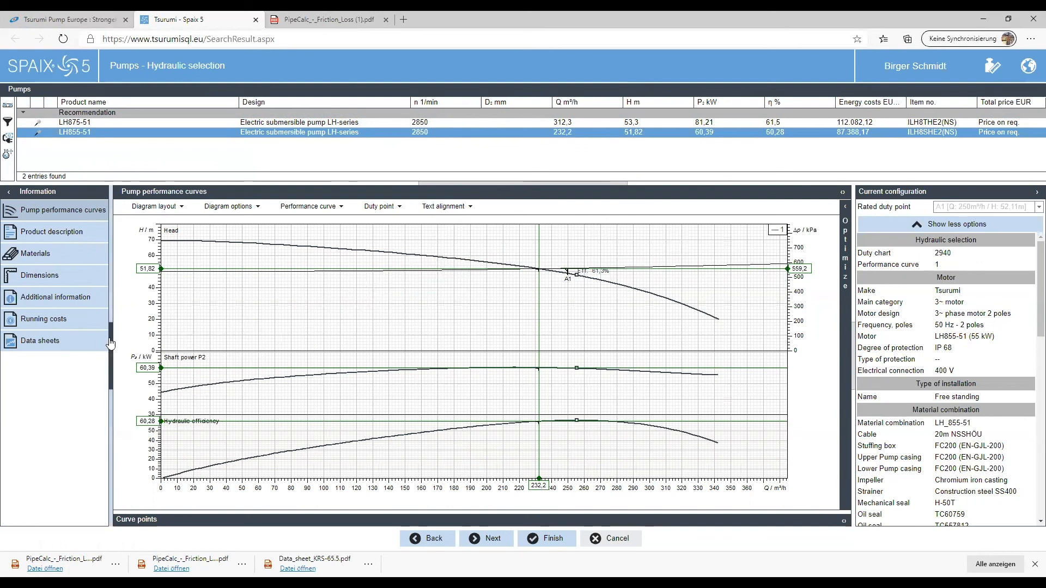
pyautogui.click(39, 341)
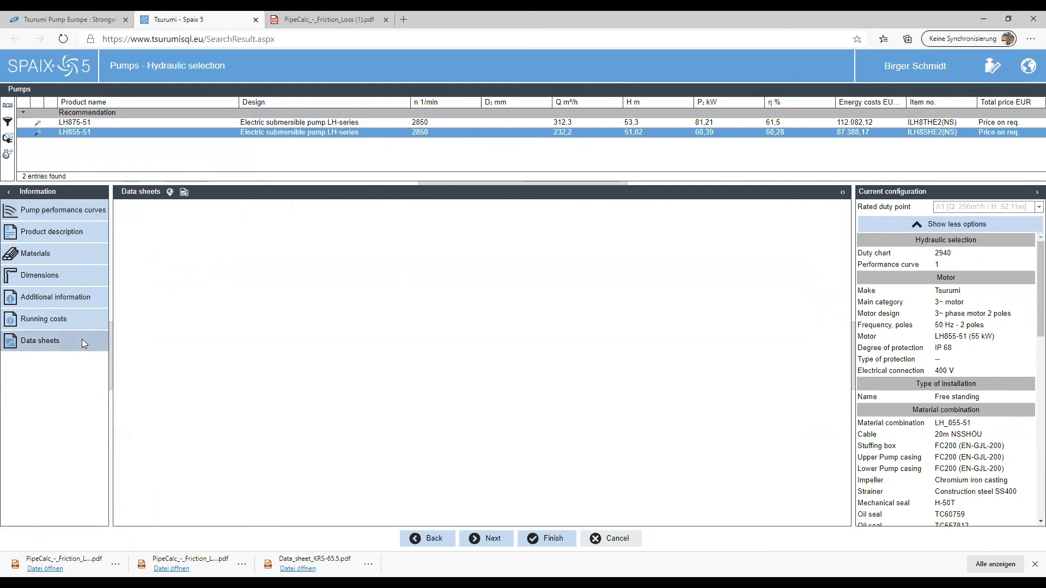
# Load the four-page LH855-51 data sheet, then select the LH875-51 row
pyautogui.click(39, 340)
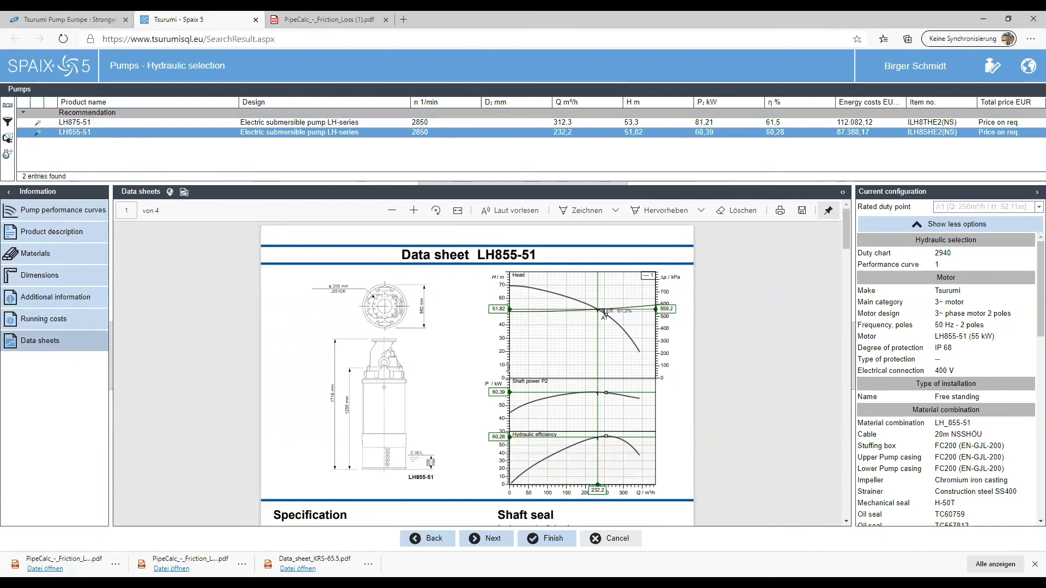
pyautogui.moveTo(555, 301)
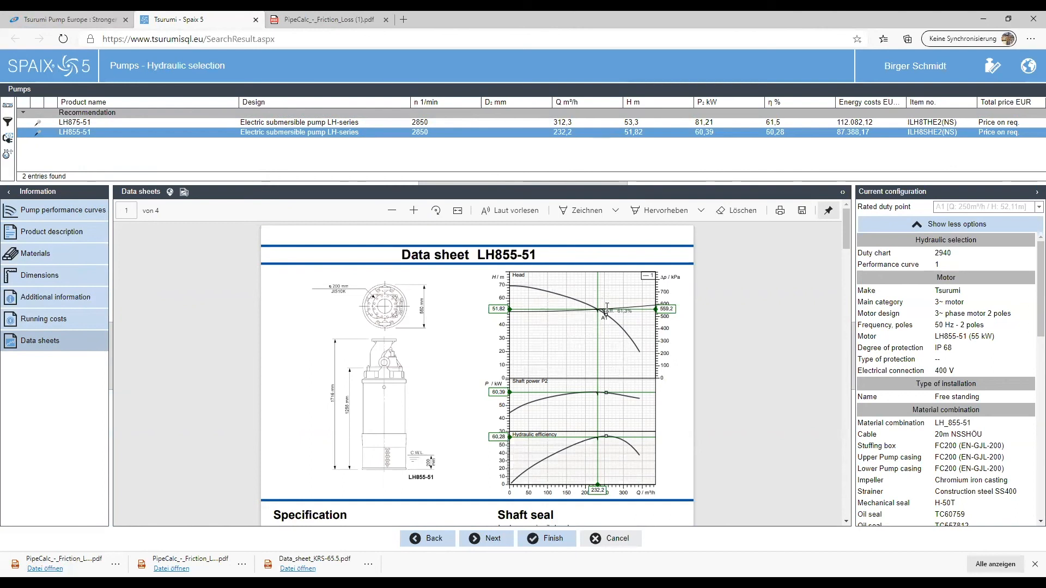
pyautogui.moveTo(279, 256)
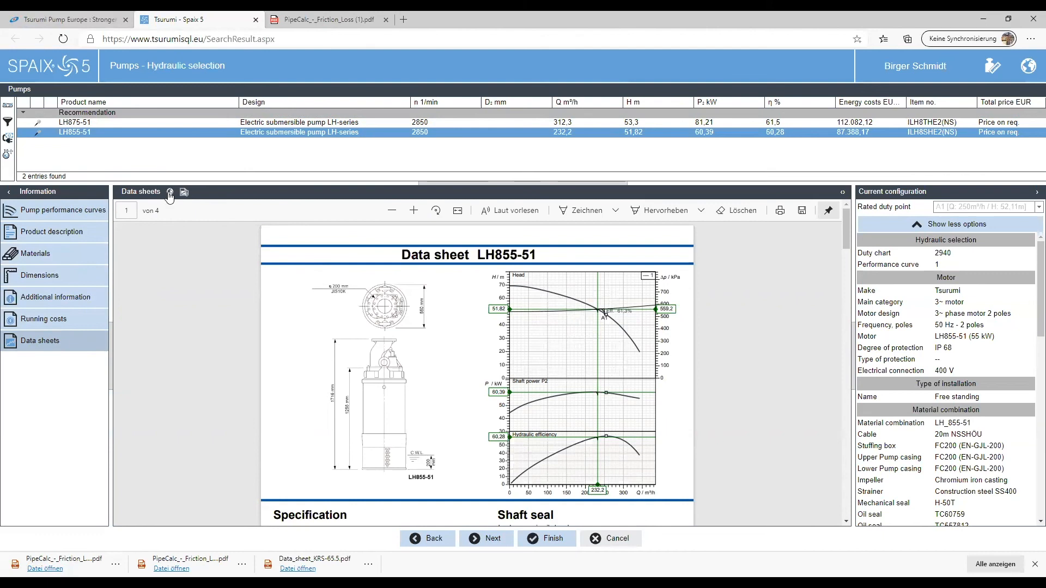
pyautogui.click(76, 122)
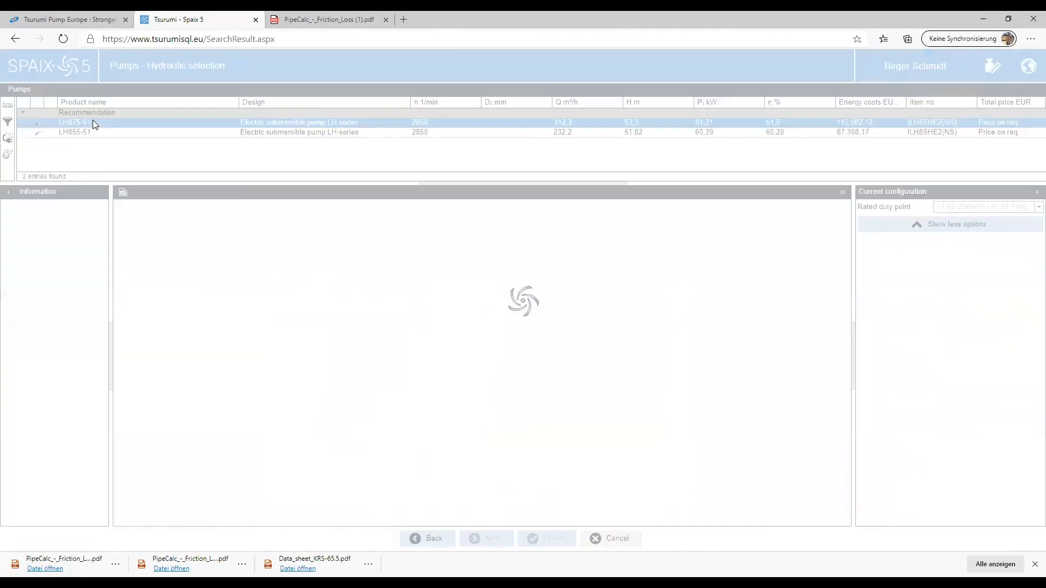
# Display the four-page LH875-51 data sheet in the Data sheets pane
pyautogui.click(75, 122)
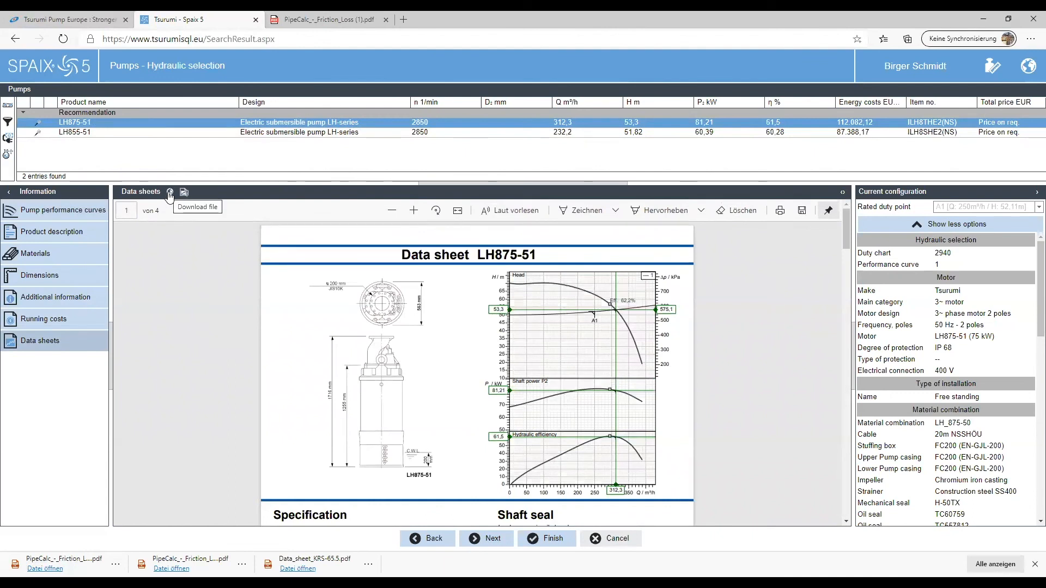
pyautogui.moveTo(456, 317)
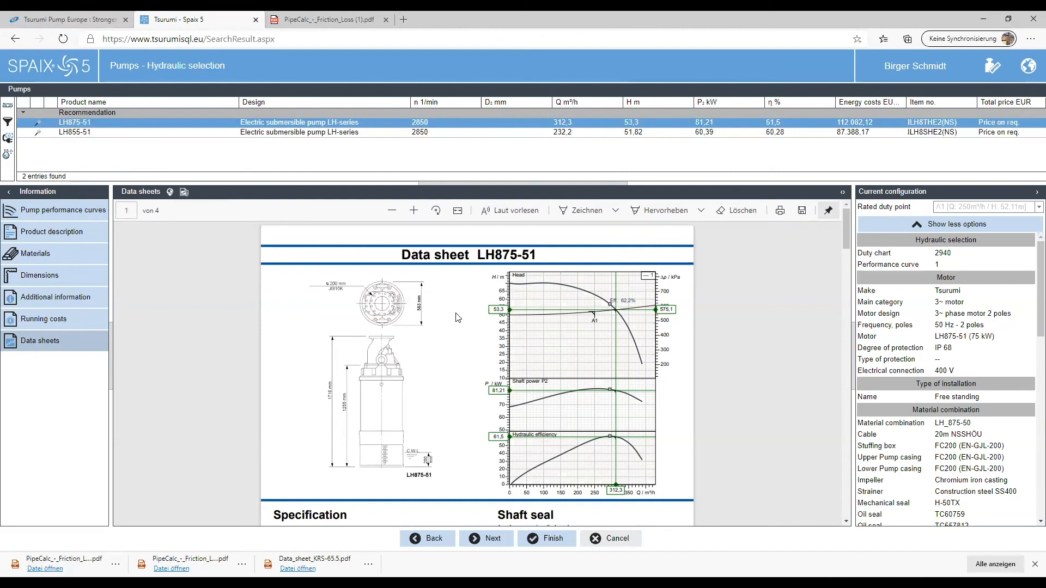